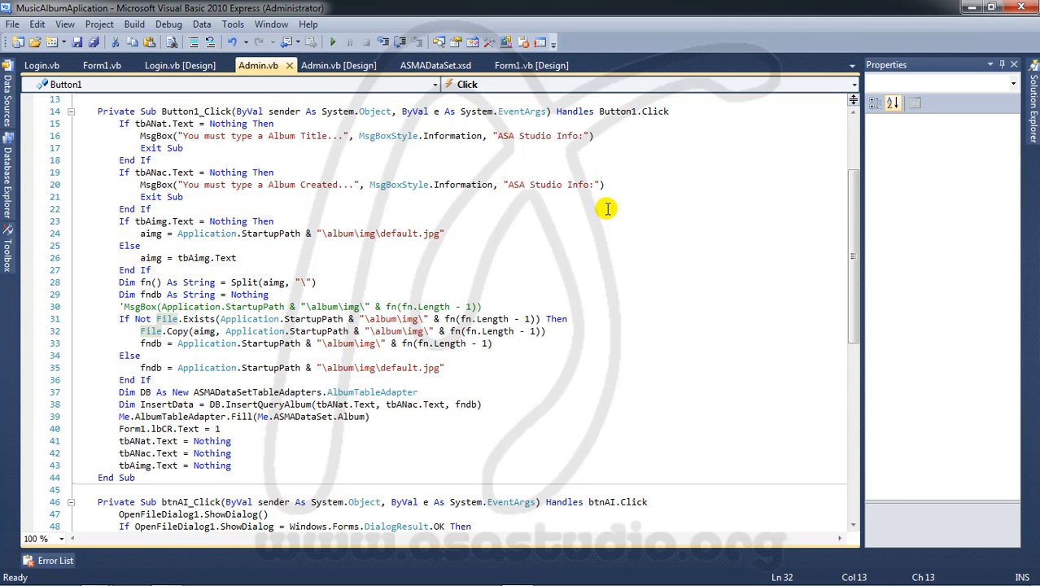
{"action": "mouse_move", "coordinate": [529, 254]}
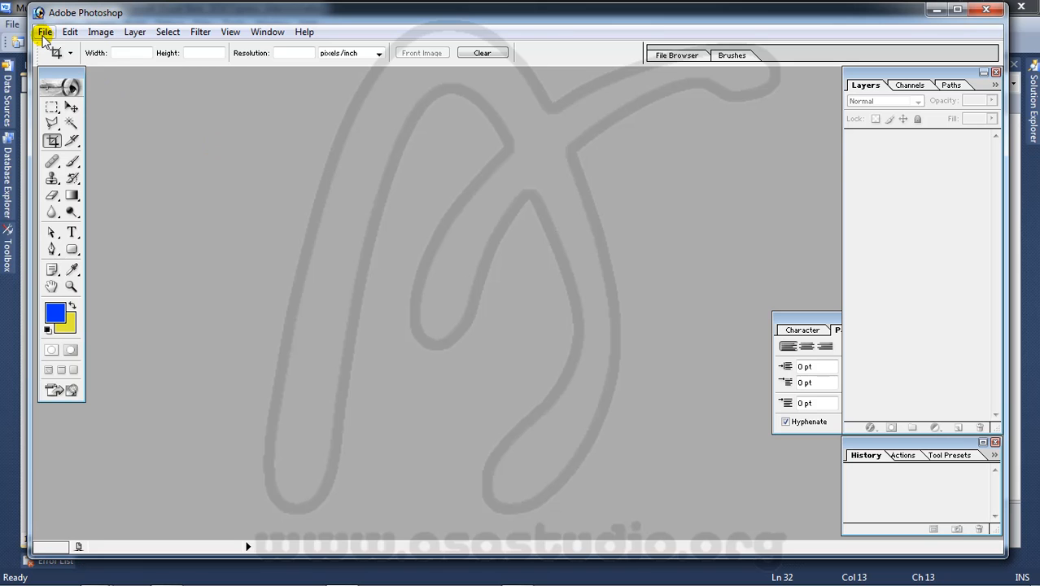
- Create a new blank white document 300 pixels wide by 400 pixels tall
{"action": "left_click", "coordinate": [44, 33]}
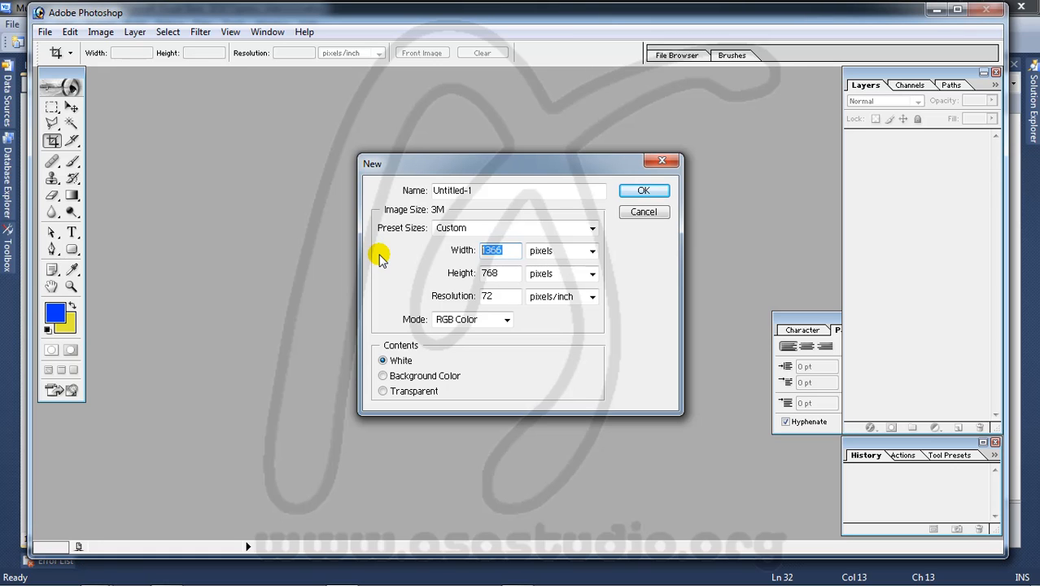
{"action": "type", "text": "300"}
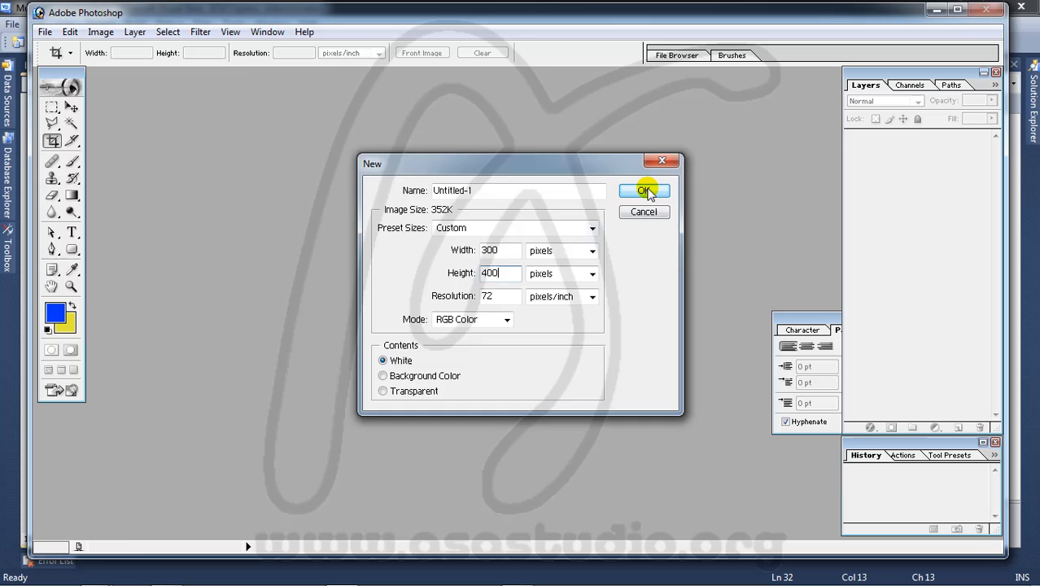
{"action": "left_click", "coordinate": [645, 190]}
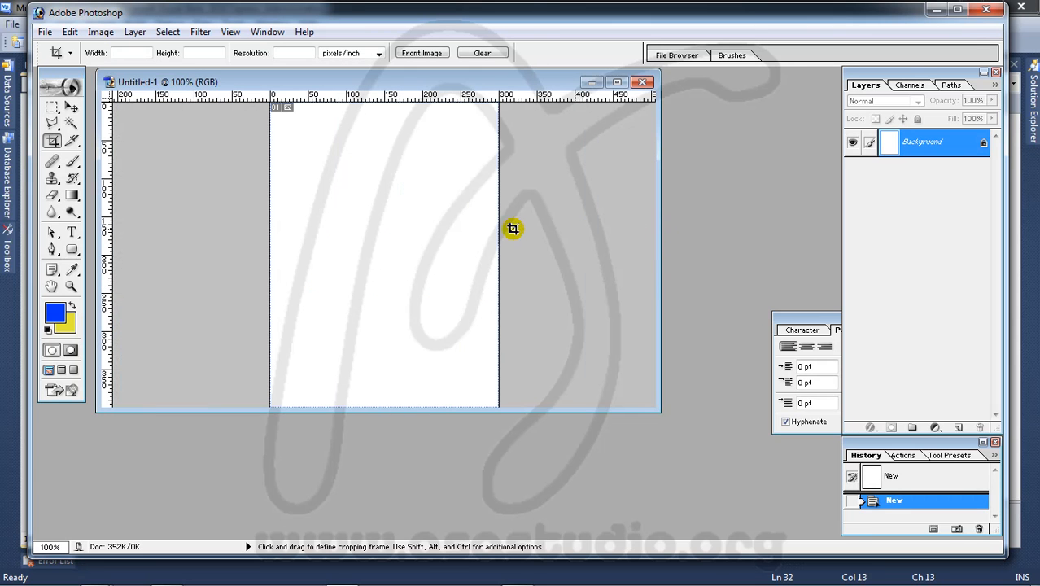
{"action": "mouse_move", "coordinate": [146, 247]}
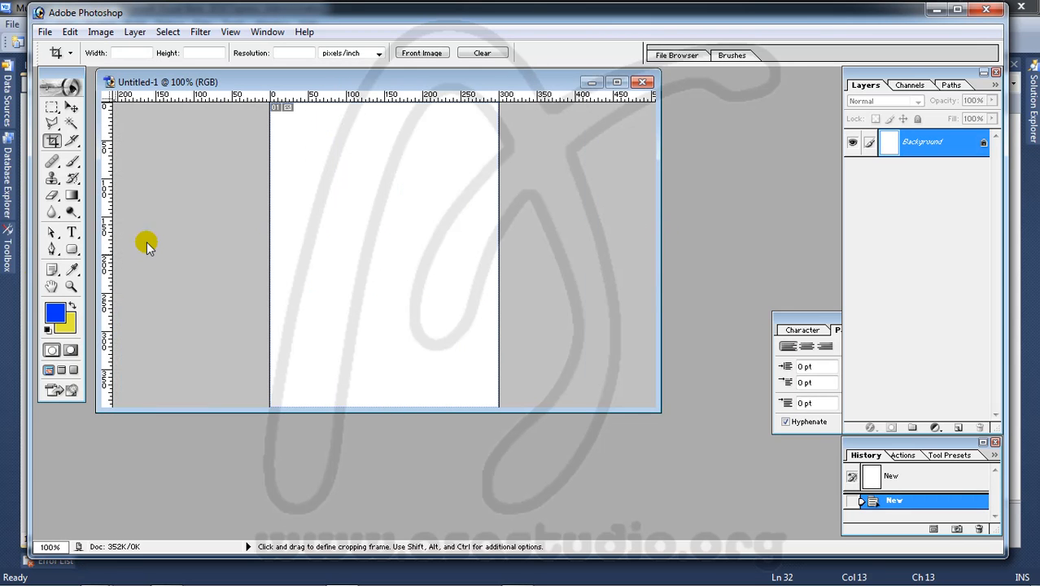
- Add a 'Default Image' text layer on the canvas with the Type tool
{"action": "left_click", "coordinate": [71, 233]}
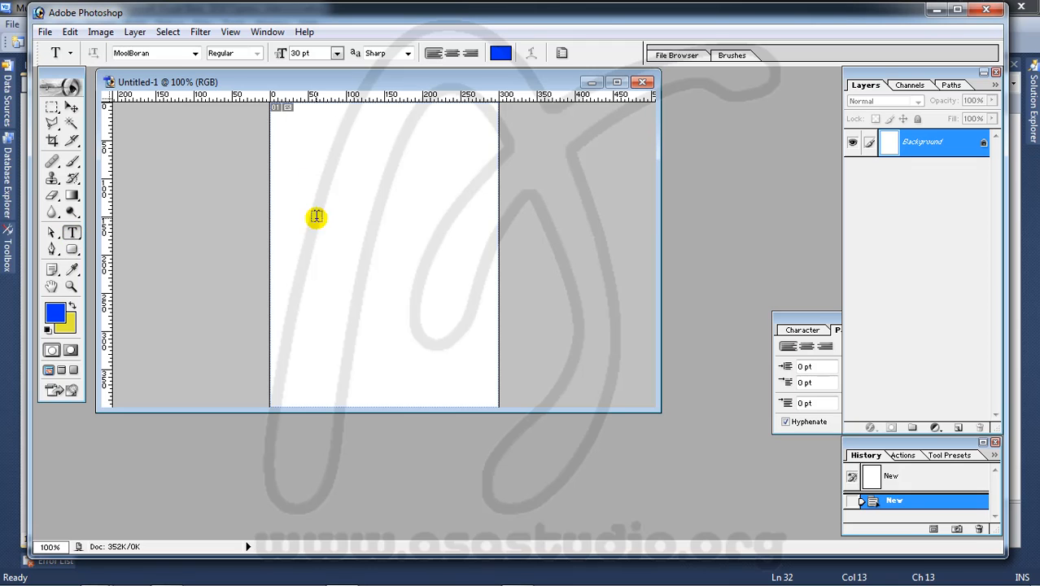
{"action": "left_click", "coordinate": [394, 267]}
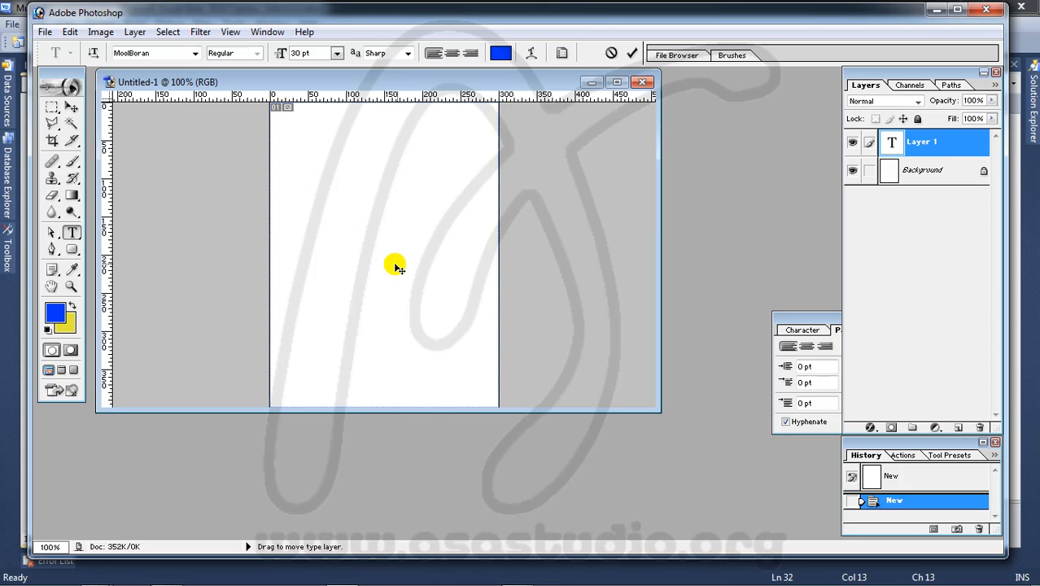
{"action": "type", "text": "No"}
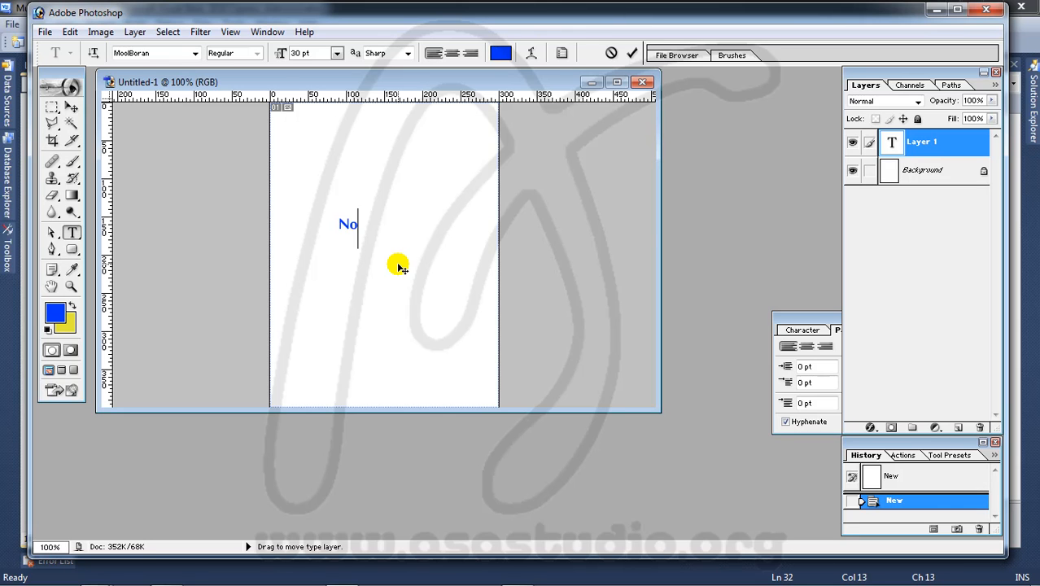
{"action": "type", "text": "Def"}
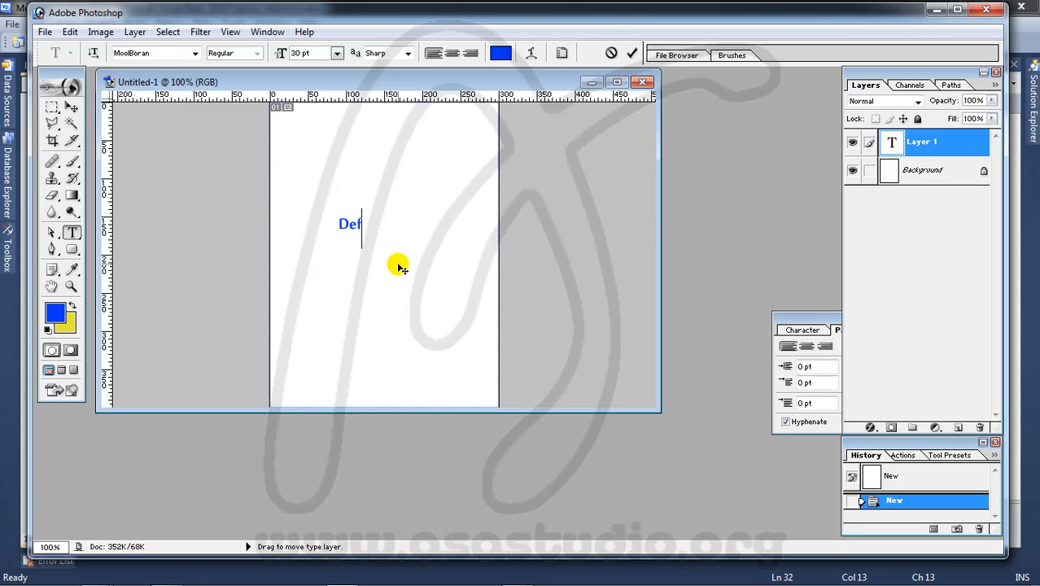
{"action": "type", "text": "a"}
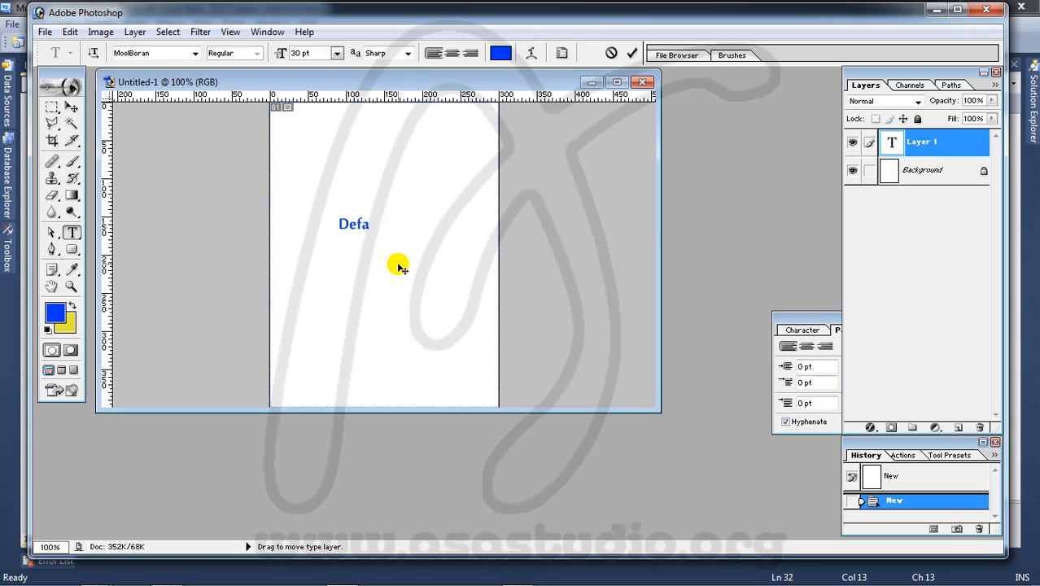
{"action": "type", "text": "ult"}
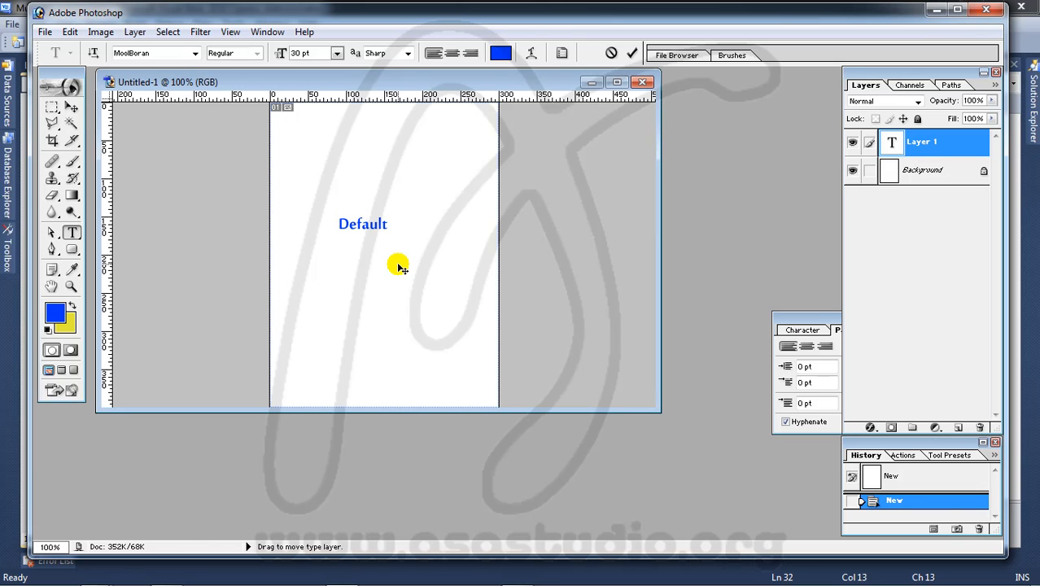
{"action": "type", "text": "Image"}
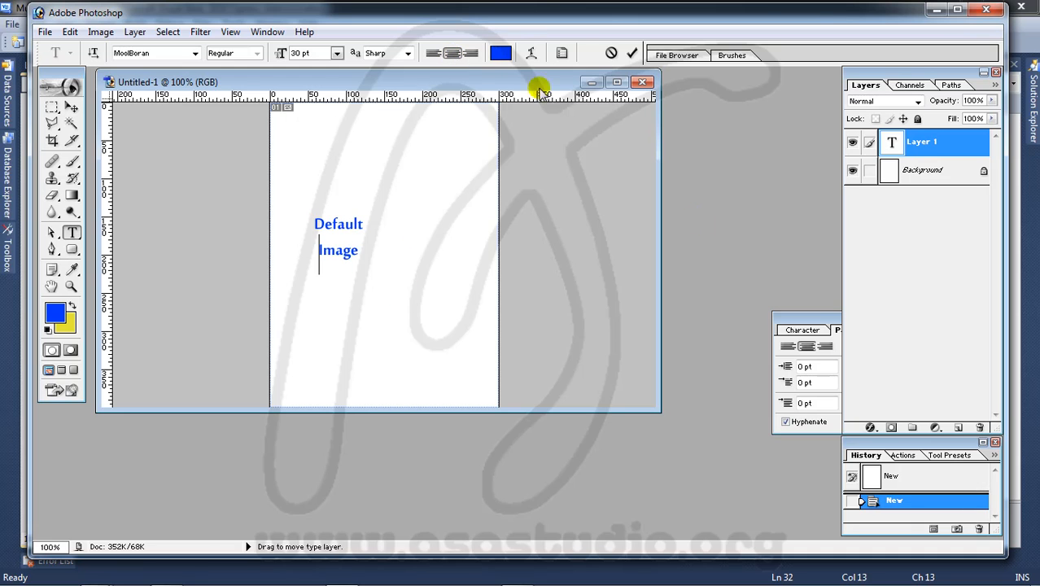
{"action": "left_click", "coordinate": [632, 52]}
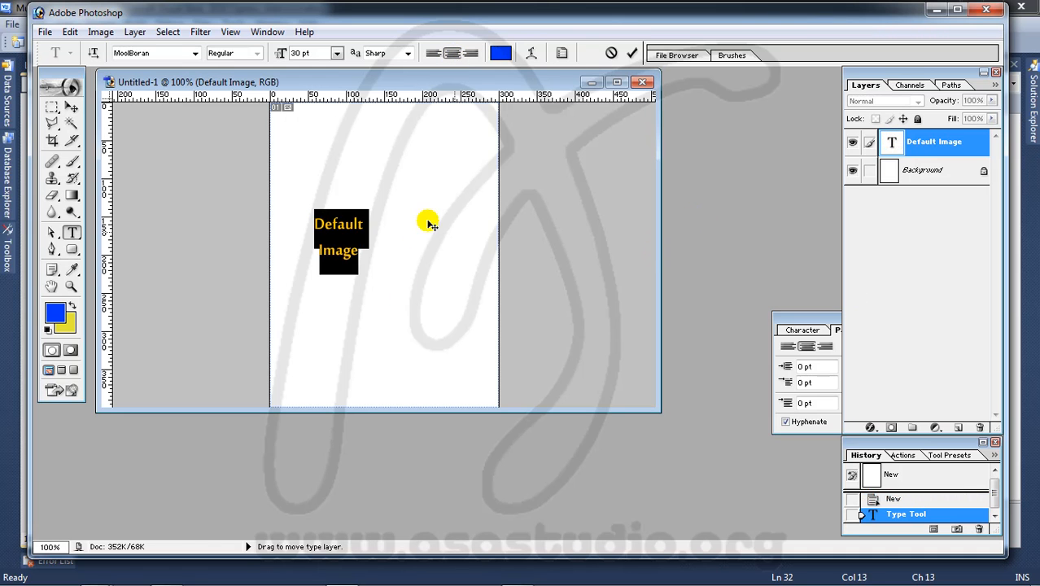
- Enlarge the text to 122 pt and move it to the centre of the page
{"action": "left_click", "coordinate": [337, 52]}
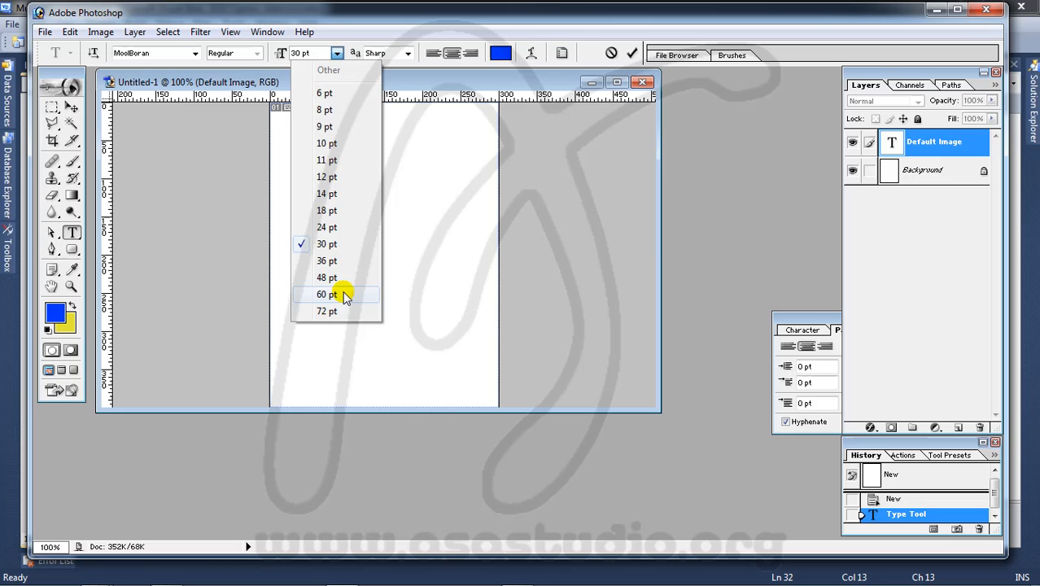
{"action": "left_click", "coordinate": [326, 311]}
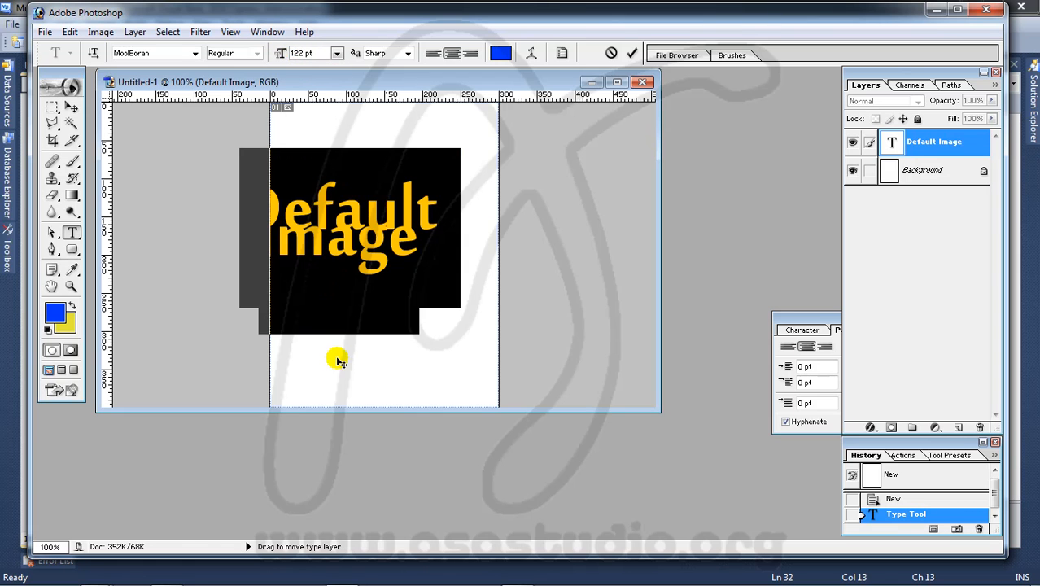
{"action": "left_click_drag", "start_coordinate": [338, 361], "coordinate": [382, 367]}
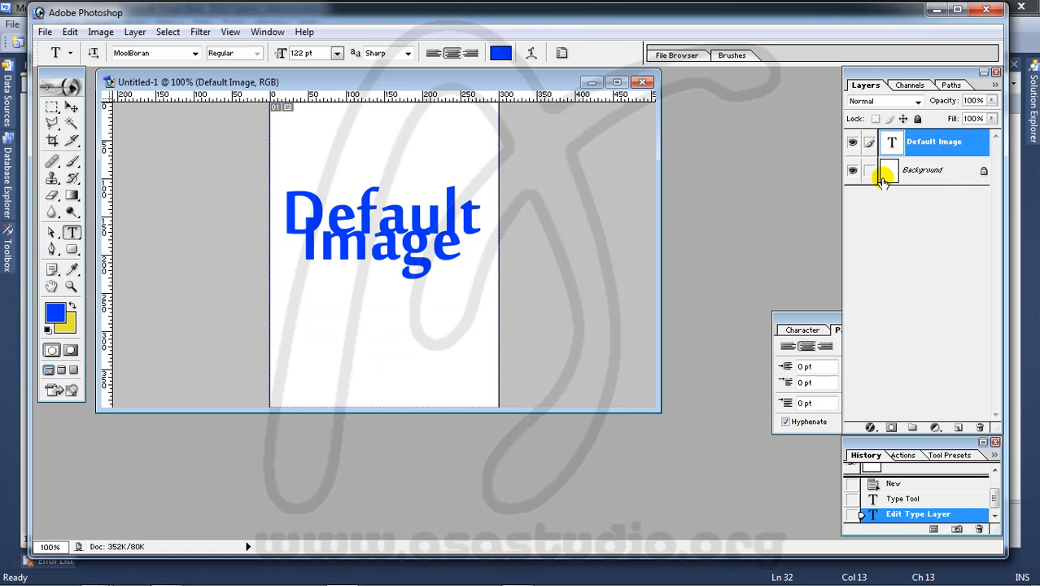
{"action": "mouse_move", "coordinate": [886, 172]}
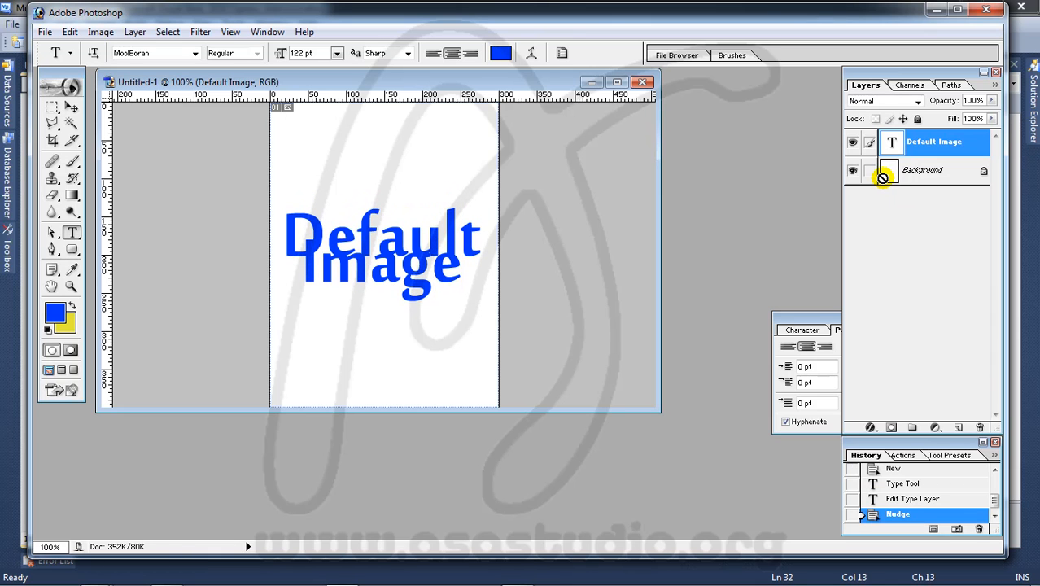
- Fill the Background layer with a top-to-bottom dark-to-light grey gradient
{"action": "left_click", "coordinate": [922, 169]}
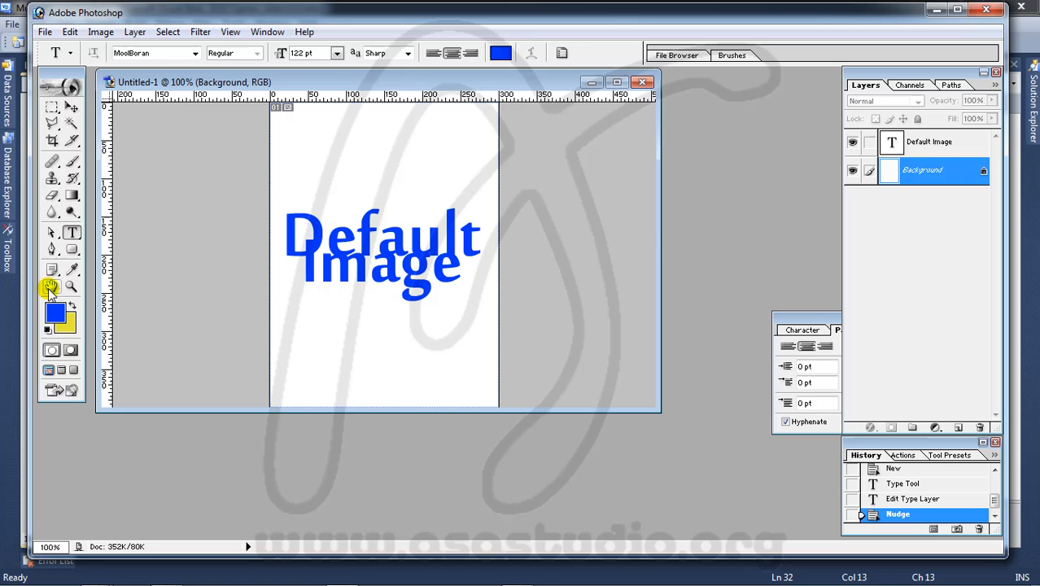
{"action": "left_click", "coordinate": [50, 287]}
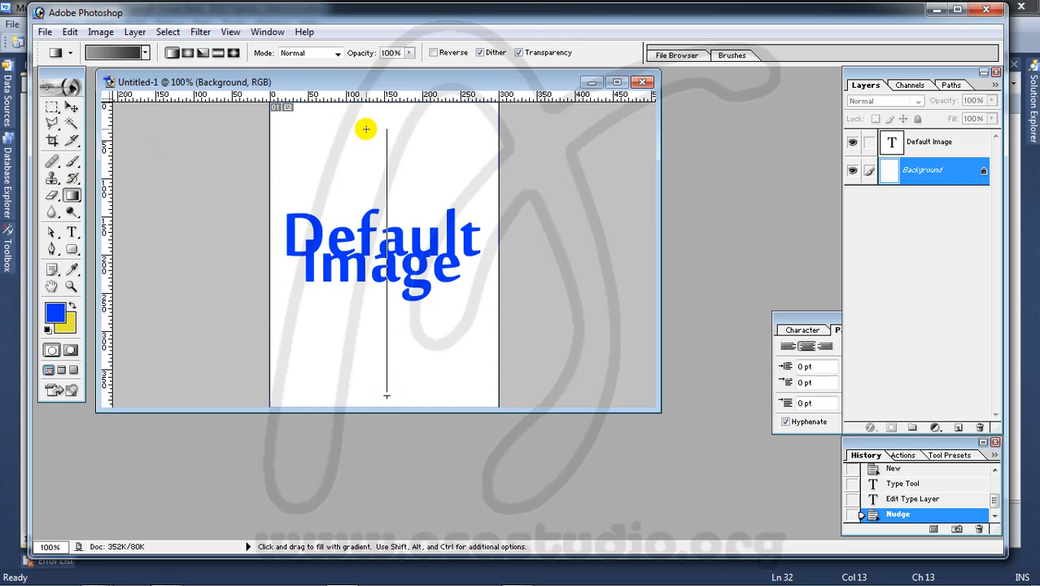
{"action": "left_click_drag", "start_coordinate": [366, 129], "coordinate": [524, 261]}
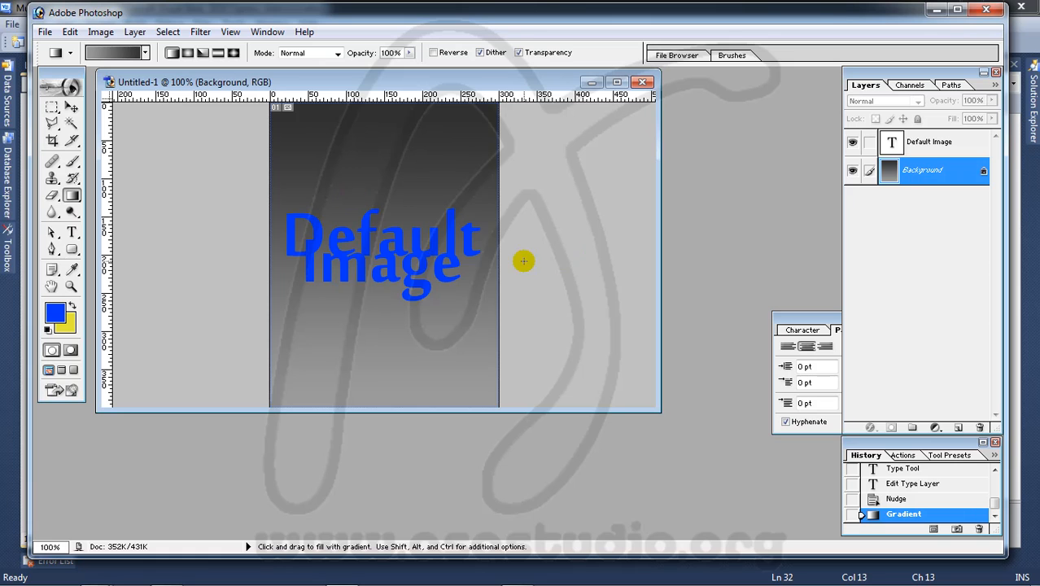
- Give the Default Image text layer Drop Shadow and Bevel and Emboss styles
{"action": "left_click", "coordinate": [936, 141]}
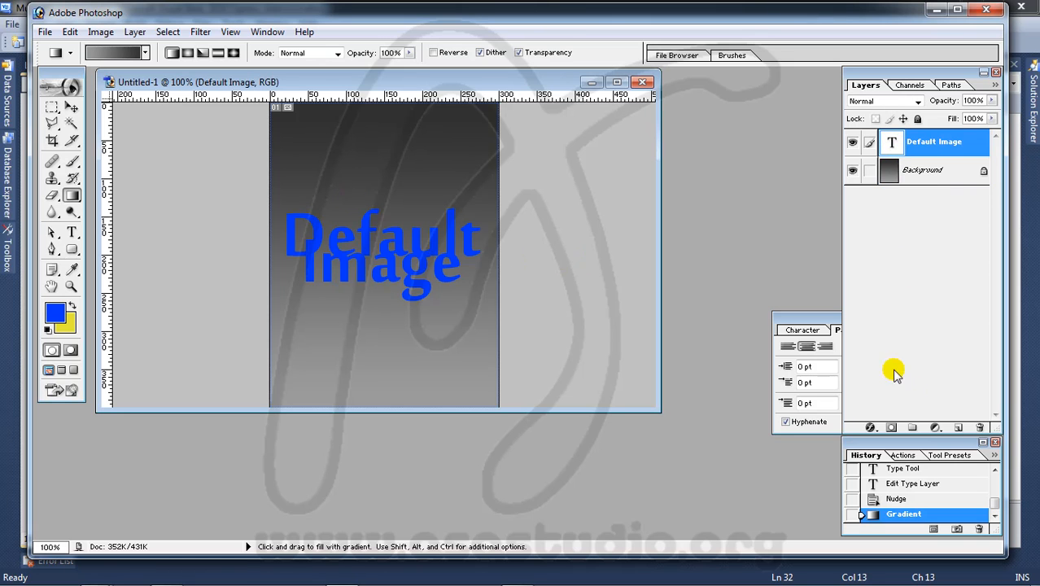
{"action": "mouse_move", "coordinate": [723, 324]}
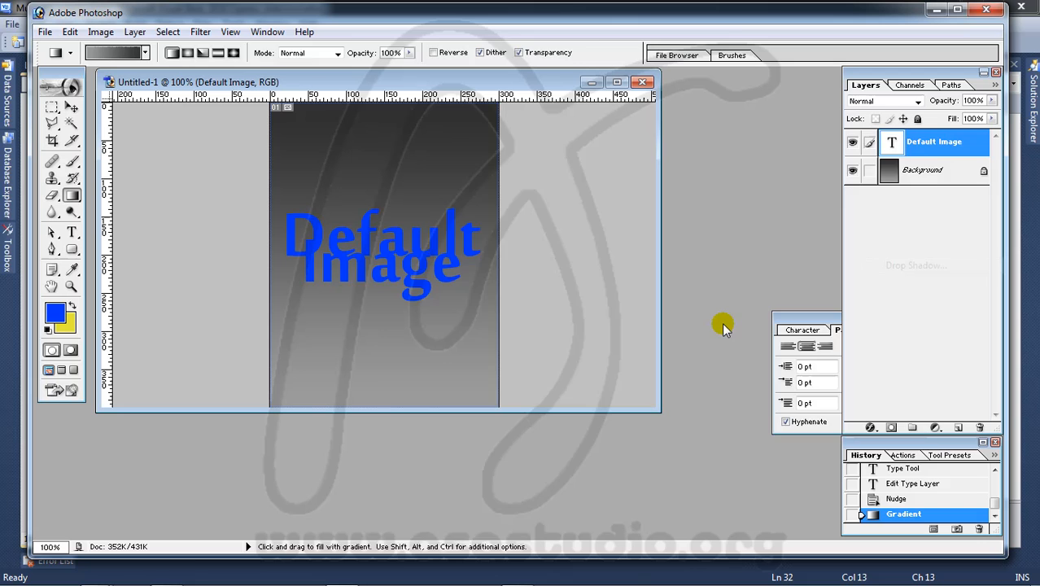
{"action": "double_click", "coordinate": [915, 264]}
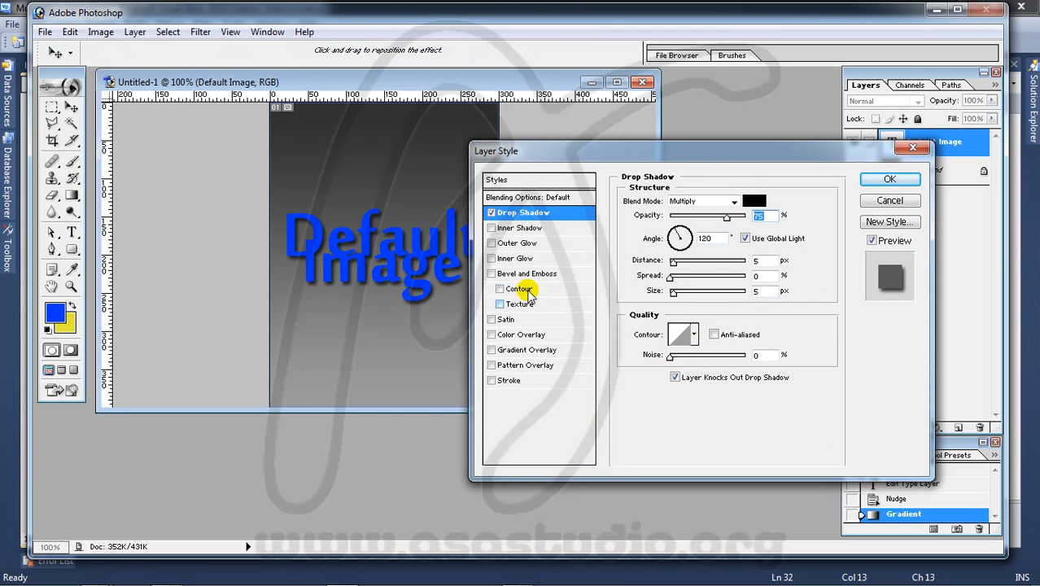
{"action": "left_click", "coordinate": [536, 274]}
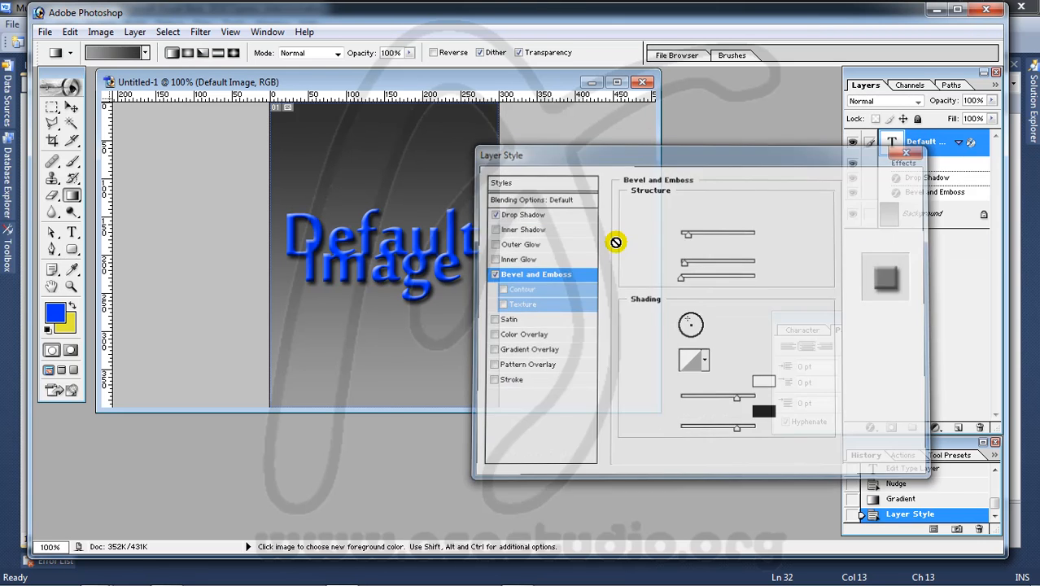
{"action": "left_click", "coordinate": [45, 31]}
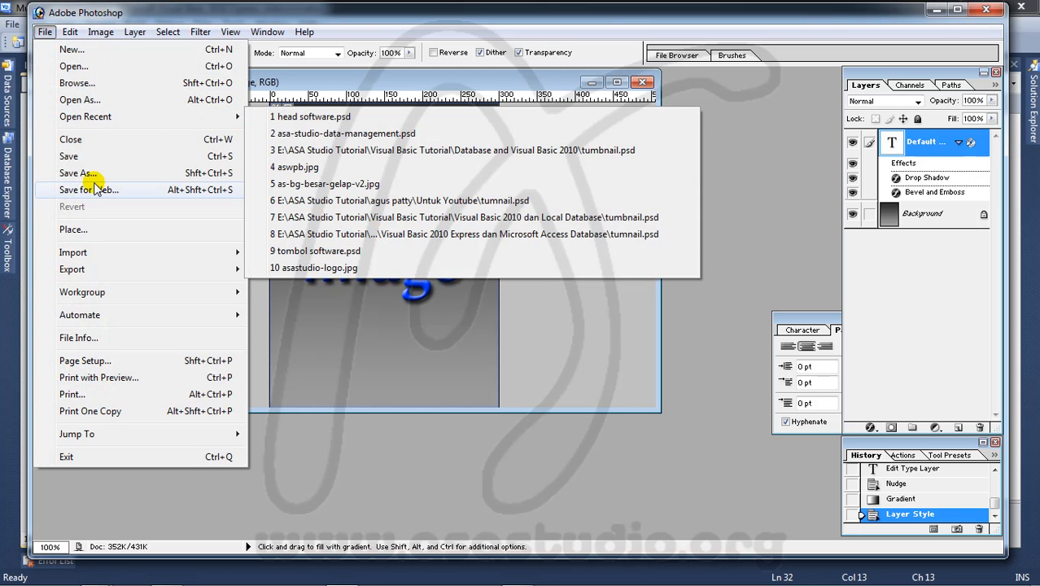
- In Save for Web, browse to the MusicAlbumAplication project's bin\Debug\album\img folder
{"action": "left_click", "coordinate": [90, 188]}
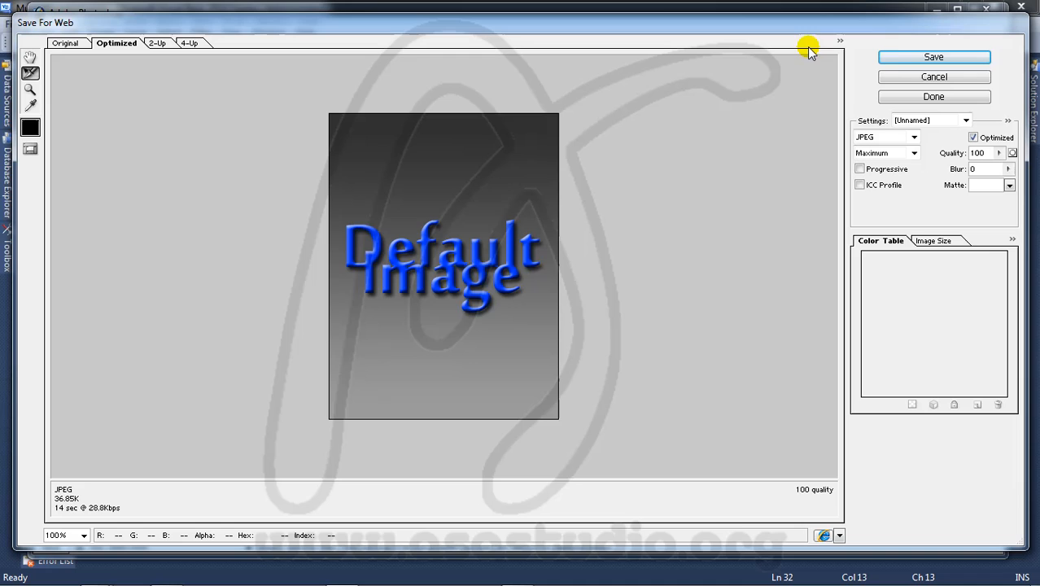
{"action": "left_click", "coordinate": [935, 57]}
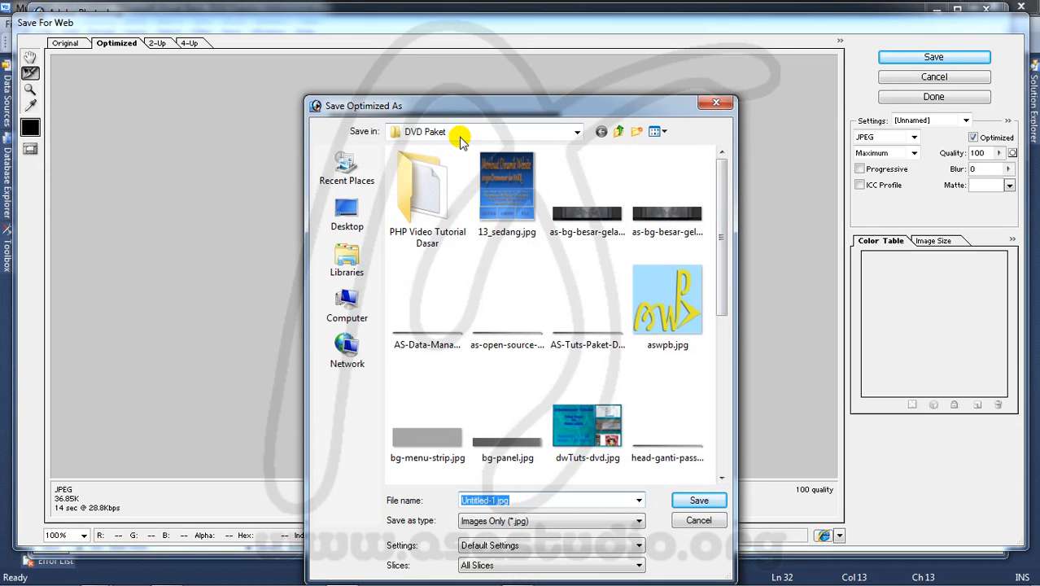
{"action": "left_click", "coordinate": [577, 131]}
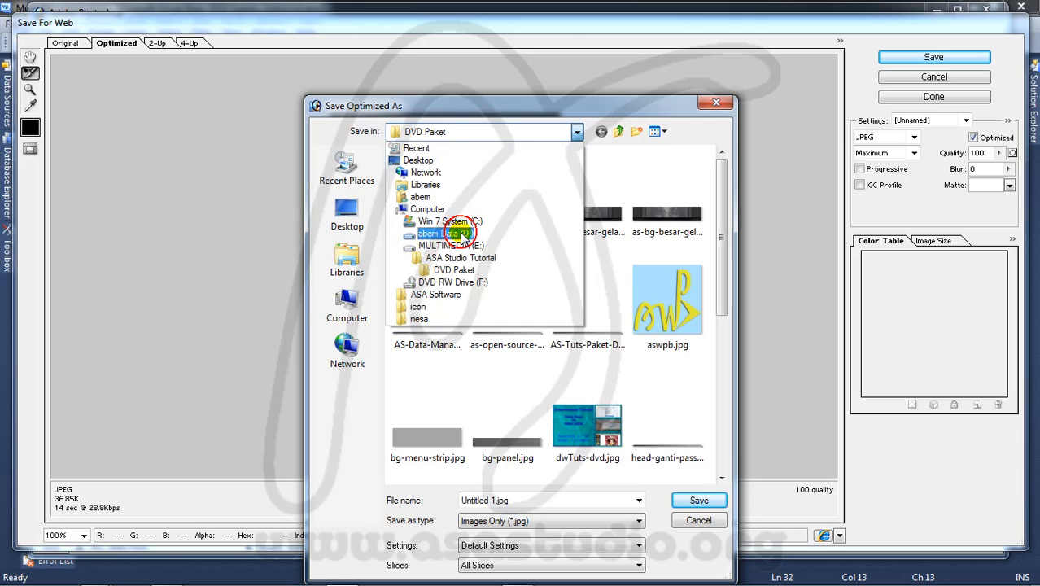
{"action": "left_click", "coordinate": [442, 234]}
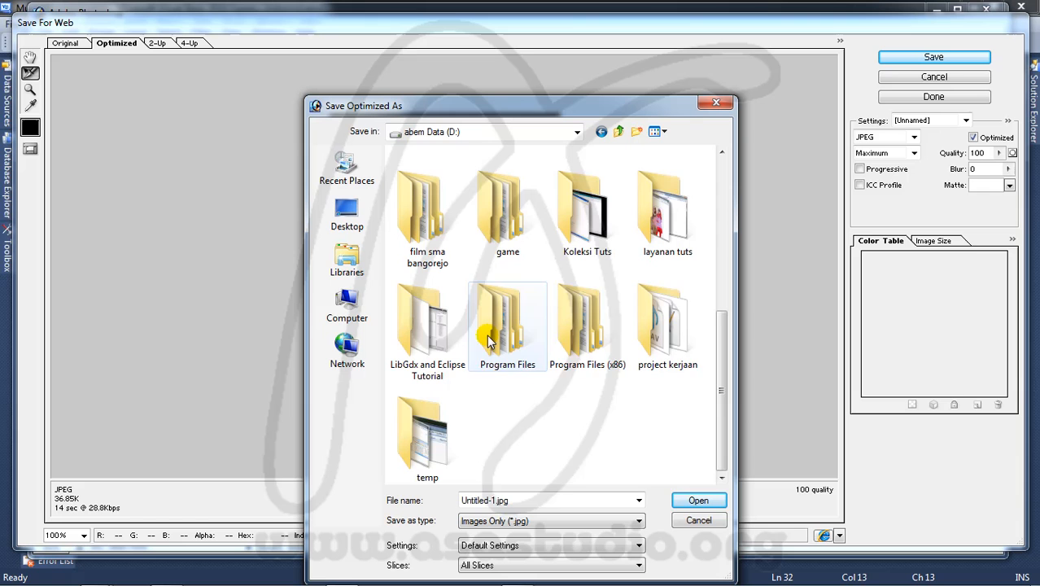
{"action": "double_click", "coordinate": [668, 326]}
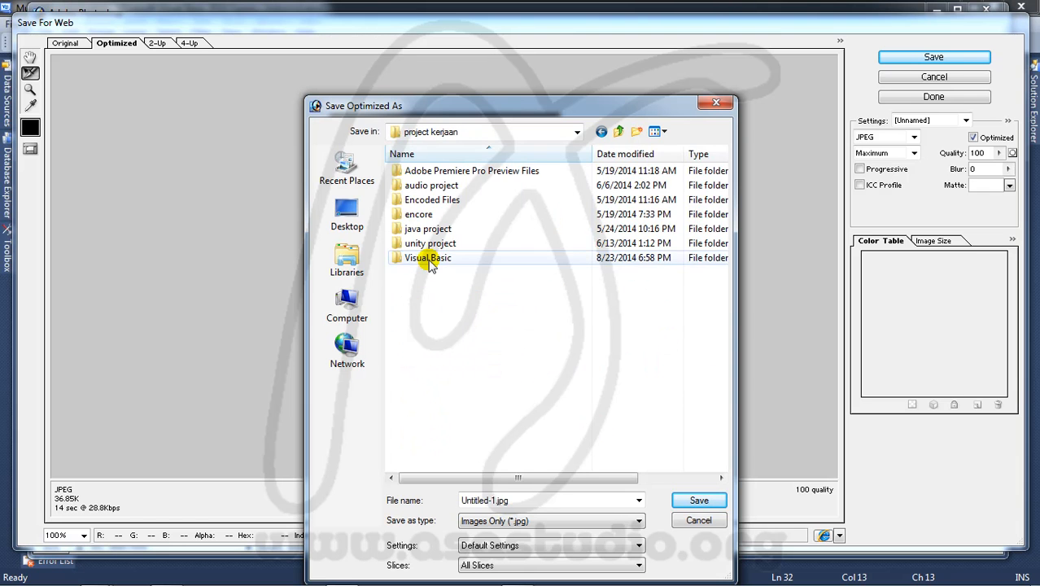
{"action": "double_click", "coordinate": [427, 257]}
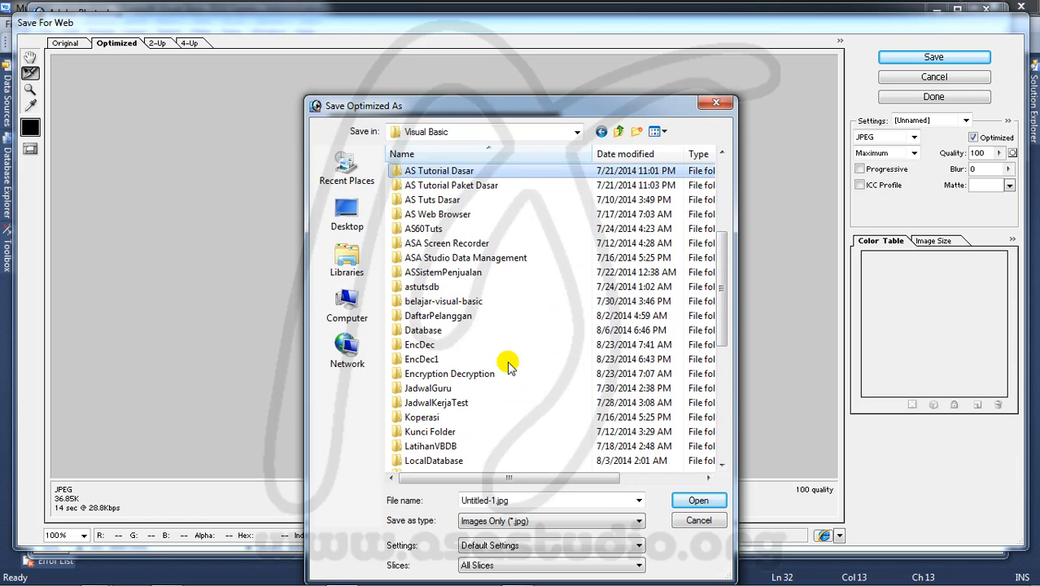
{"action": "scroll", "scroll_direction": "down", "scroll_amount": 3}
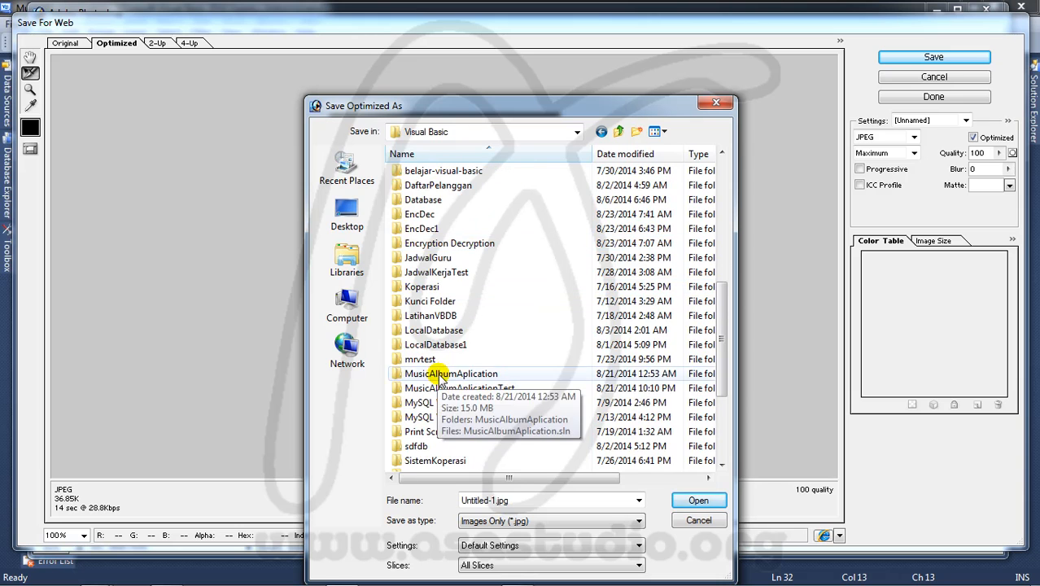
{"action": "double_click", "coordinate": [450, 373]}
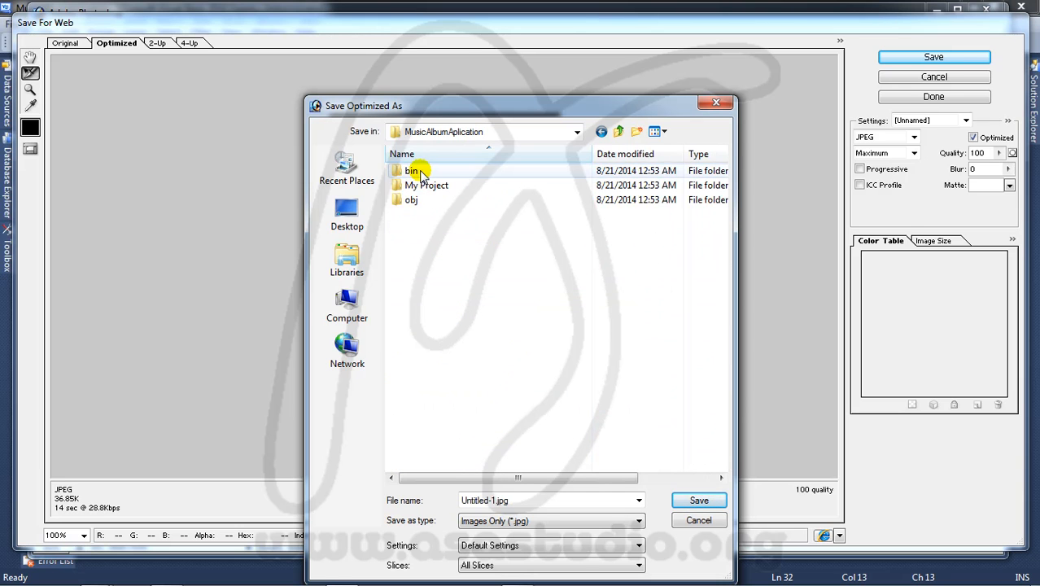
{"action": "double_click", "coordinate": [411, 171]}
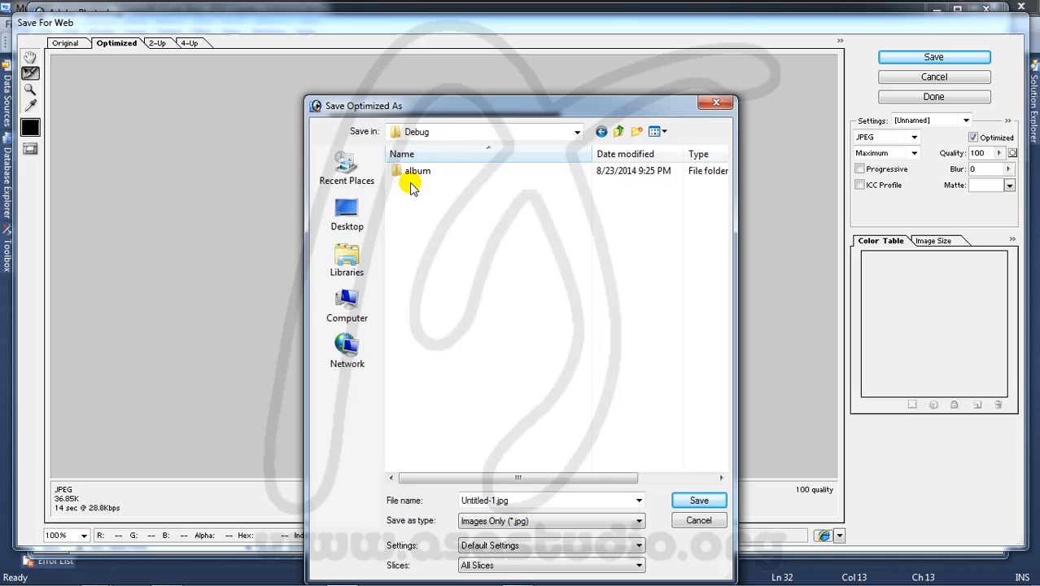
{"action": "double_click", "coordinate": [417, 171]}
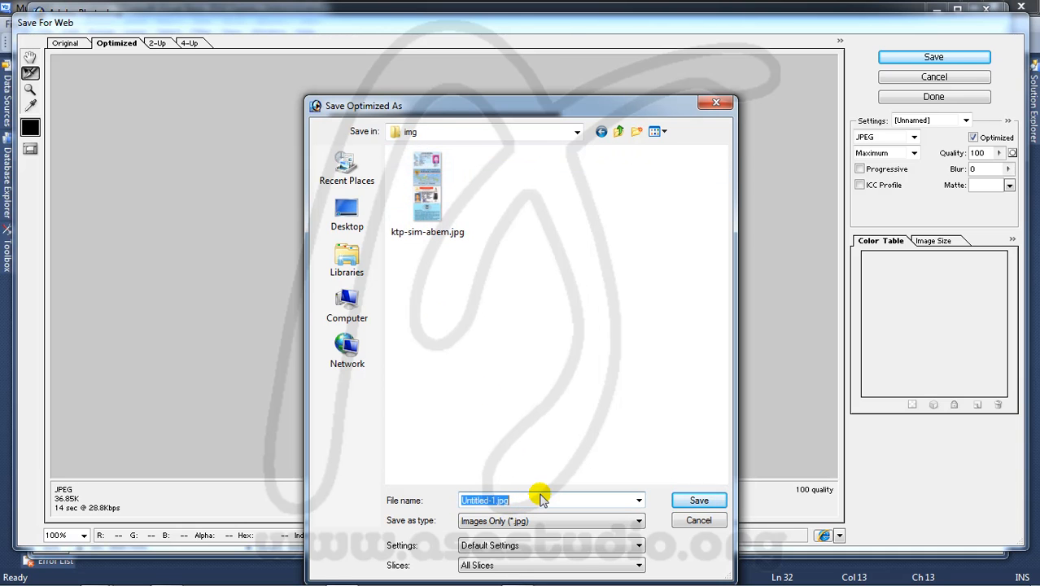
- Save the exported image there as default.jpg
{"action": "type", "text": "def"}
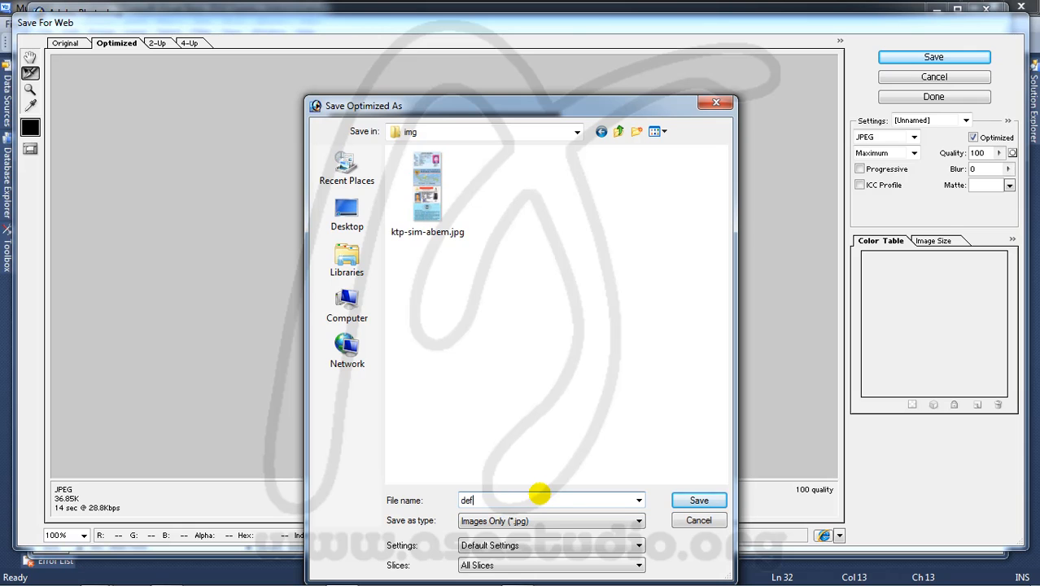
{"action": "type", "text": "aul"}
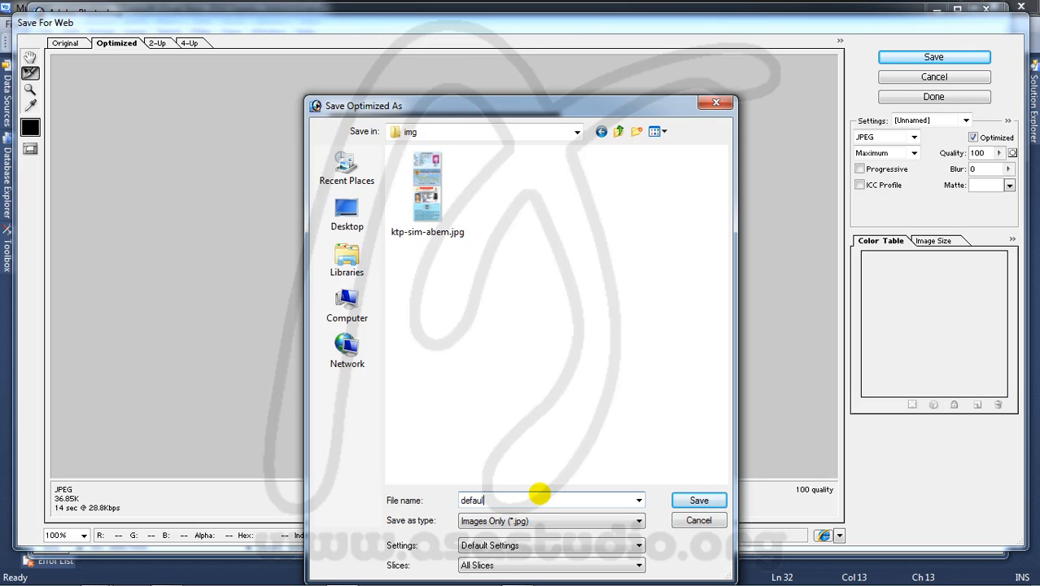
{"action": "type", "text": ".jpg"}
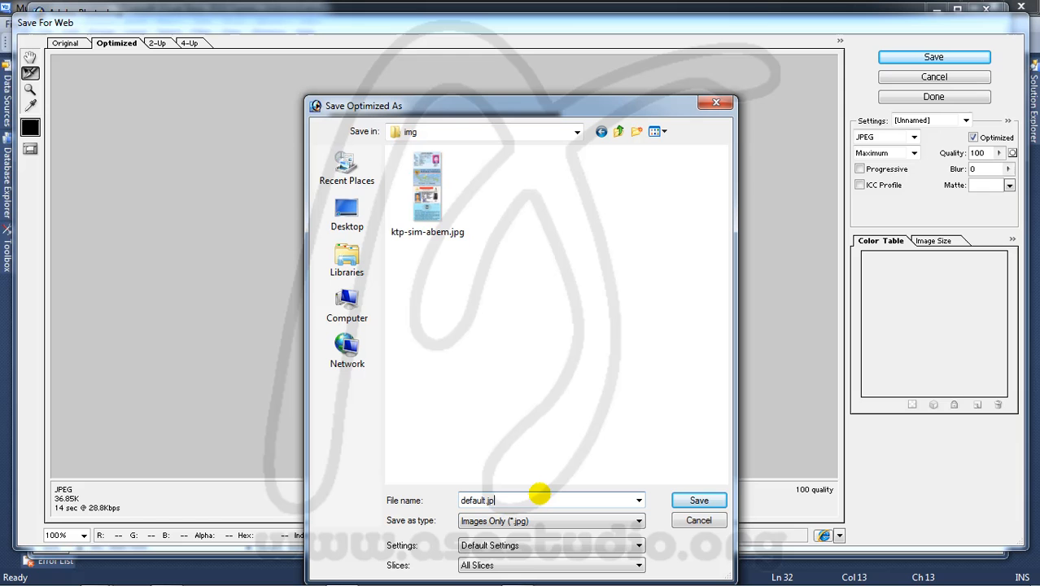
{"action": "mouse_move", "coordinate": [699, 521]}
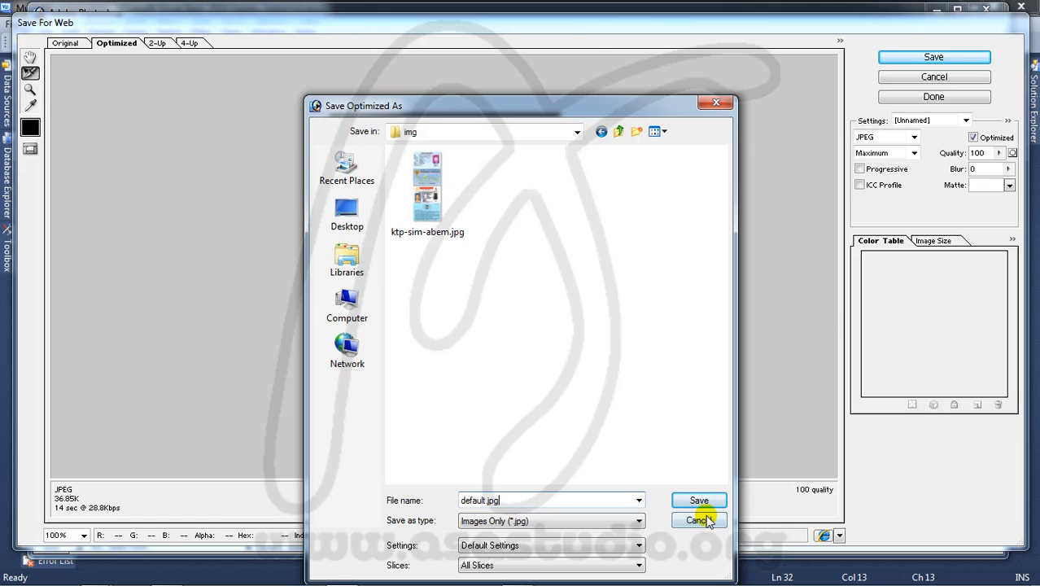
{"action": "left_click", "coordinate": [699, 521]}
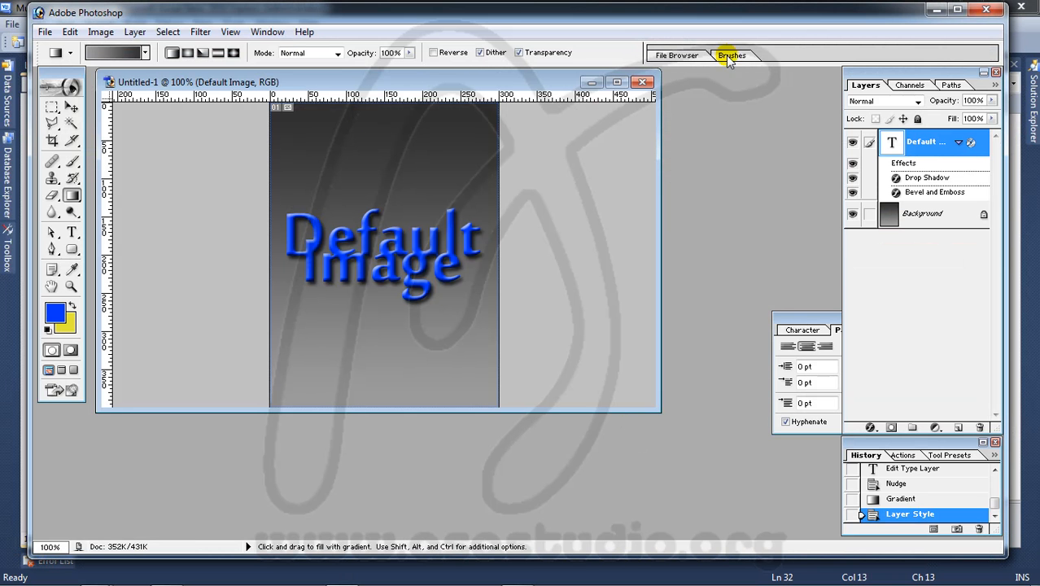
- Return to Admin.vb and scroll to the Button1_Click handler with the default.jpg fallback
{"action": "left_click", "coordinate": [641, 81]}
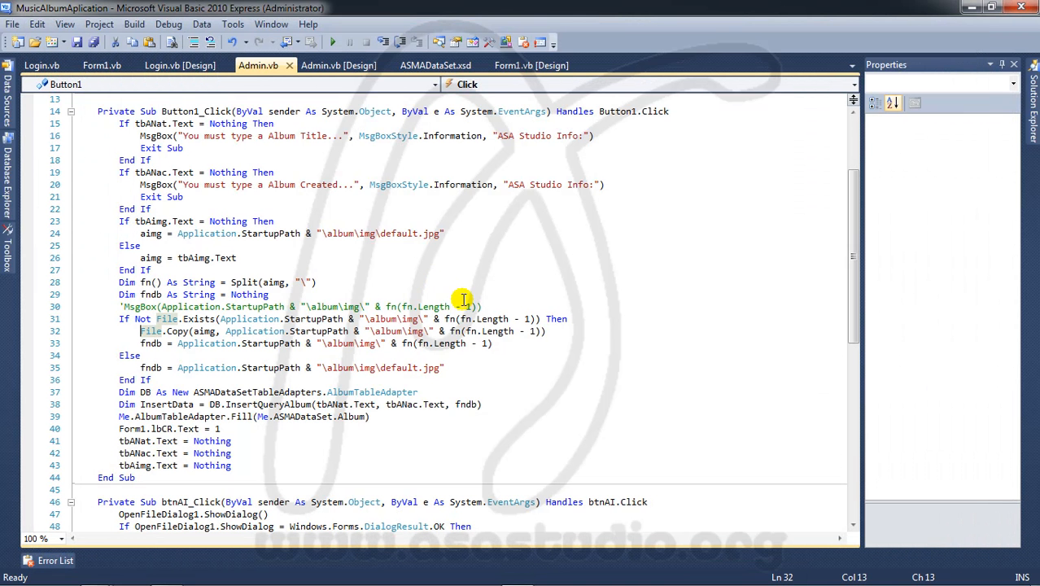
{"action": "scroll", "scroll_direction": "down", "scroll_amount": 3}
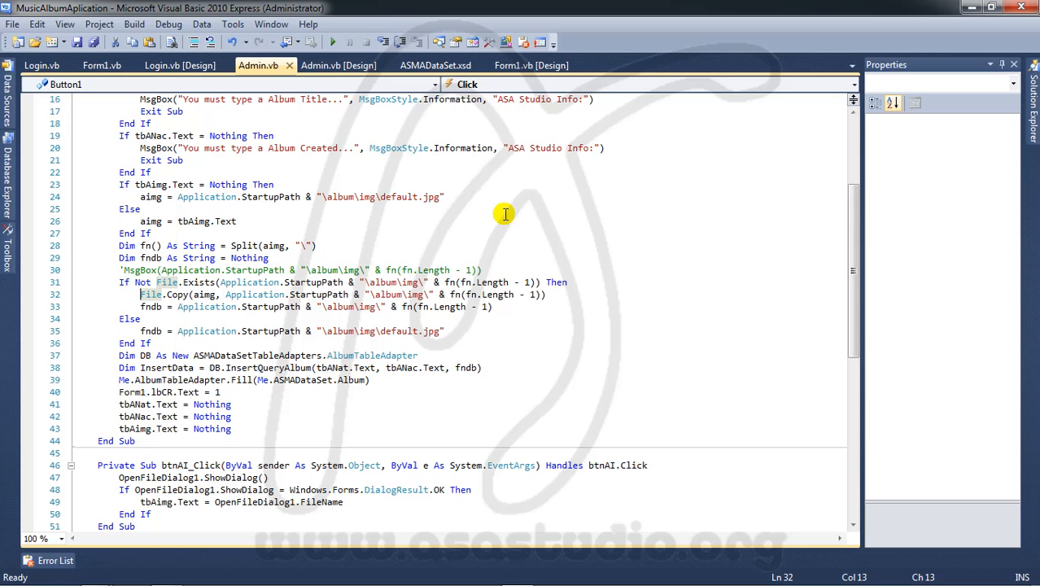
{"action": "mouse_move", "coordinate": [347, 324]}
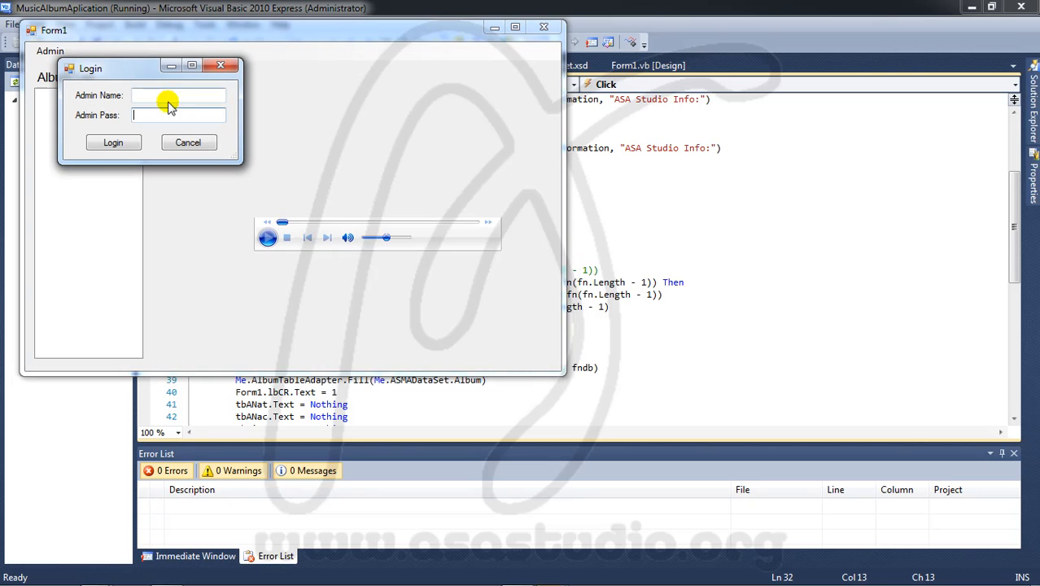
{"action": "type", "text": "a"}
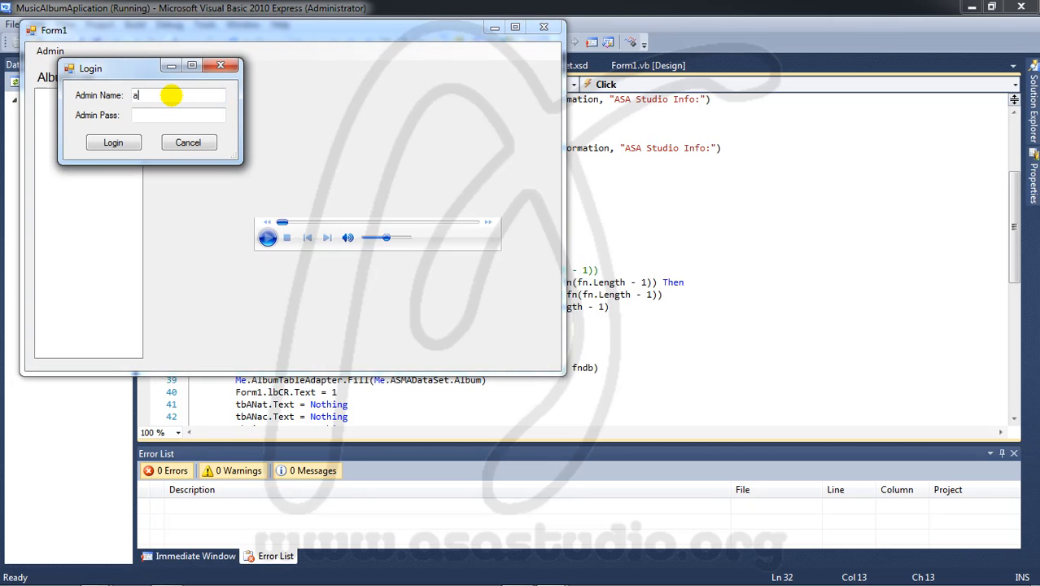
{"action": "type", "text": "dmin"}
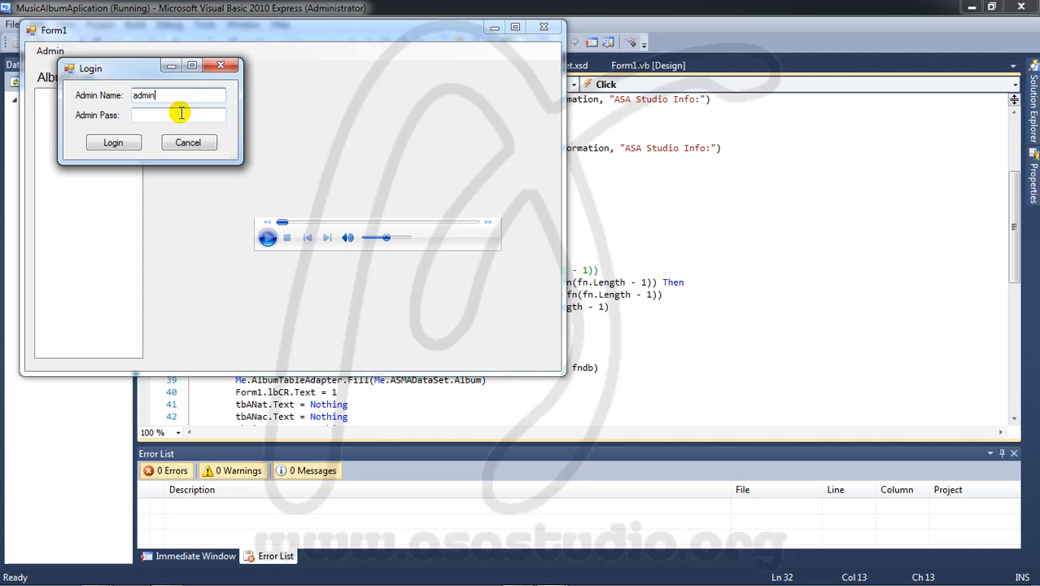
{"action": "type", "text": "1234"}
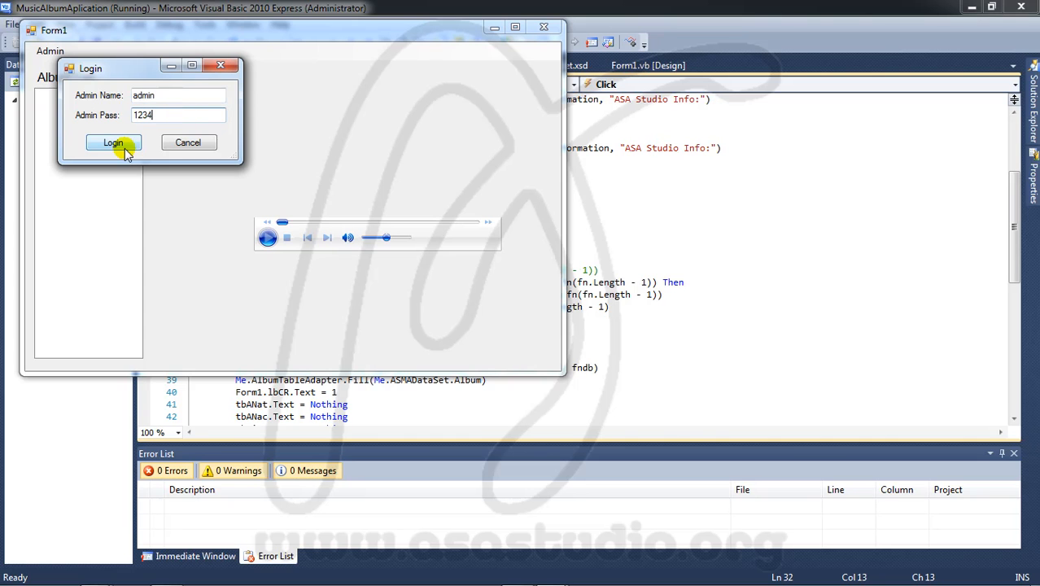
{"action": "left_click", "coordinate": [112, 143]}
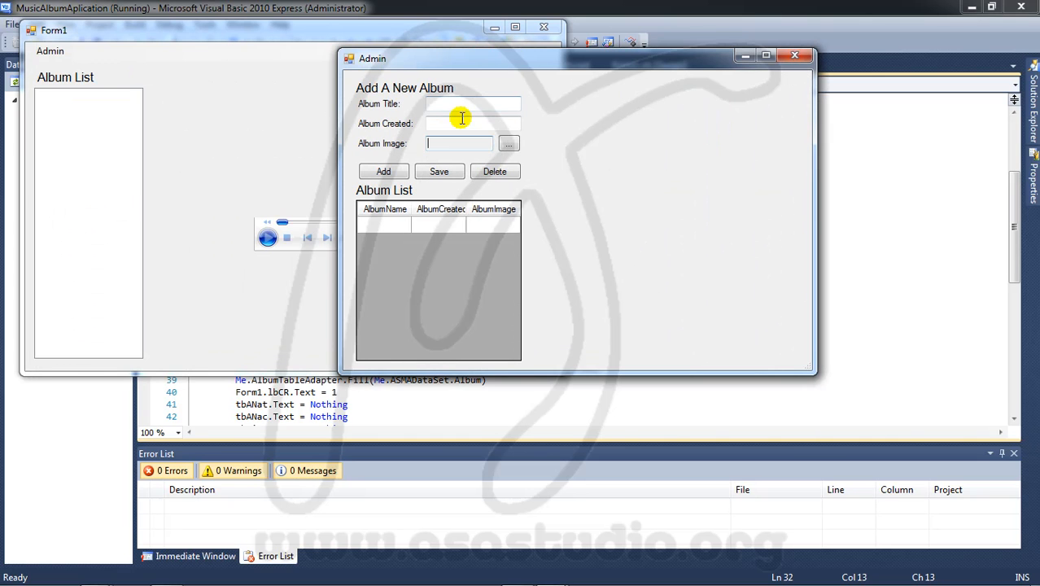
- Add album aaa, created 12, with no image so it gets default.jpg
{"action": "type", "text": "aaa"}
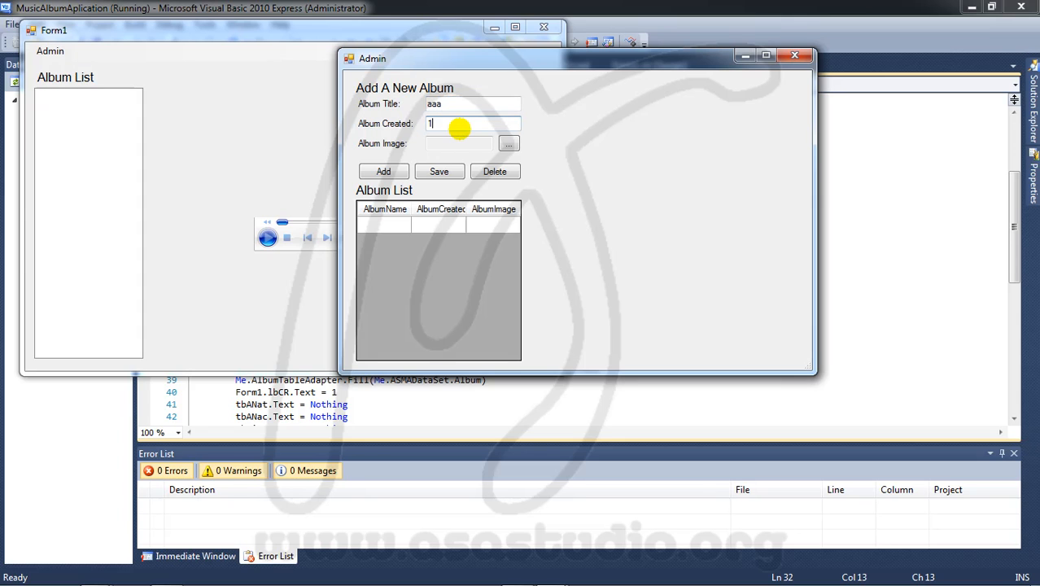
{"action": "type", "text": "2"}
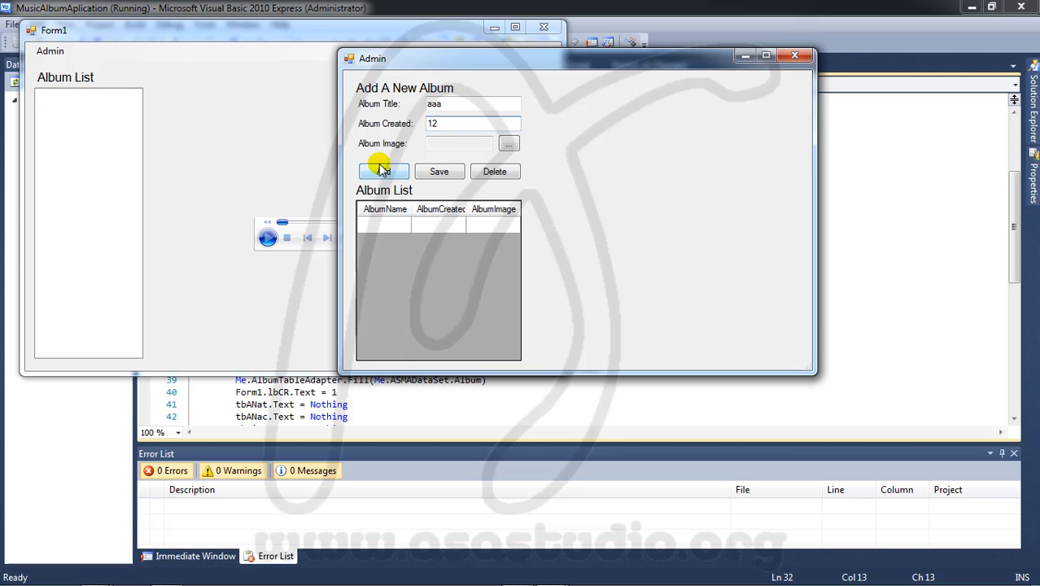
{"action": "left_click", "coordinate": [383, 171]}
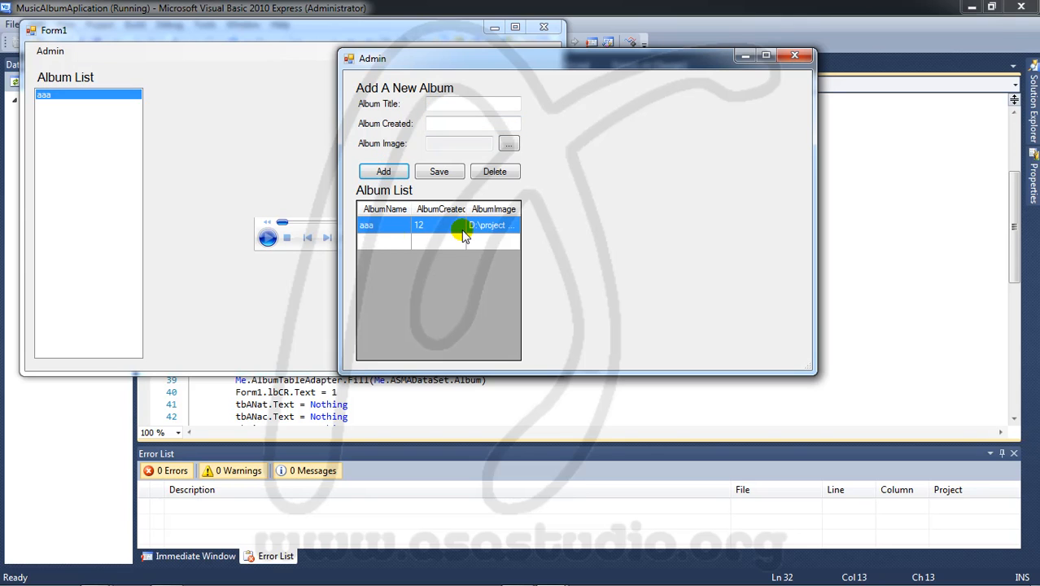
{"action": "mouse_move", "coordinate": [489, 228]}
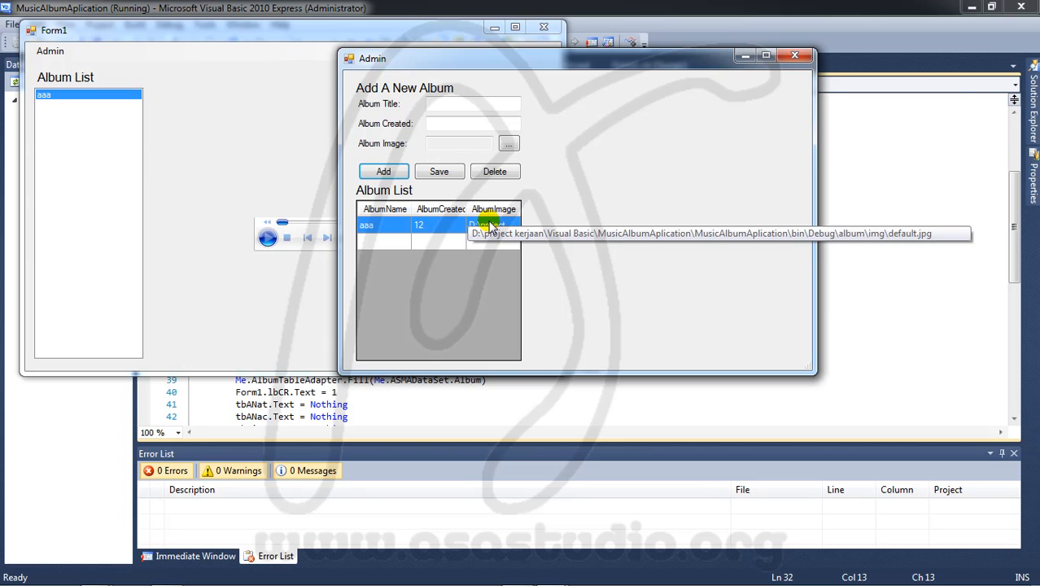
{"action": "mouse_move", "coordinate": [587, 62]}
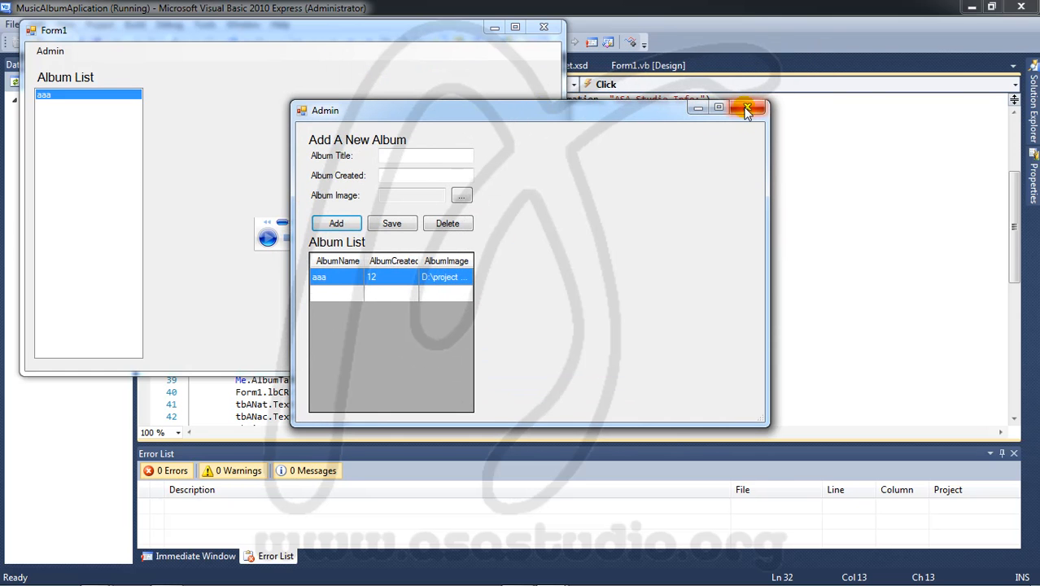
- Close the running app's Admin window and scroll through the Button1_Click code
{"action": "left_click", "coordinate": [745, 107]}
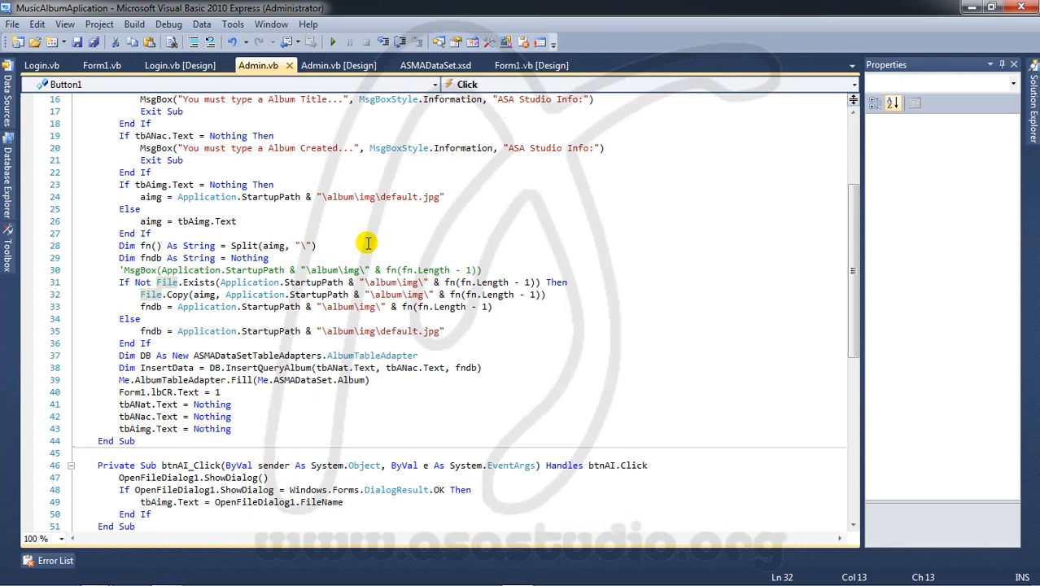
{"action": "mouse_move", "coordinate": [290, 254]}
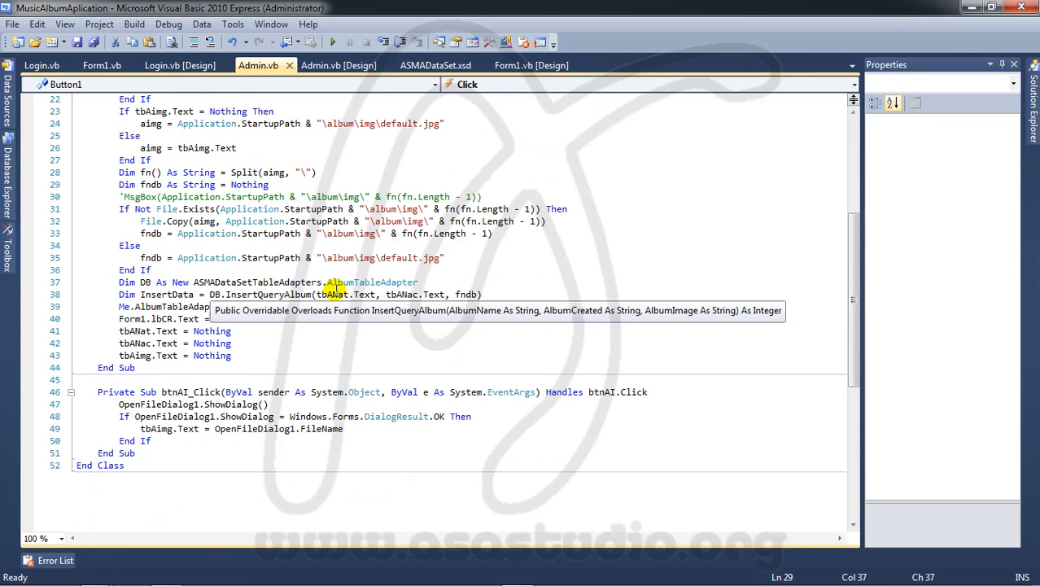
{"action": "scroll", "scroll_direction": "down", "scroll_amount": 3}
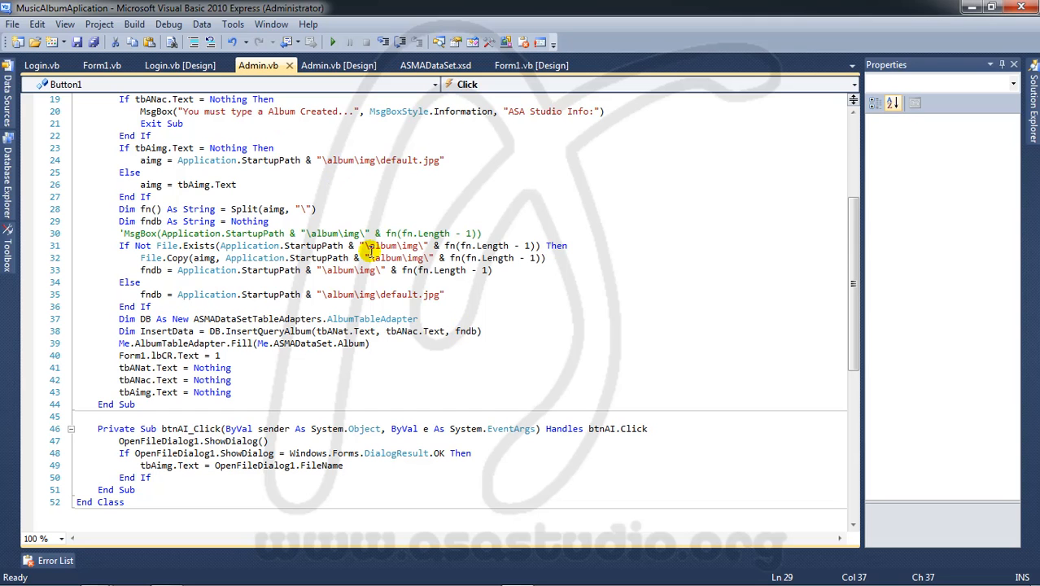
{"action": "mouse_move", "coordinate": [399, 293]}
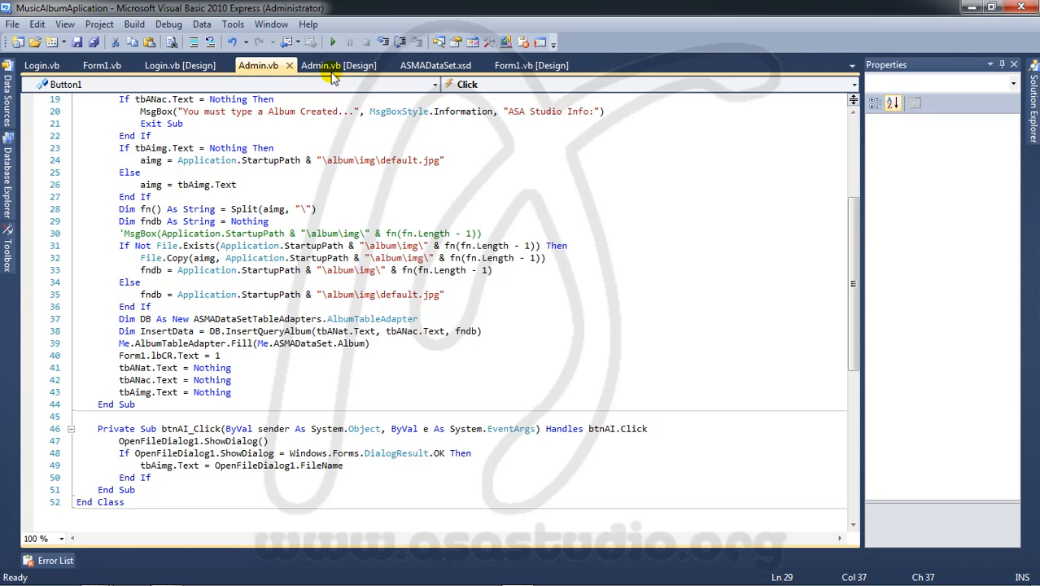
{"action": "mouse_move", "coordinate": [537, 65]}
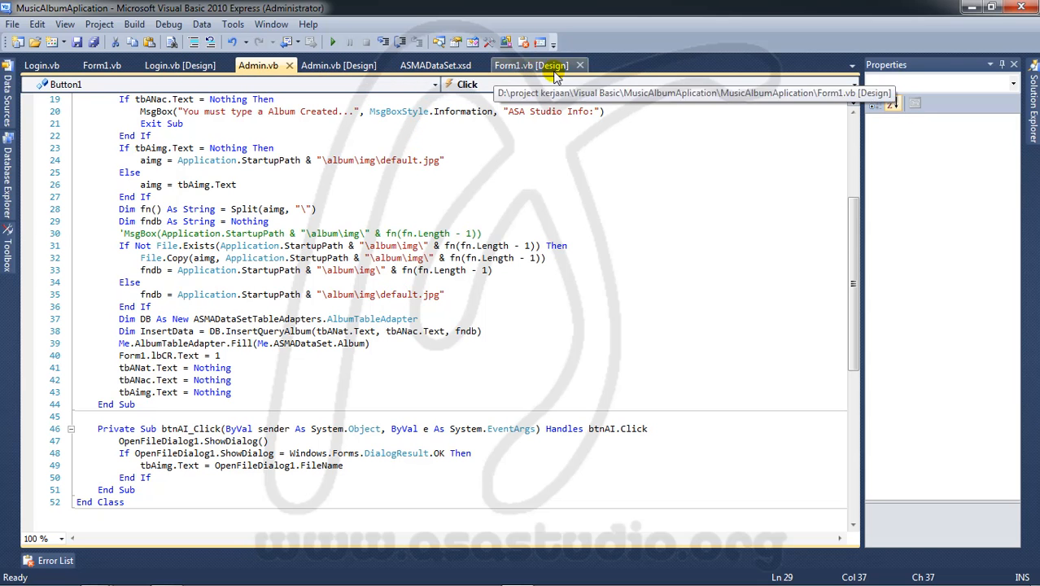
- View Form1's timer code, then select ListBox1 in the Form1 designer
{"action": "left_click", "coordinate": [101, 65]}
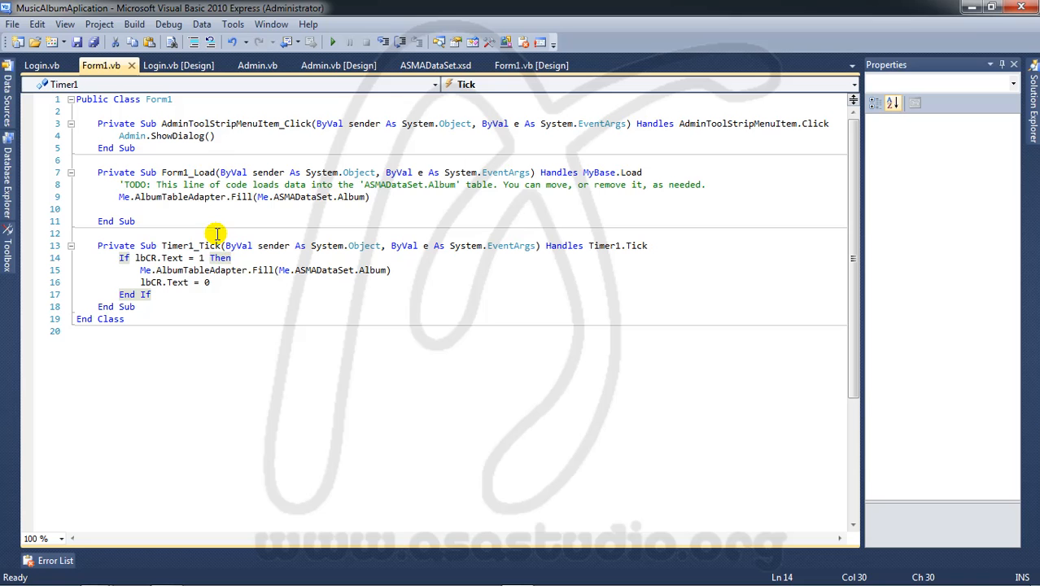
{"action": "mouse_move", "coordinate": [250, 281]}
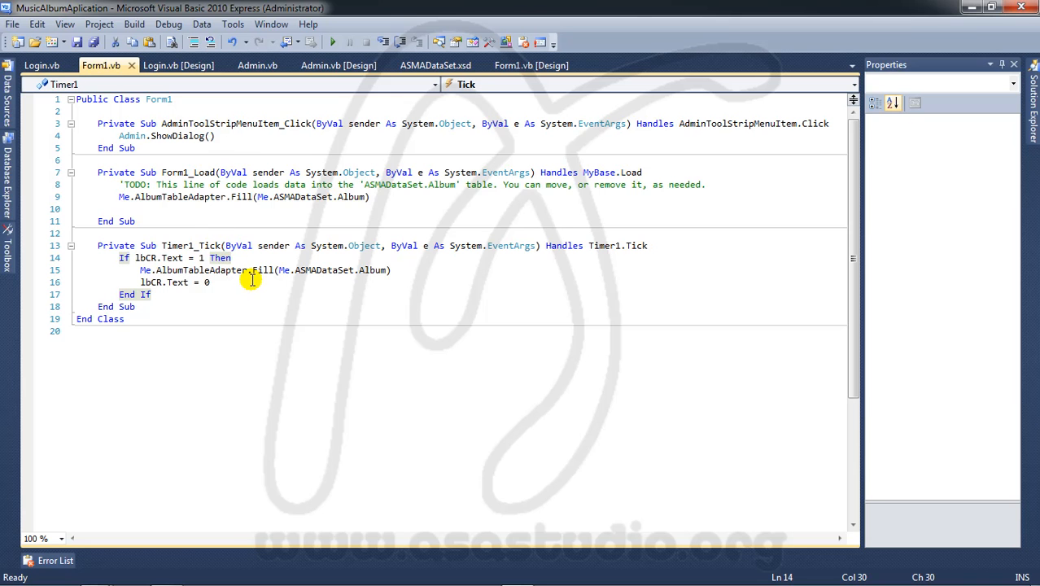
{"action": "left_click", "coordinate": [533, 65]}
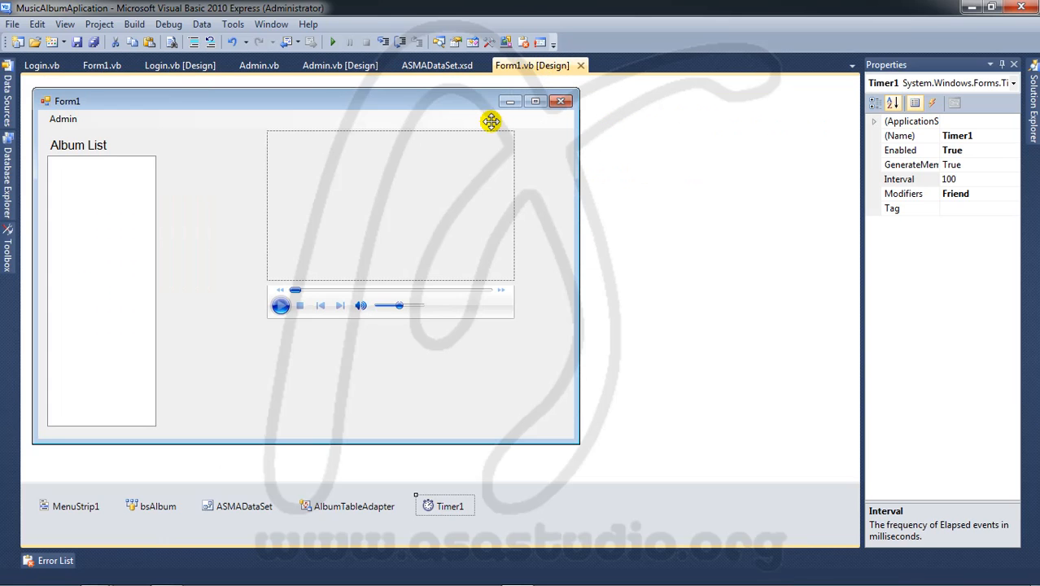
{"action": "left_click", "coordinate": [101, 290]}
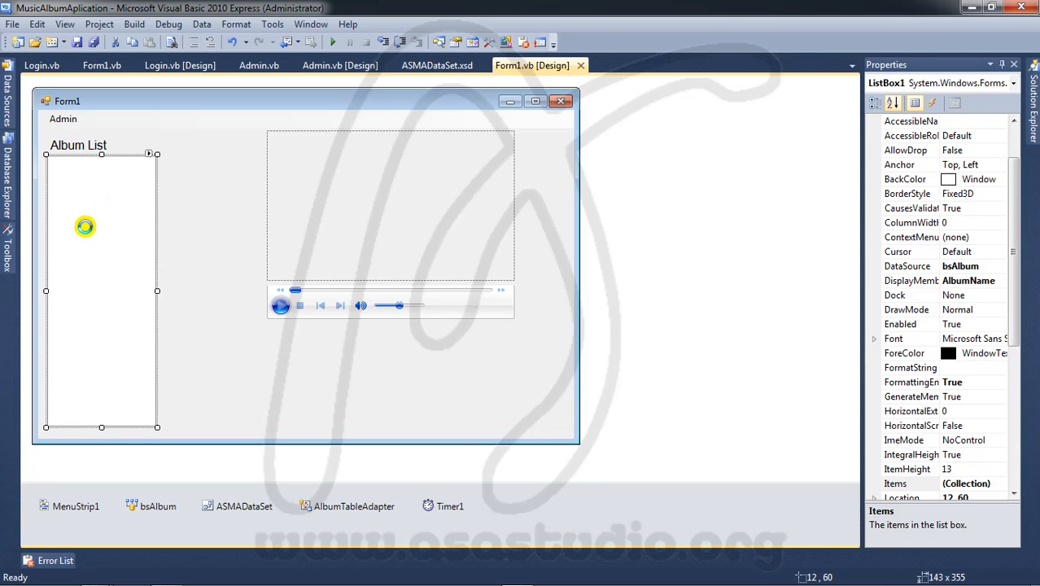
{"action": "double_click", "coordinate": [101, 290]}
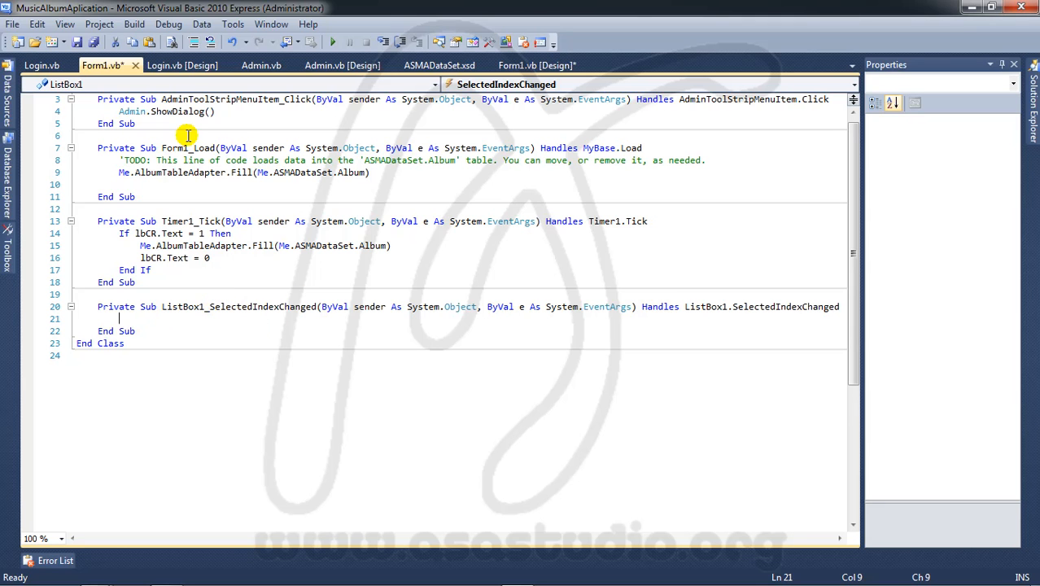
{"action": "left_click", "coordinate": [537, 65]}
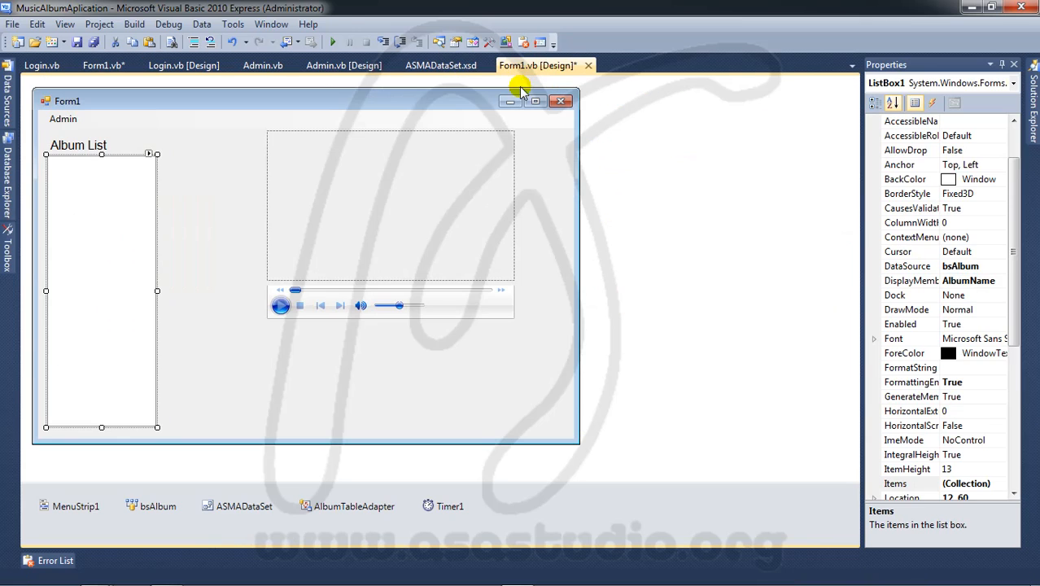
{"action": "left_click", "coordinate": [389, 204]}
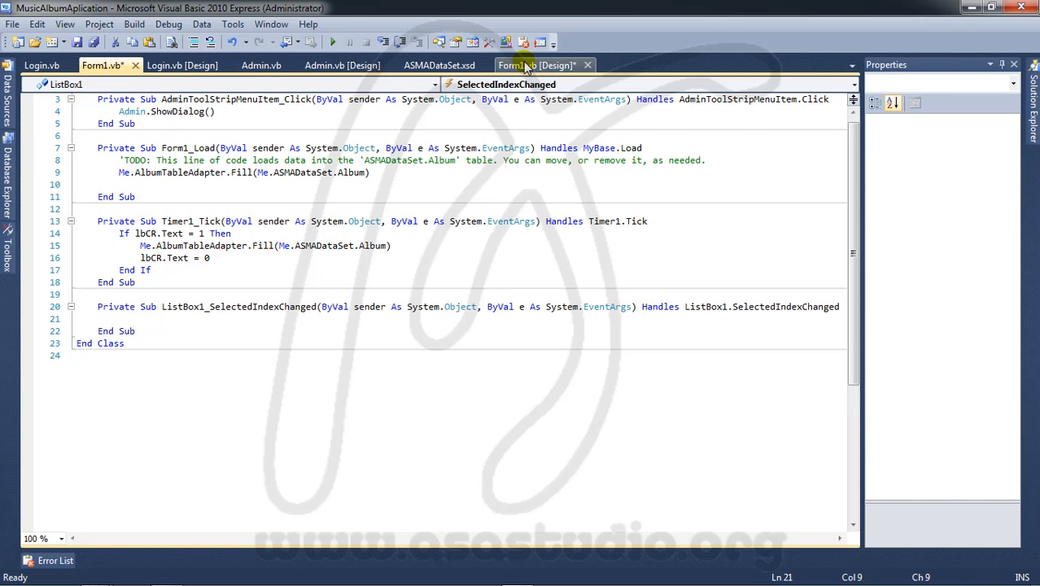
{"action": "left_click", "coordinate": [541, 65]}
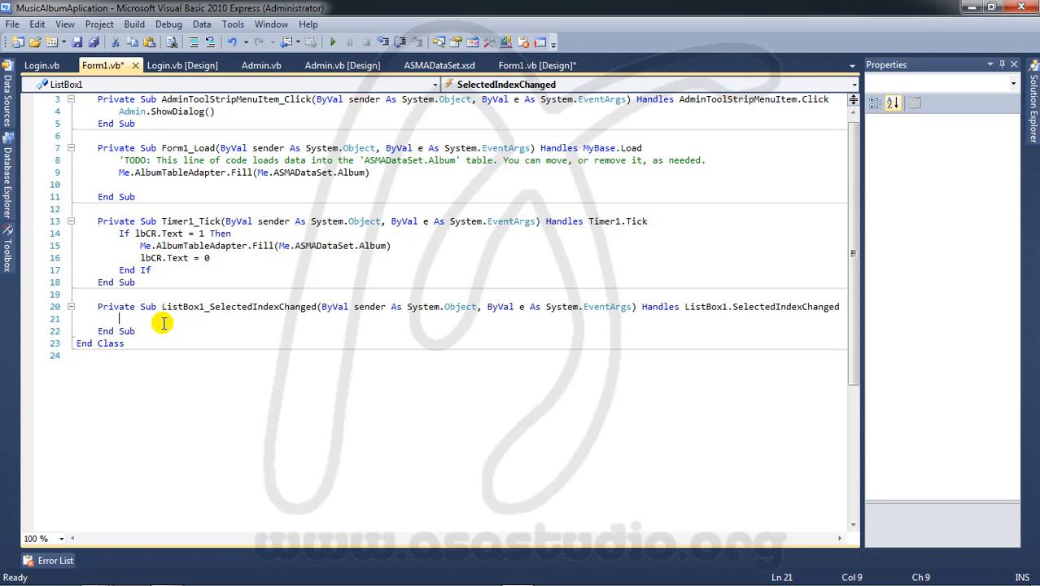
- Write the pbAImg.Image= assignment in the ListBox1 selection handler
{"action": "type", "text": "pbAimg."}
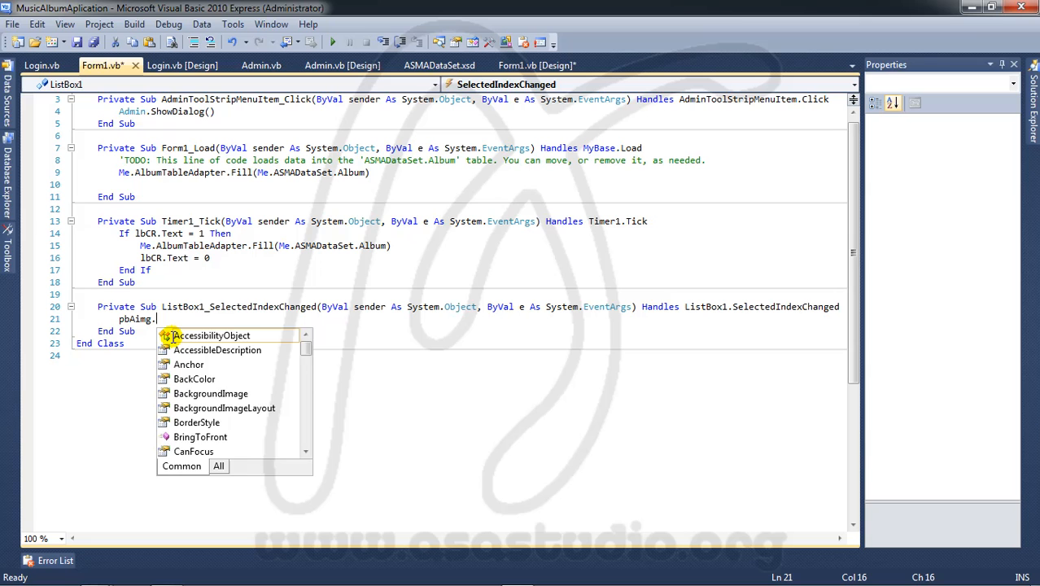
{"action": "type", "text": "im"}
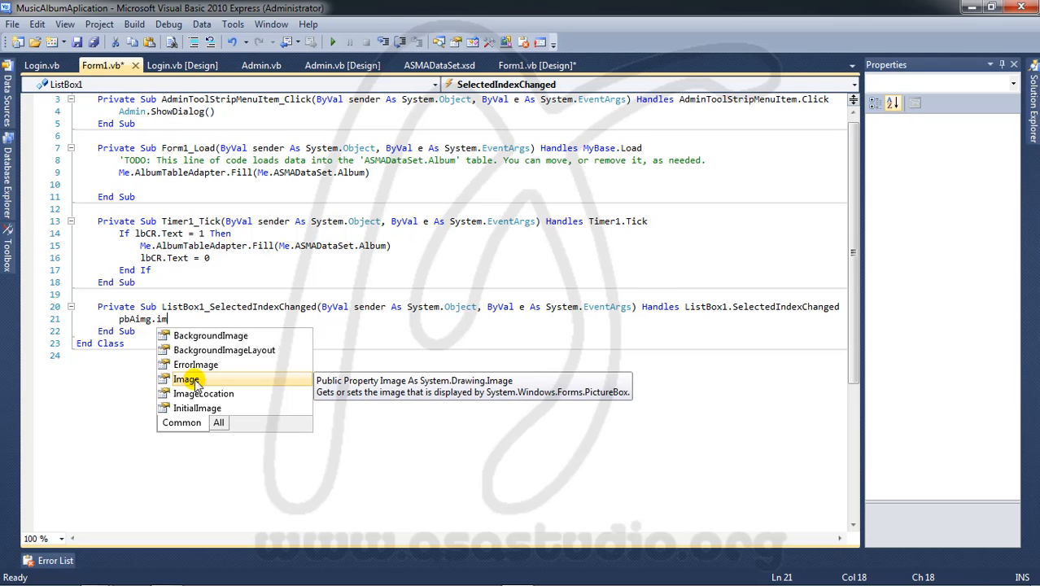
{"action": "type", "text": "Image="}
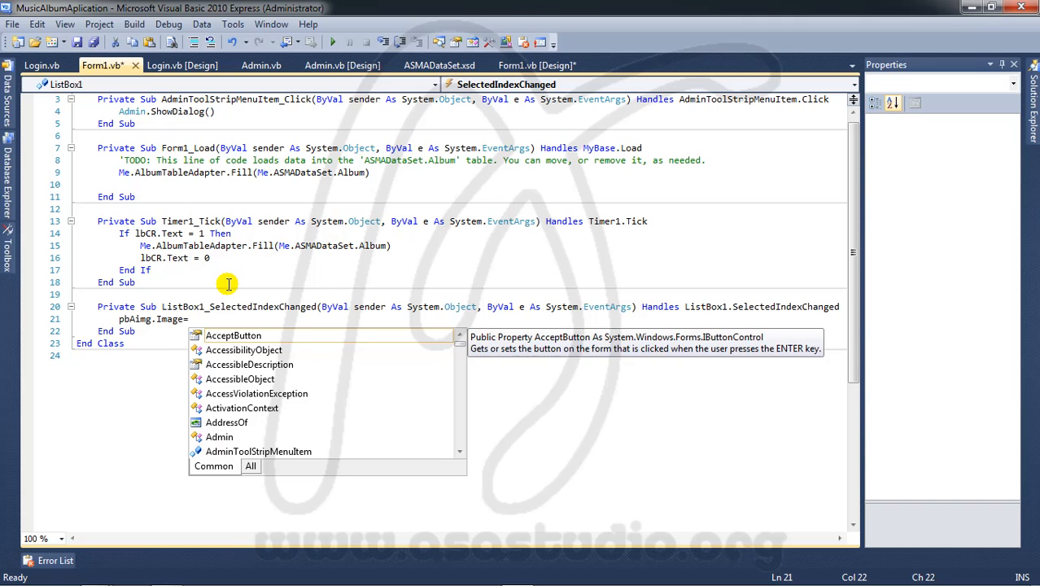
{"action": "key", "text": "Escape"}
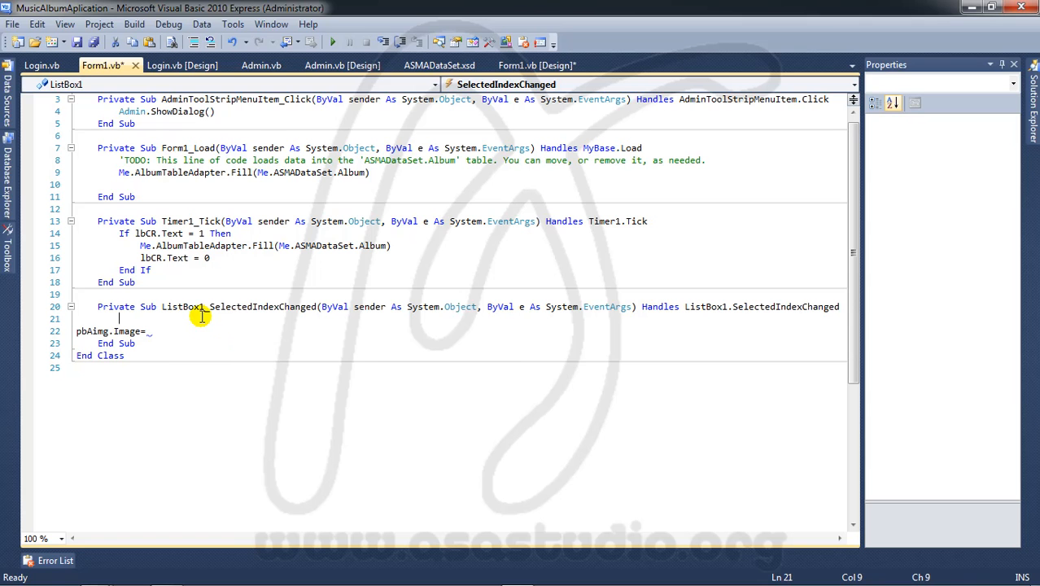
- Declare Dim DB As New ASMADataSetTableAdapters.AlbumTableAdapter above it
{"action": "type", "text": "Dim"}
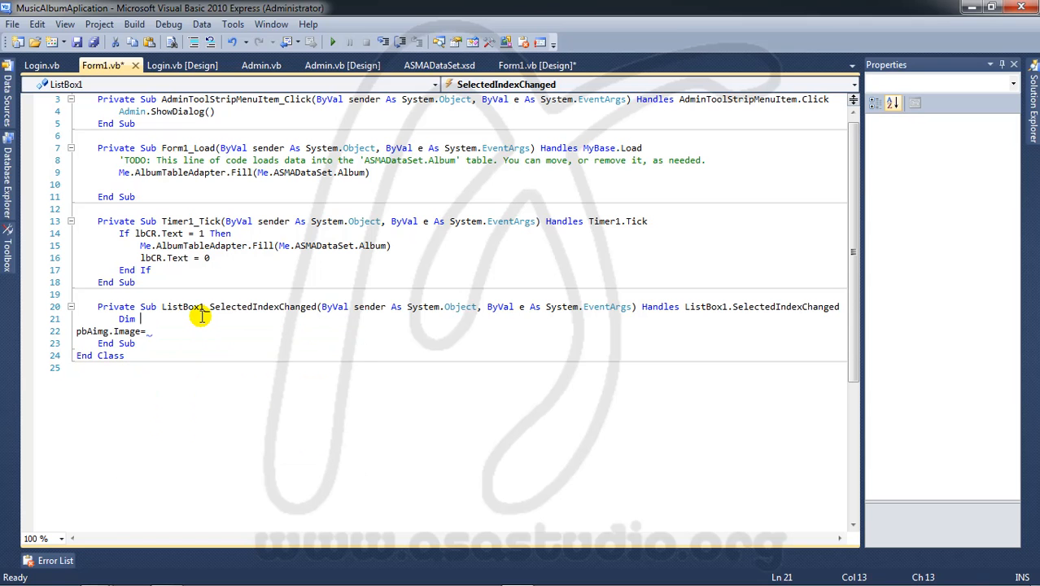
{"action": "type", "text": "DB"}
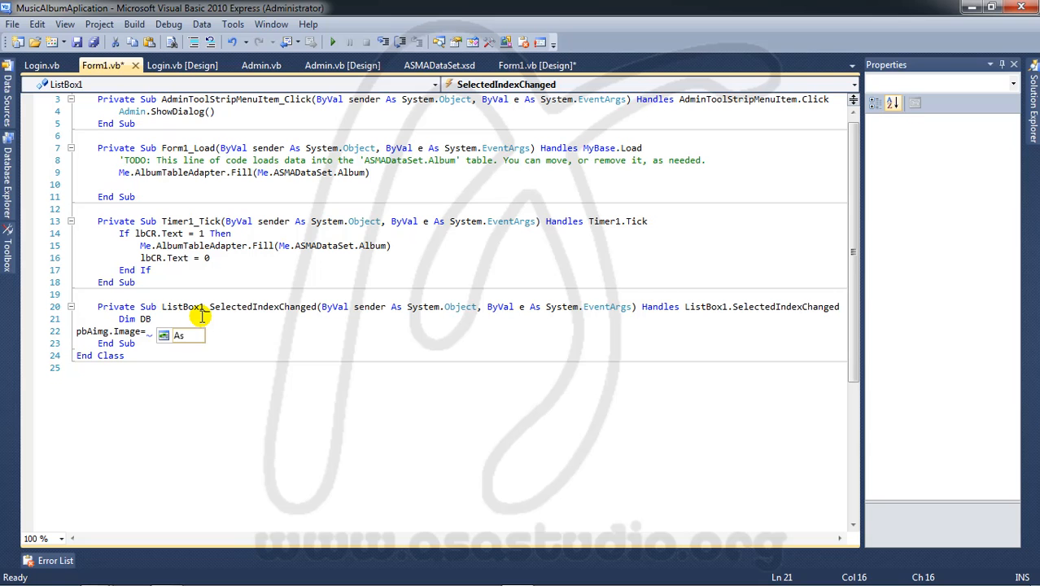
{"action": "type", "text": "new"}
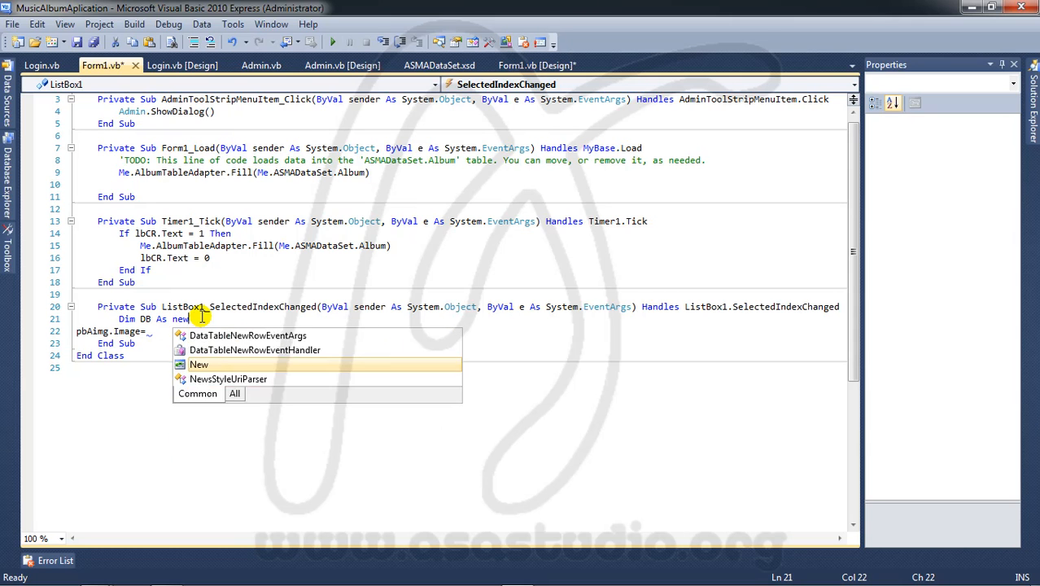
{"action": "left_click", "coordinate": [255, 466]}
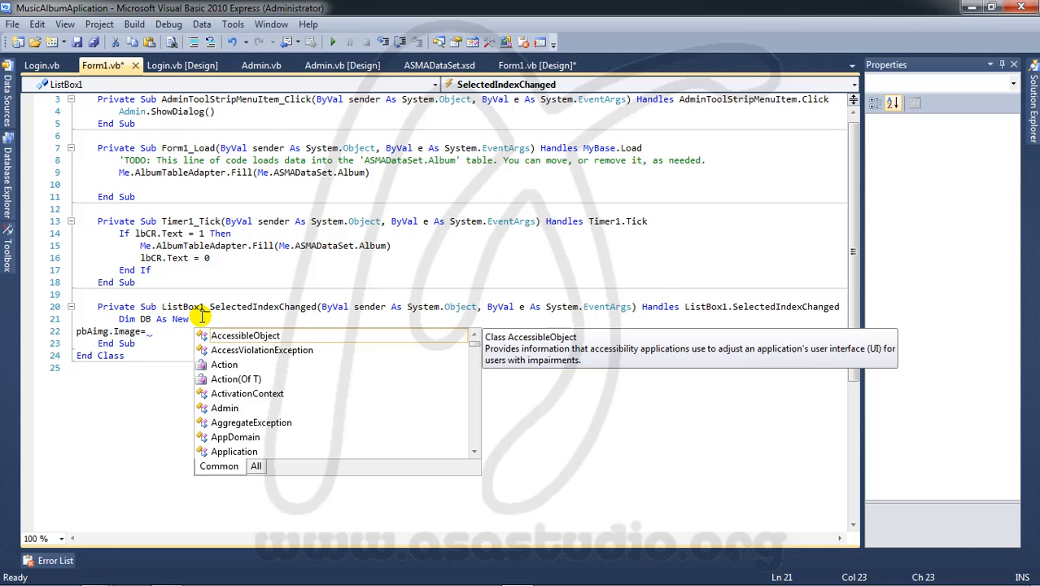
{"action": "type", "text": "a"}
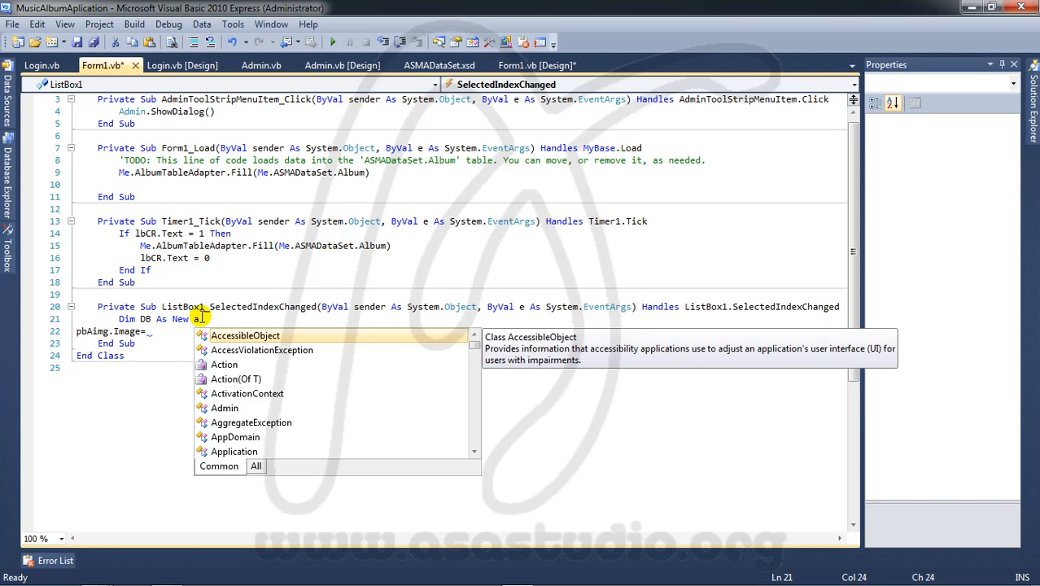
{"action": "type", "text": "d"}
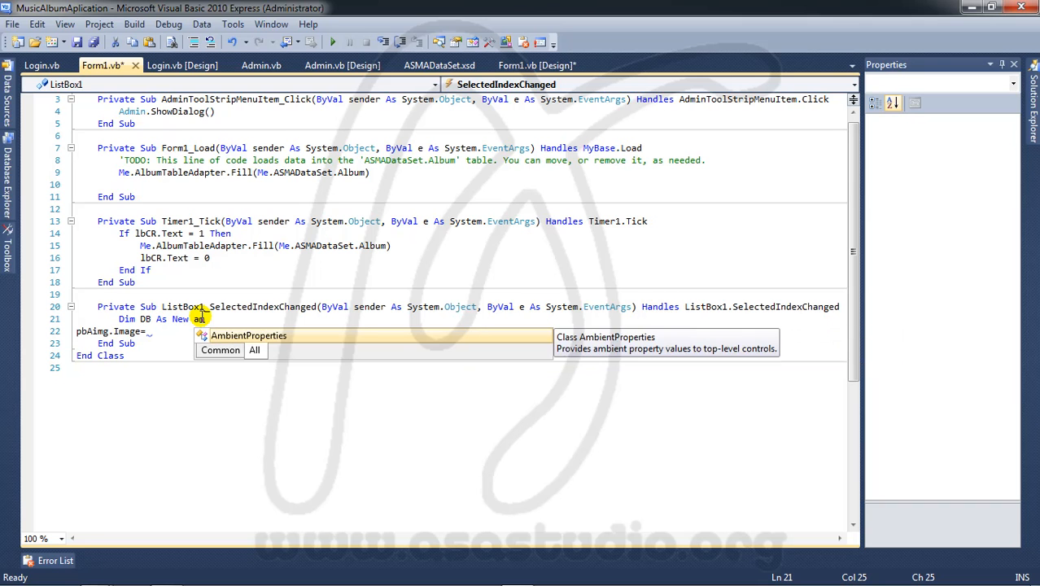
{"action": "type", "text": "as"}
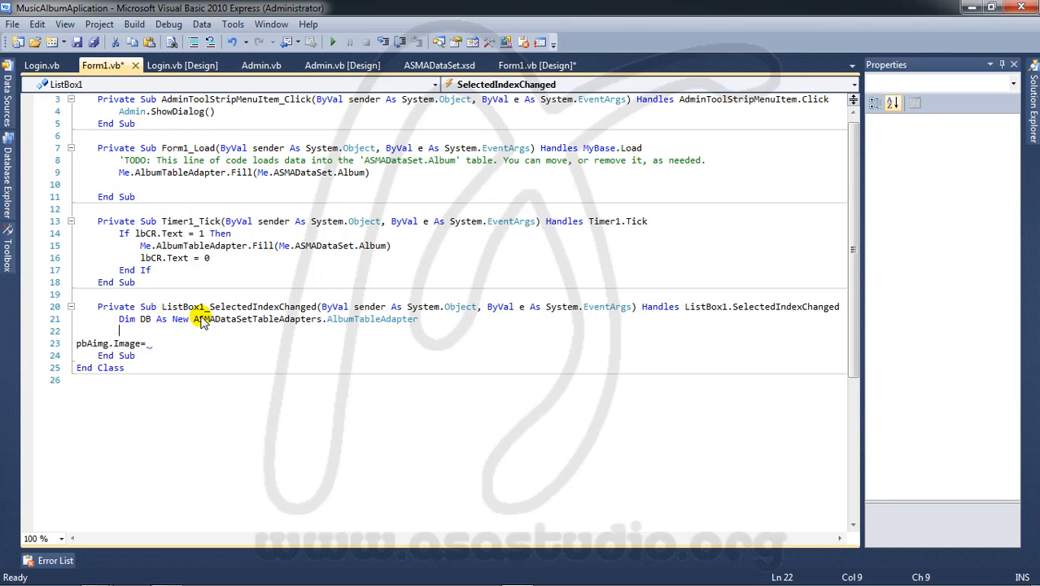
- Start Dim tb = DB. and switch to the ASMADataSet.xsd designer
{"action": "type", "text": "Dim"}
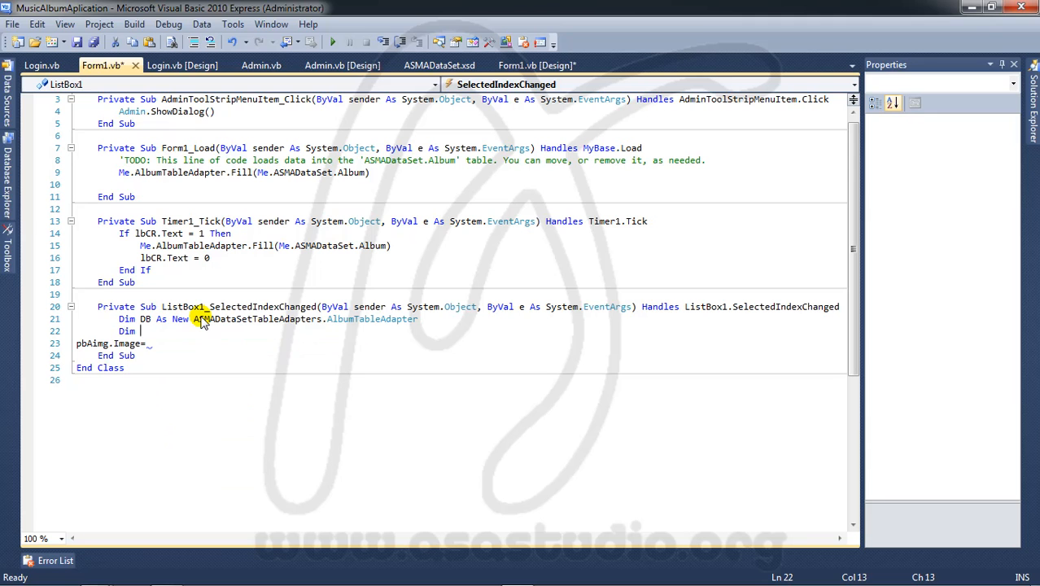
{"action": "type", "text": "tb"}
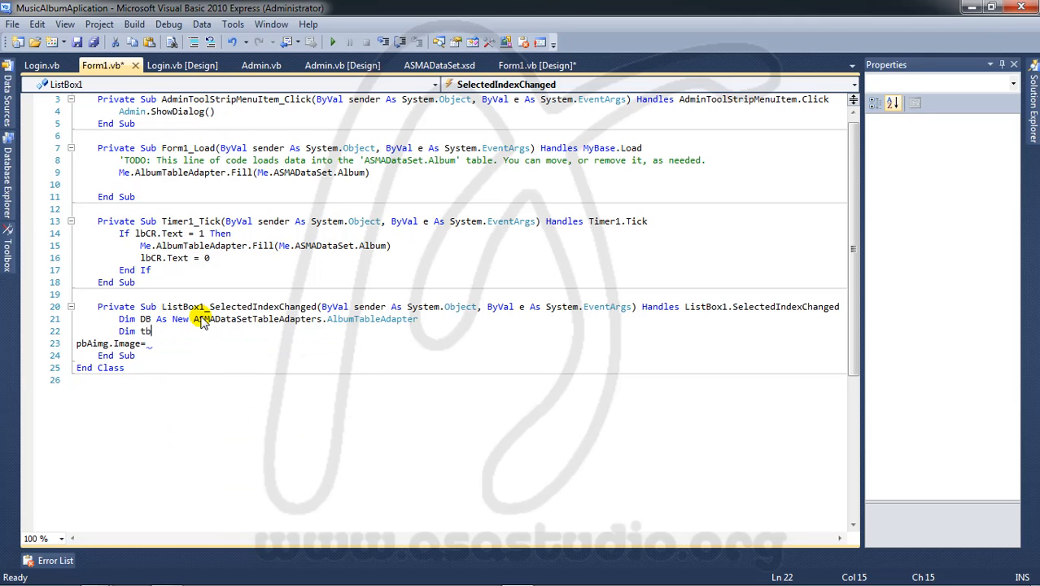
{"action": "type", "text": "As"}
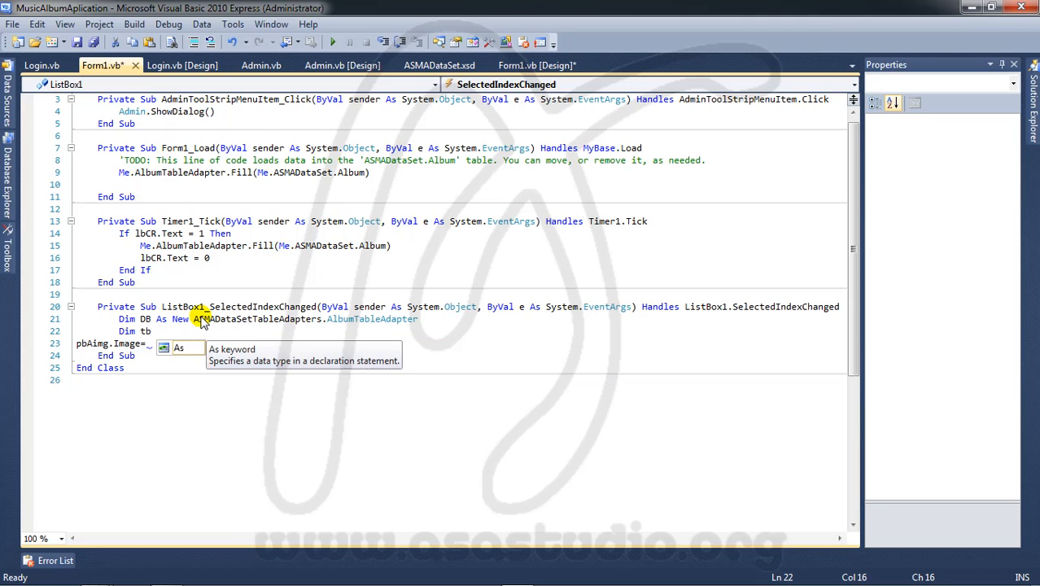
{"action": "type", "text": "db"}
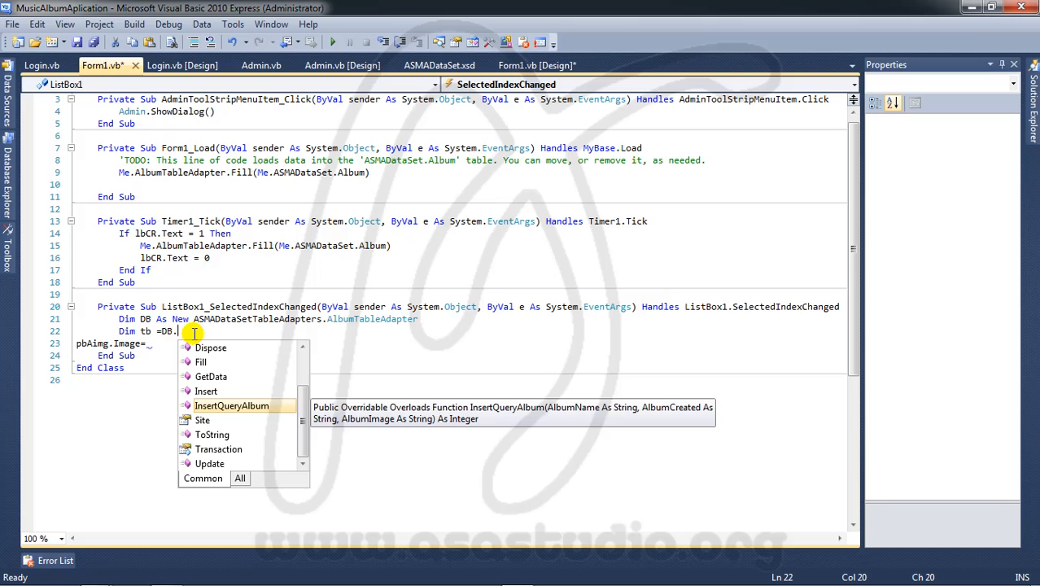
{"action": "key", "text": "Escape"}
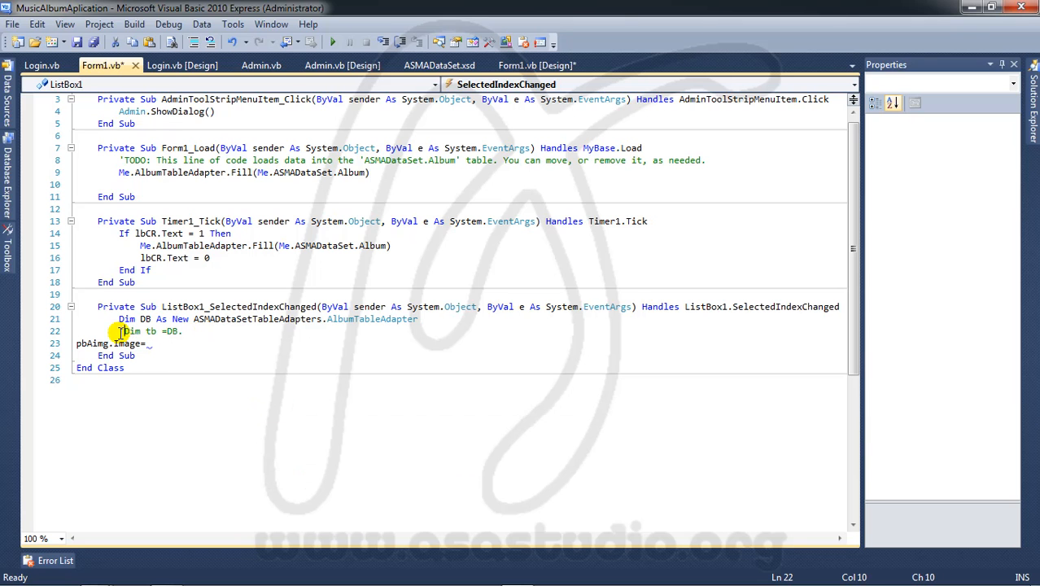
{"action": "left_click", "coordinate": [440, 65]}
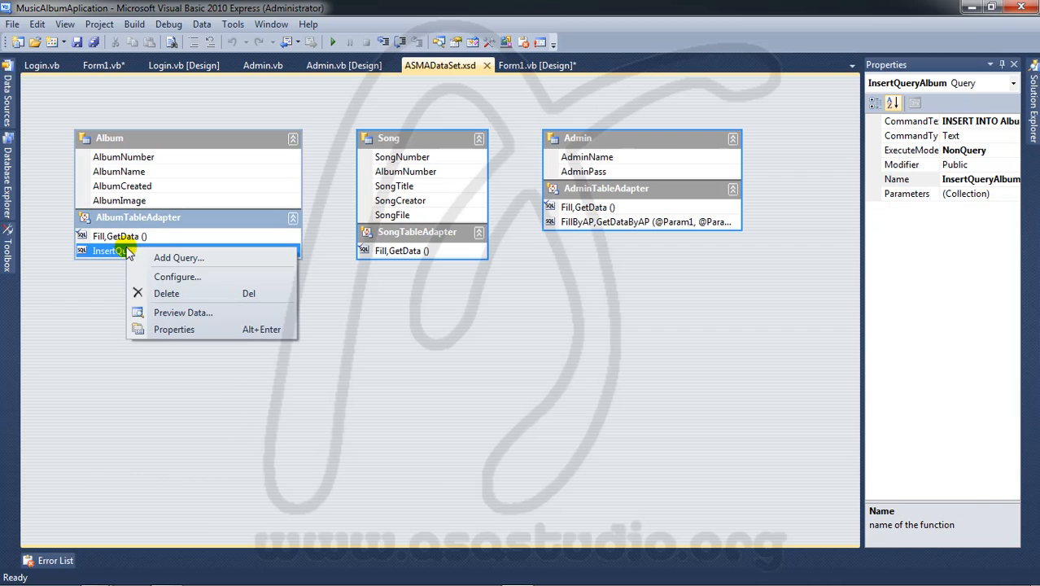
- Add a row-returning SELECT query to AlbumTableAdapter using SQL statements and open Query Builder
{"action": "left_click", "coordinate": [178, 277]}
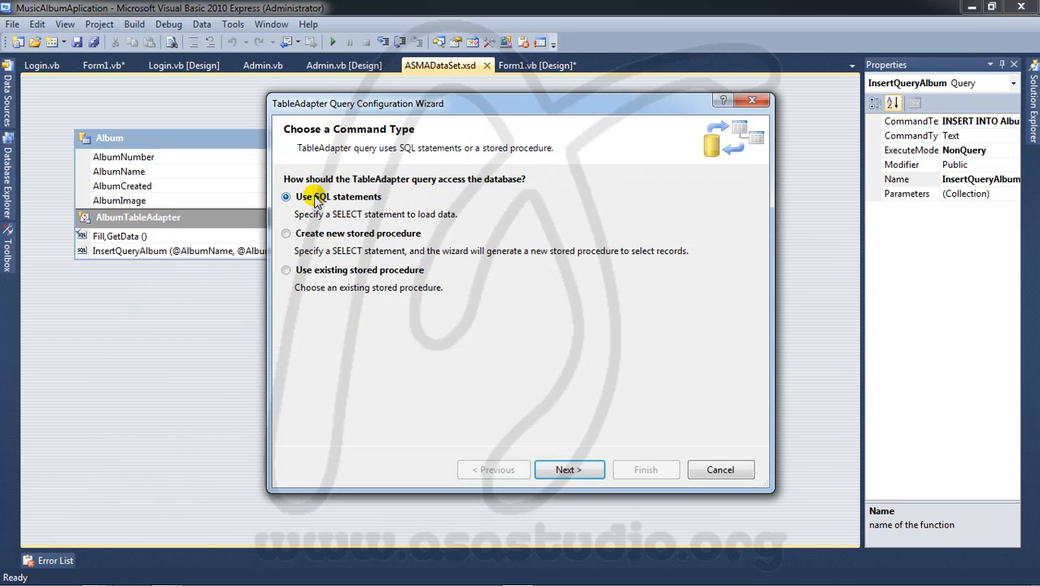
{"action": "left_click", "coordinate": [570, 469]}
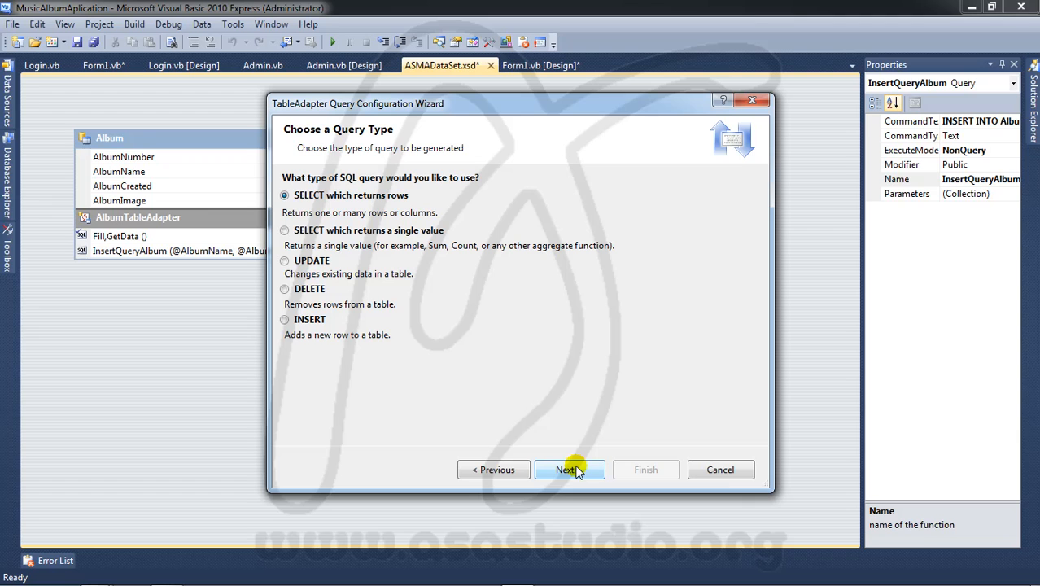
{"action": "mouse_move", "coordinate": [370, 195]}
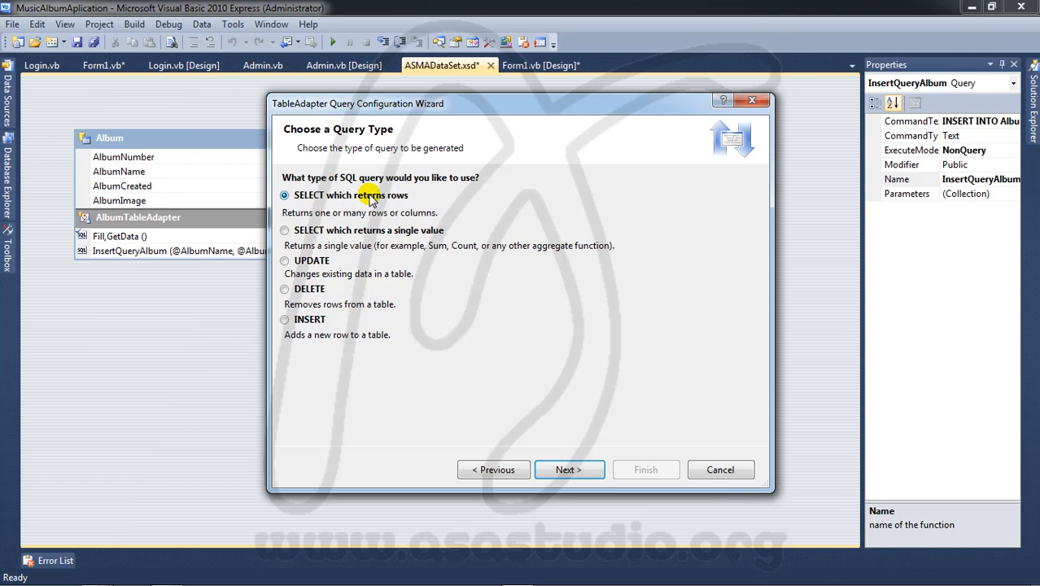
{"action": "left_click", "coordinate": [570, 469]}
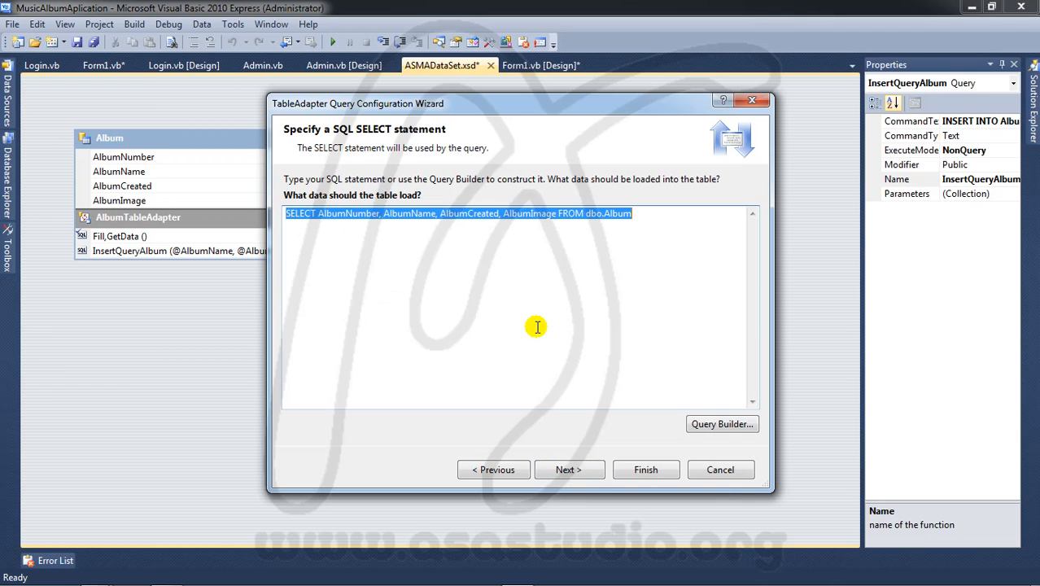
{"action": "left_click", "coordinate": [721, 423]}
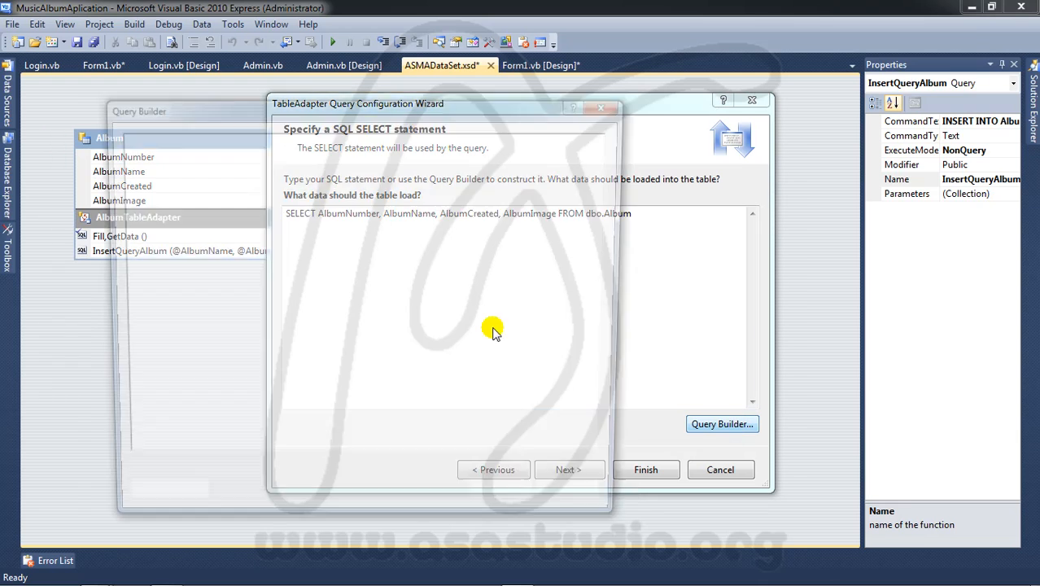
{"action": "left_click", "coordinate": [721, 423]}
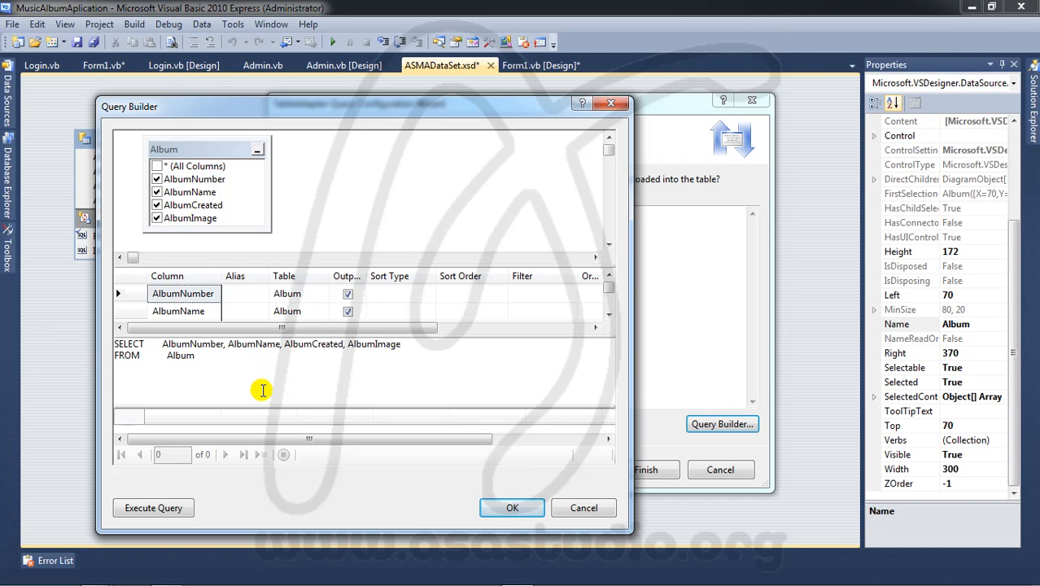
- Append WHERE albumnumber=? to the Album SELECT query and confirm it in Query Builder
{"action": "type", "text": "where"}
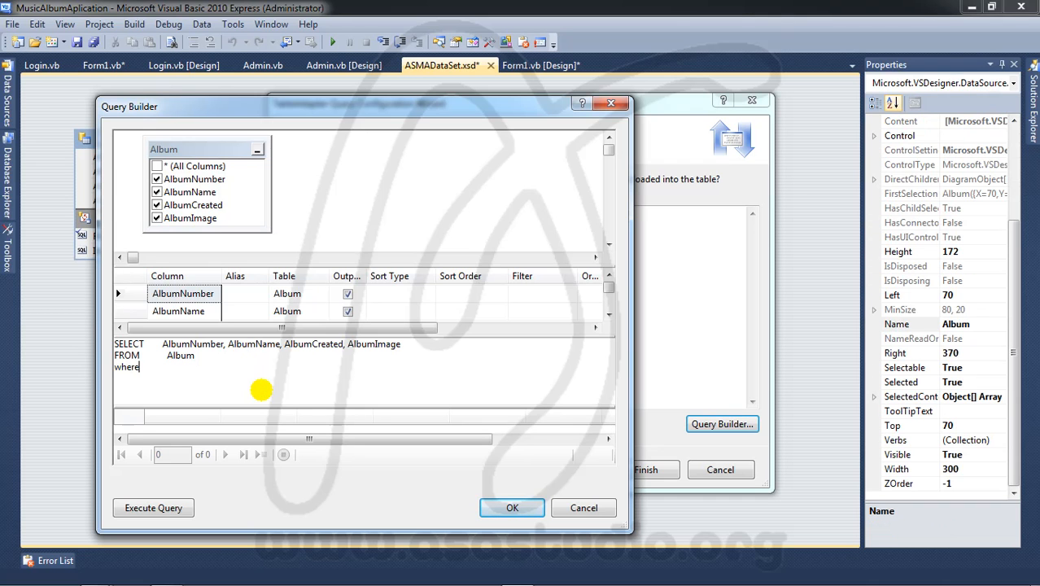
{"action": "type", "text": "albumn"}
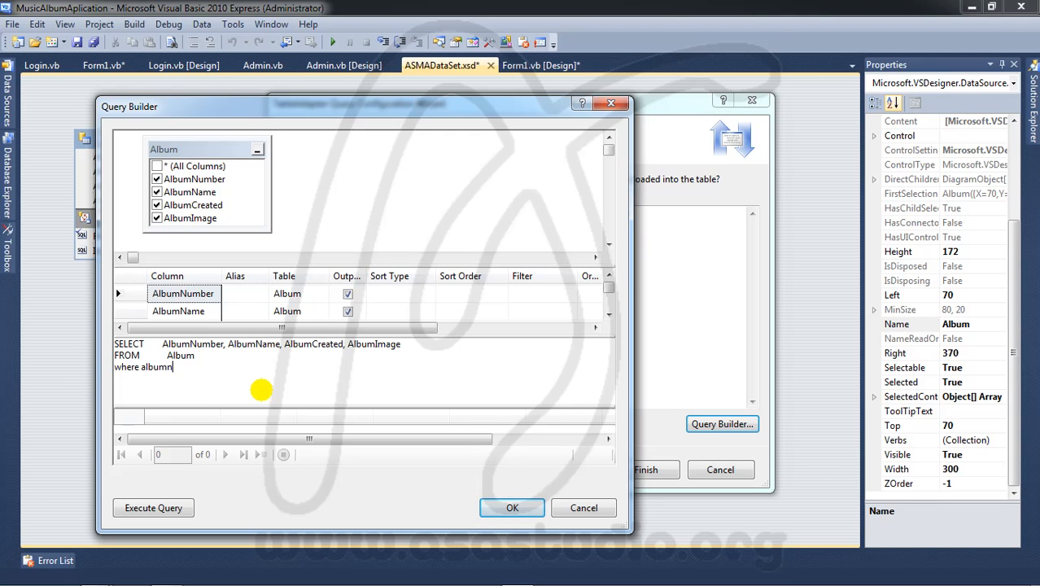
{"action": "type", "text": "umber"}
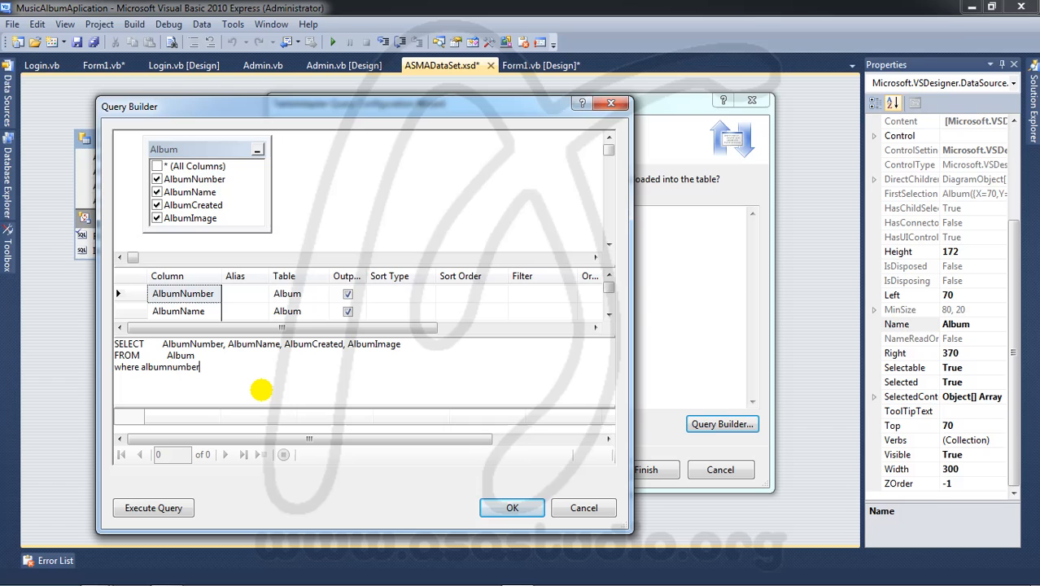
{"action": "type", "text": "=?"}
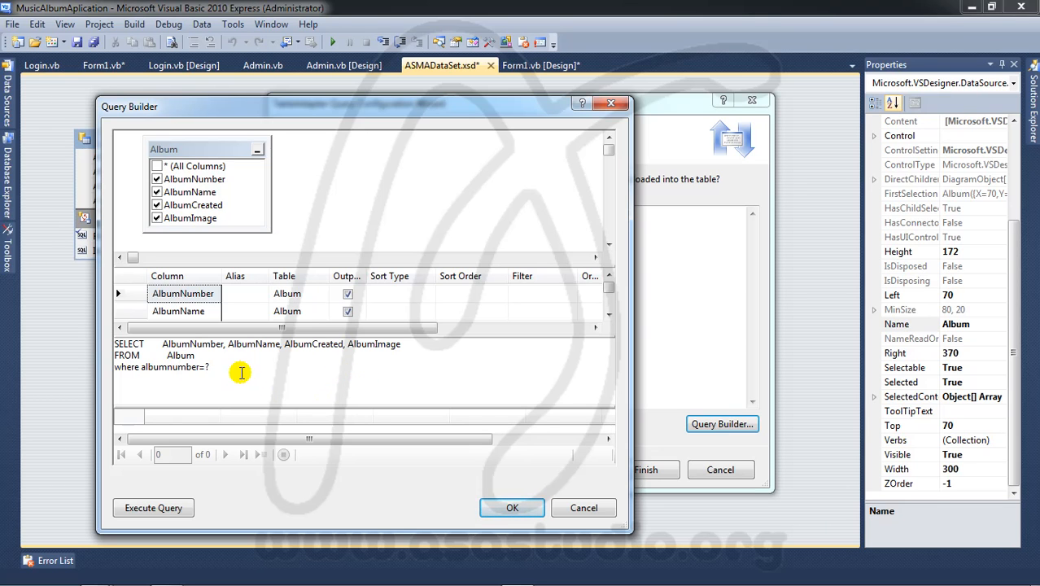
{"action": "mouse_move", "coordinate": [505, 497]}
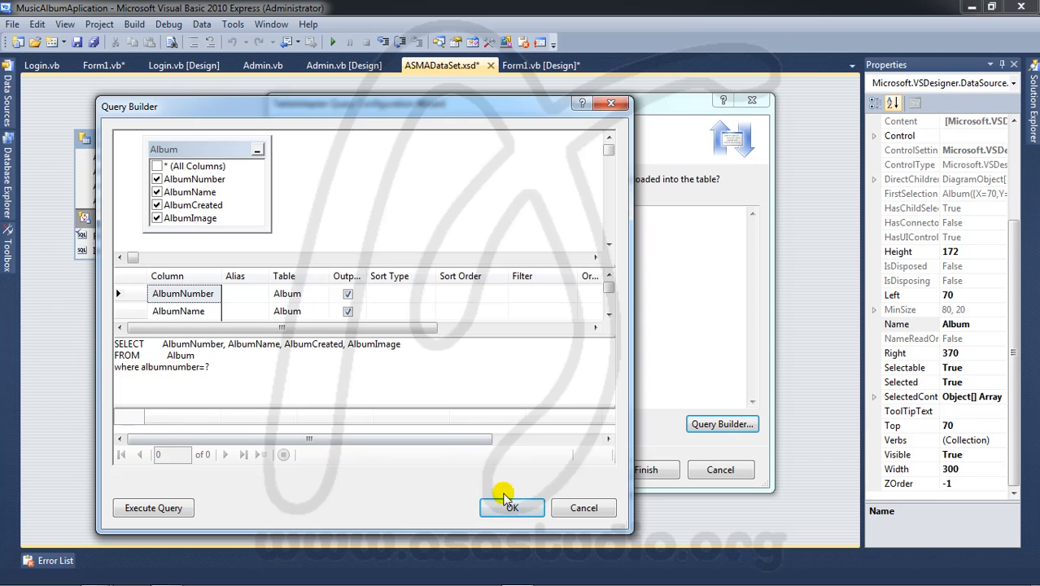
{"action": "left_click", "coordinate": [512, 508]}
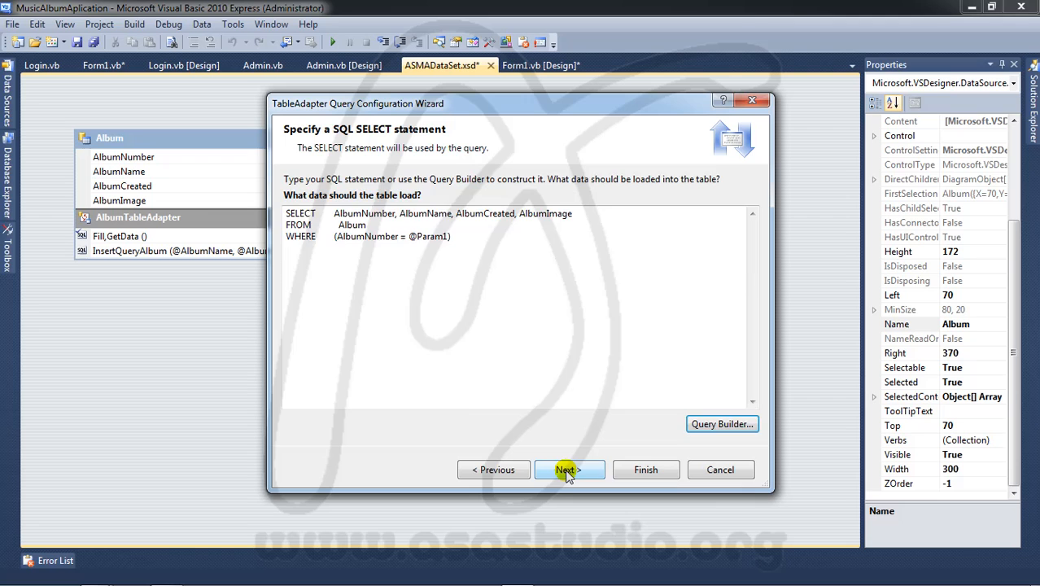
- Name the new query methods FillByAN and GetDataByAN and finish the wizard
{"action": "left_click", "coordinate": [570, 469]}
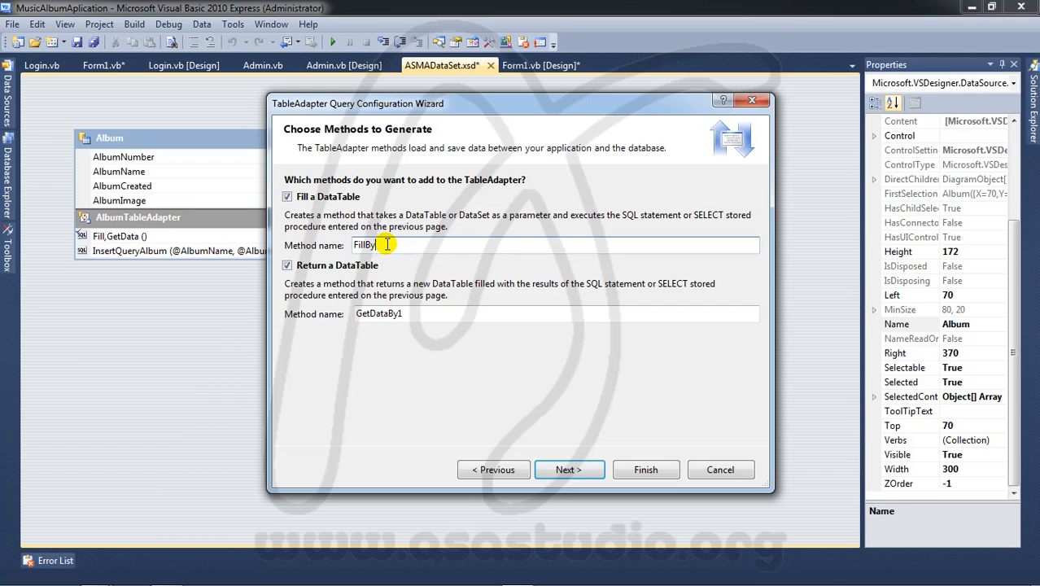
{"action": "type", "text": "AN"}
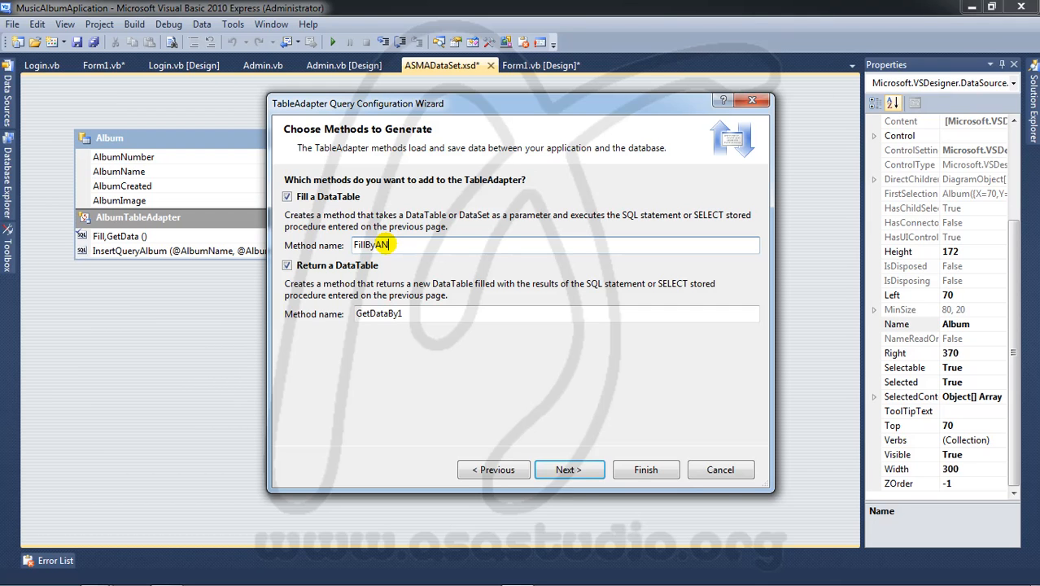
{"action": "left_click", "coordinate": [459, 313]}
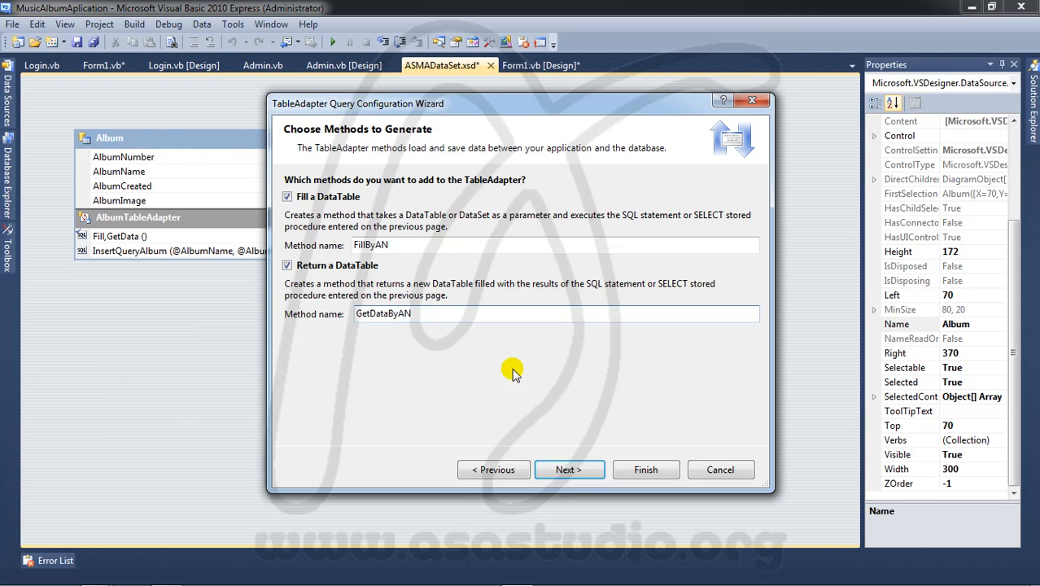
{"action": "left_click", "coordinate": [570, 469]}
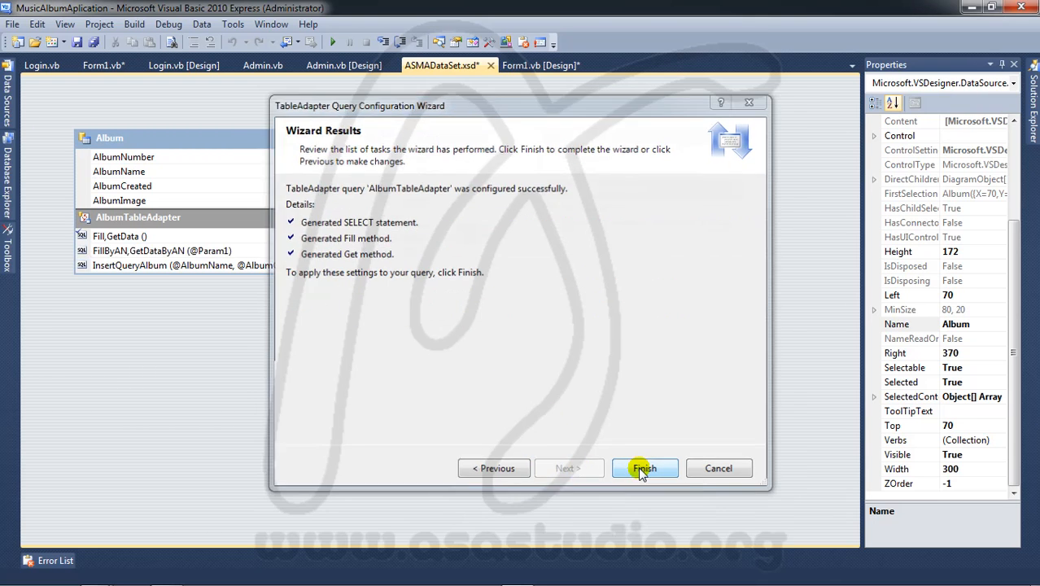
{"action": "left_click", "coordinate": [644, 469]}
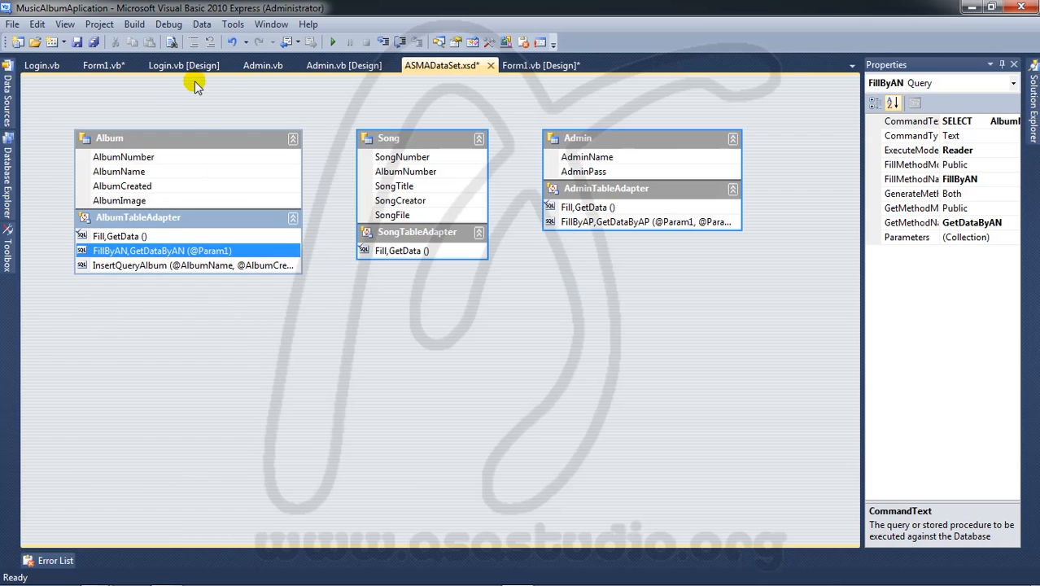
{"action": "mouse_move", "coordinate": [245, 187]}
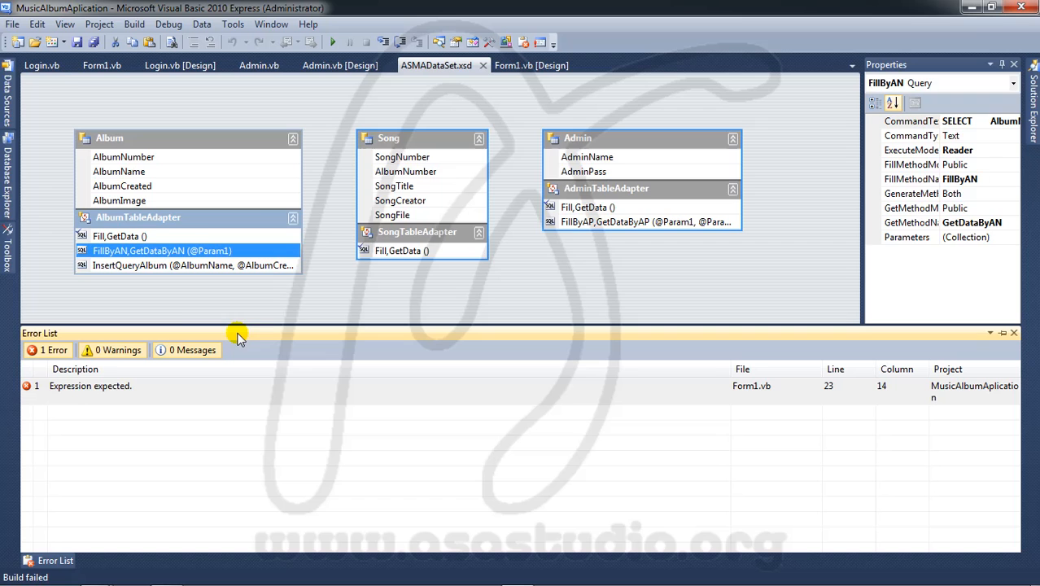
- Jump from the 'Expression expected' build error to Form1's selection handler code
{"action": "left_click", "coordinate": [101, 65]}
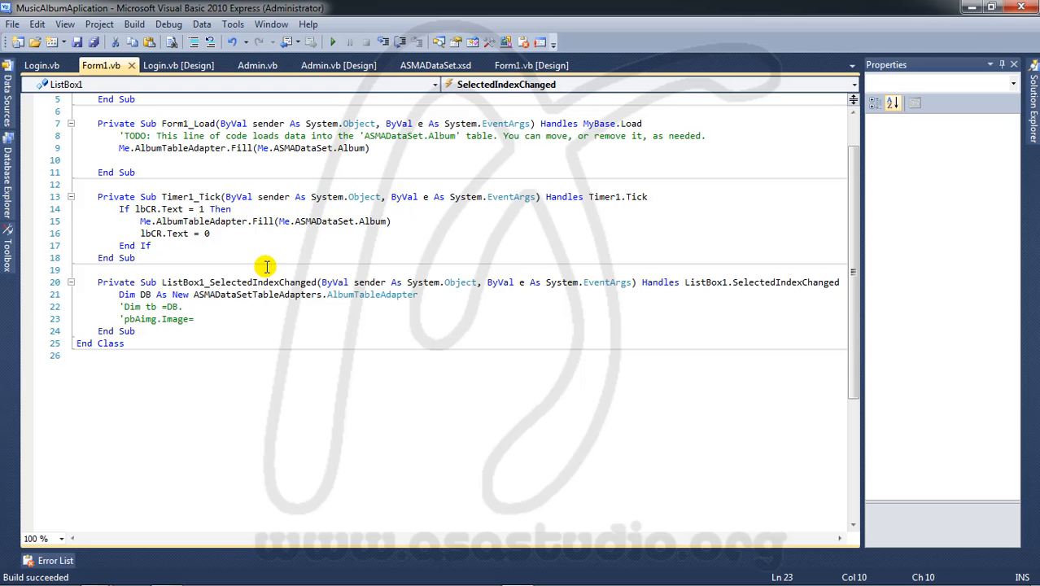
- Write Dim tb = DB.GetDataByAN(ListBox1.SelectedValue) in the selection handler
{"action": "left_click", "coordinate": [124, 306]}
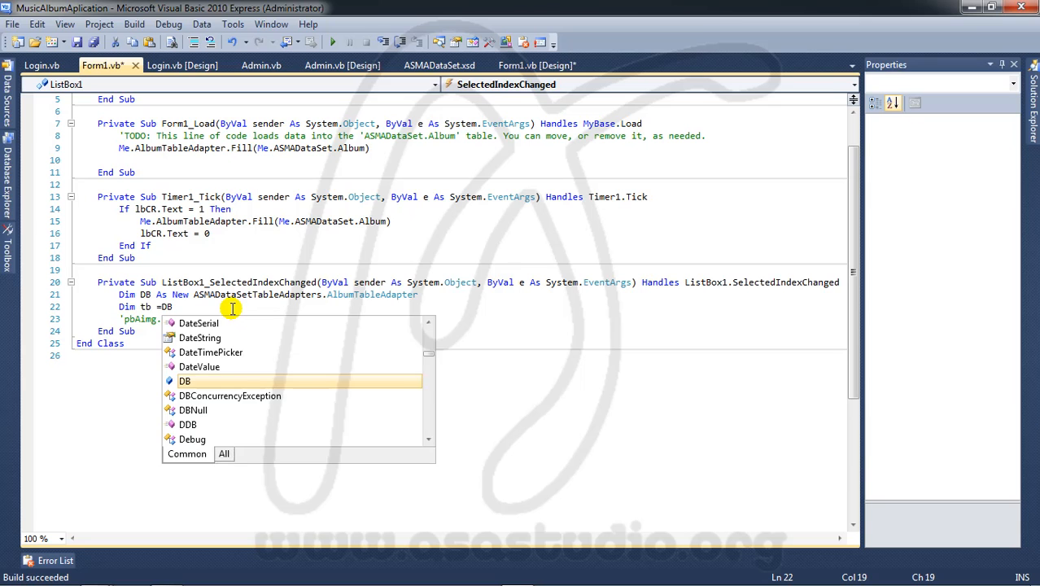
{"action": "type", "text": "."}
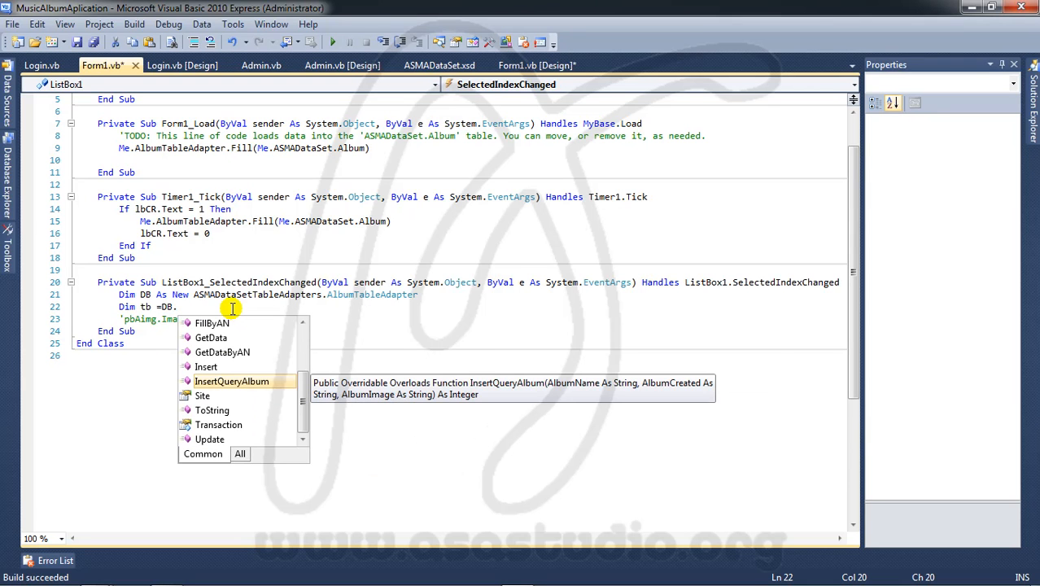
{"action": "mouse_move", "coordinate": [221, 358]}
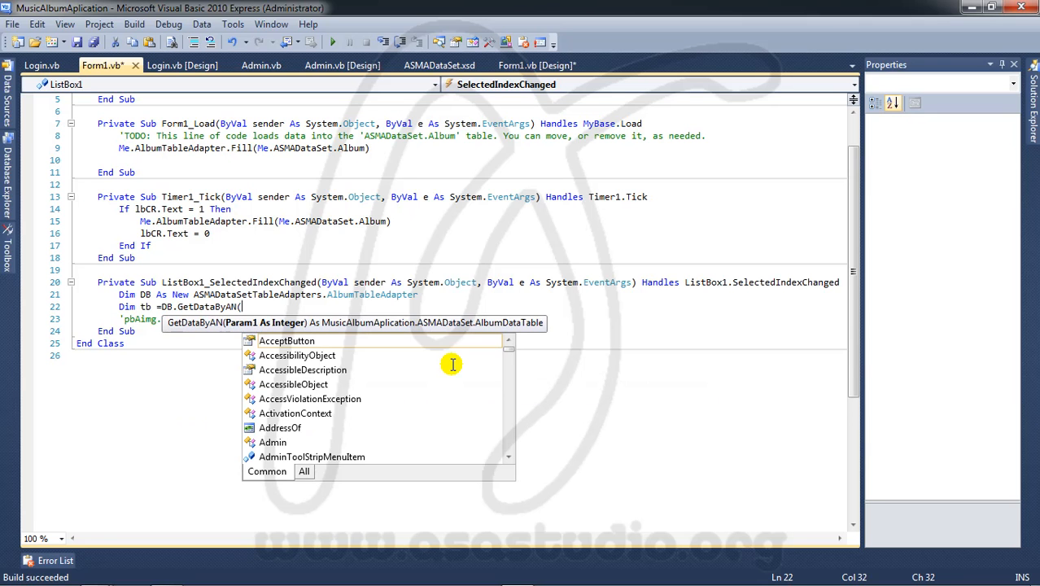
{"action": "mouse_move", "coordinate": [454, 368]}
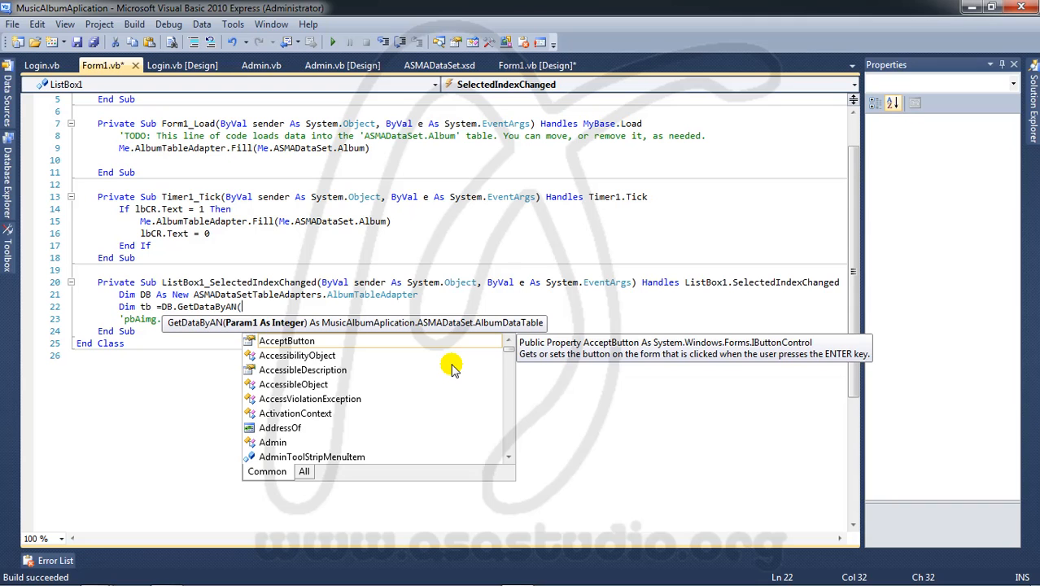
{"action": "mouse_move", "coordinate": [267, 309]}
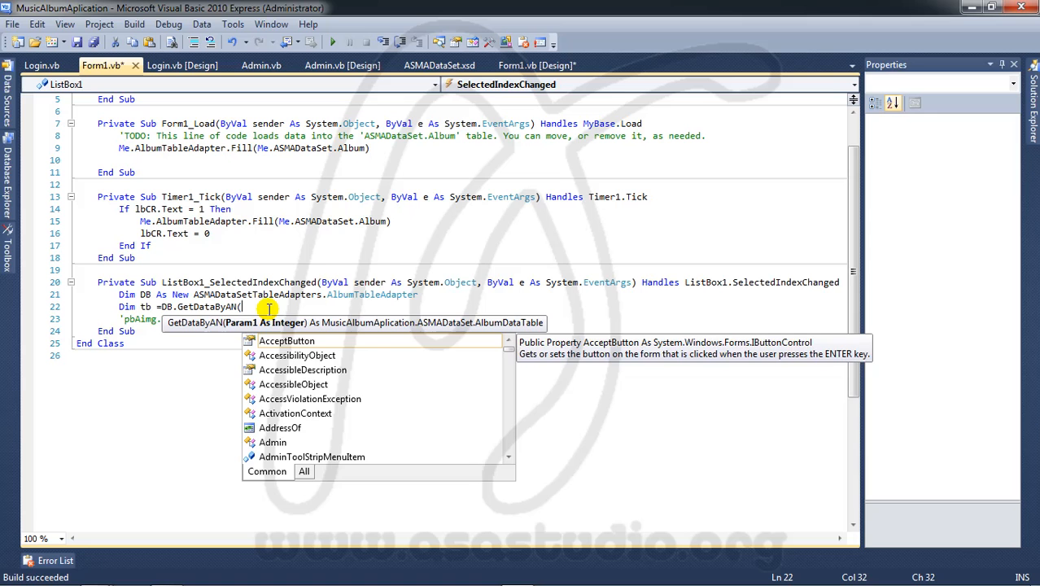
{"action": "type", "text": "l"}
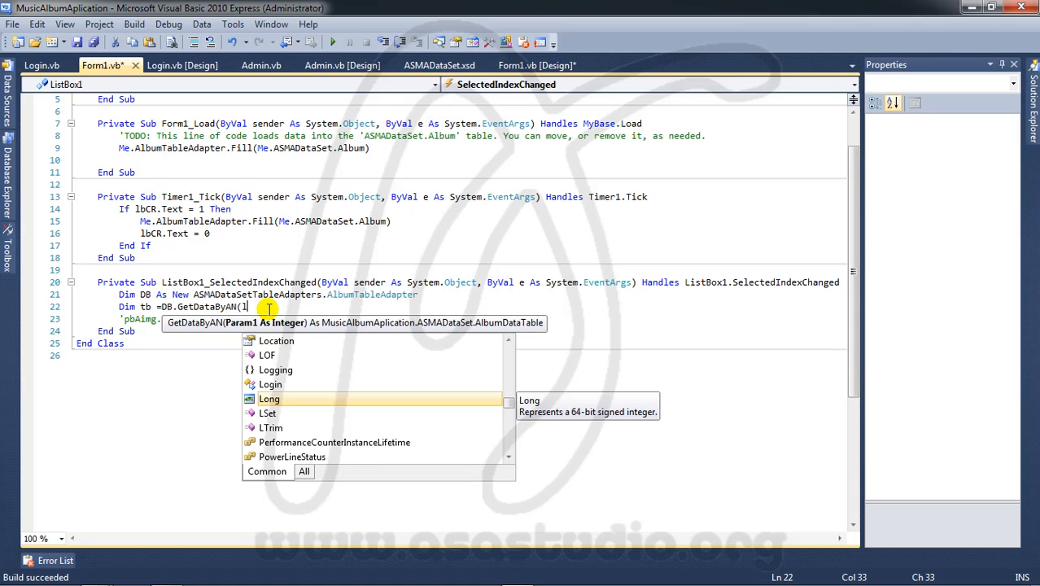
{"action": "type", "text": "istBox1"}
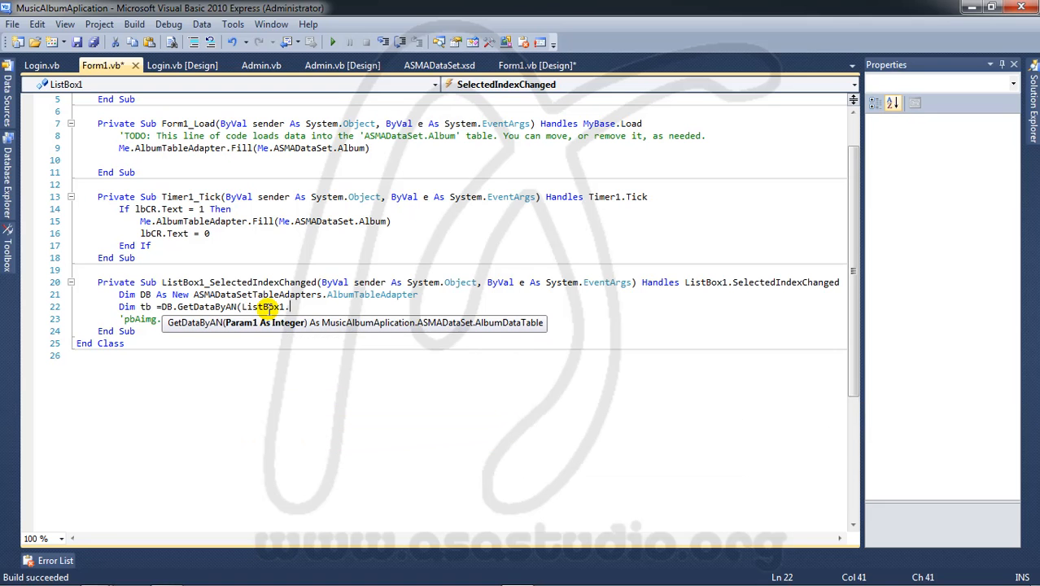
{"action": "type", "text": "."}
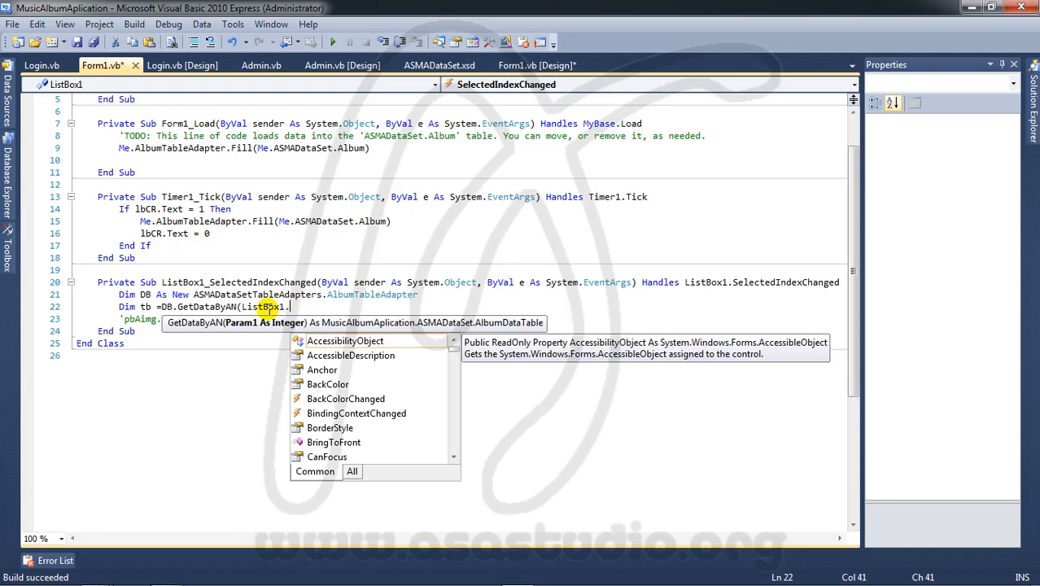
{"action": "type", "text": "se"}
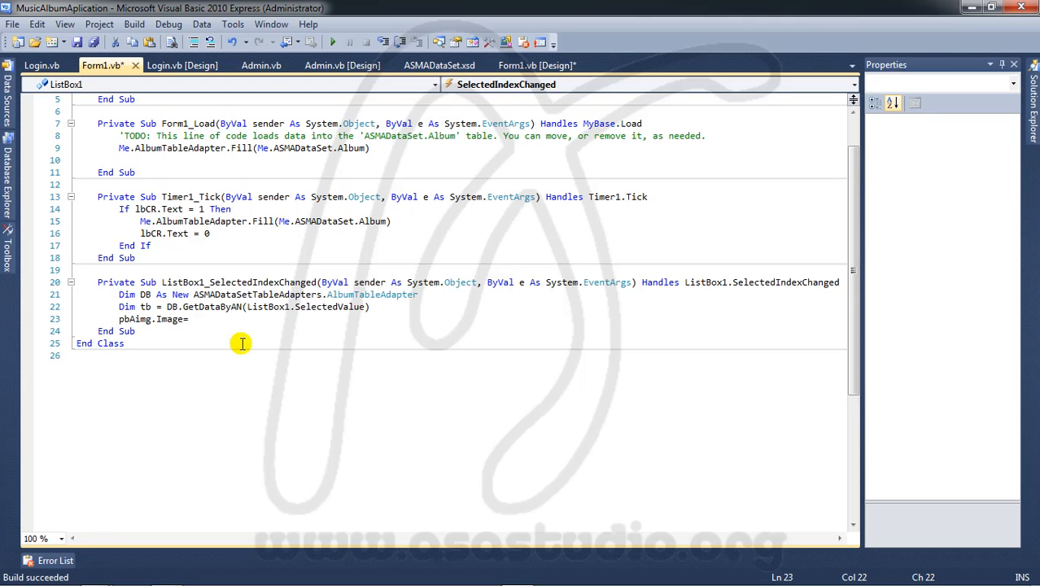
- Assign pbAimg.Image = tb.Rows(0).Item(4) from the fetched album row
{"action": "type", "text": "tb"}
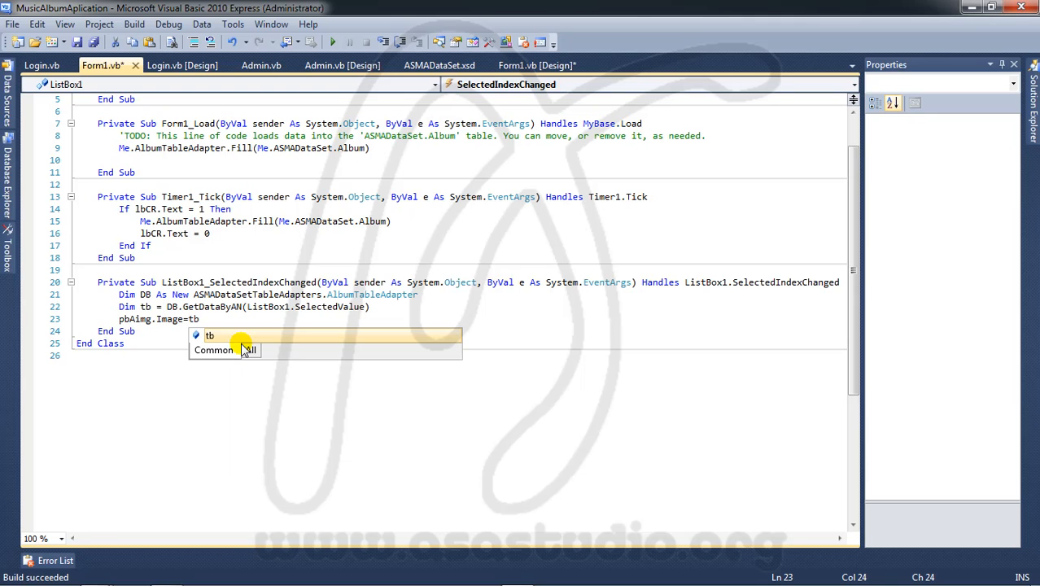
{"action": "type", "text": ".ro"}
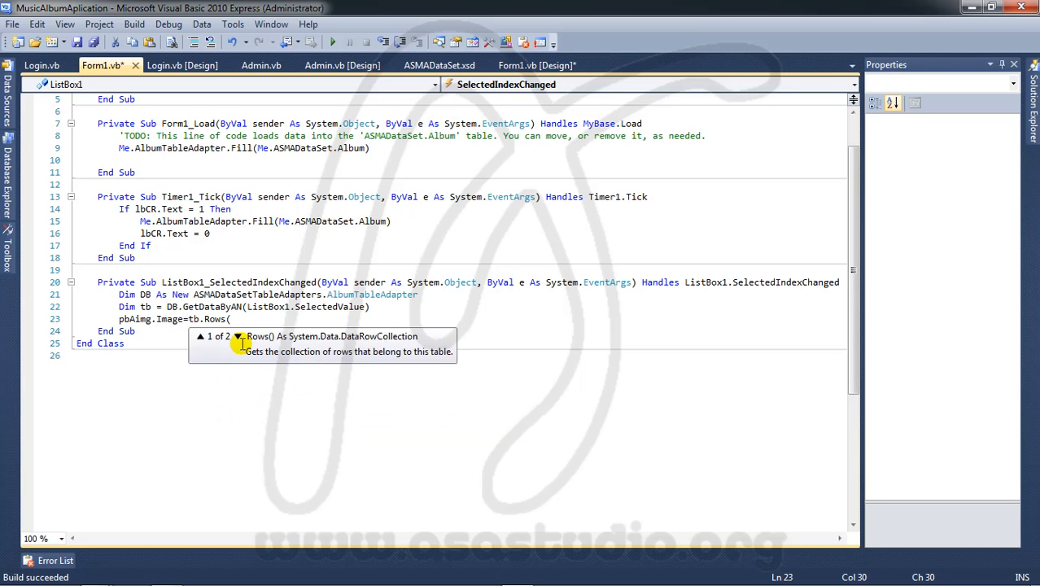
{"action": "type", "text": "0).i"}
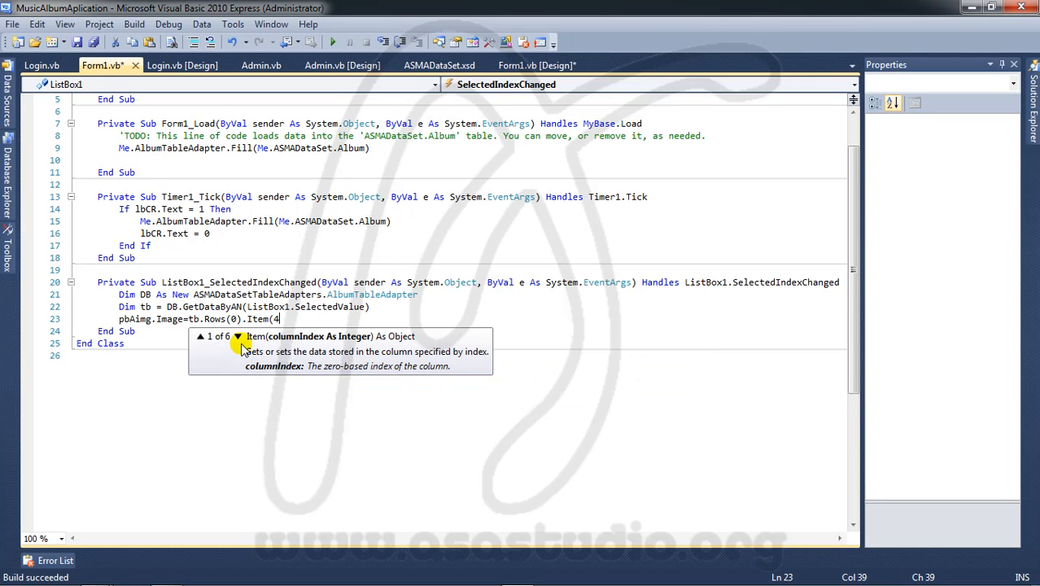
{"action": "type", "text": ").Item(4)"}
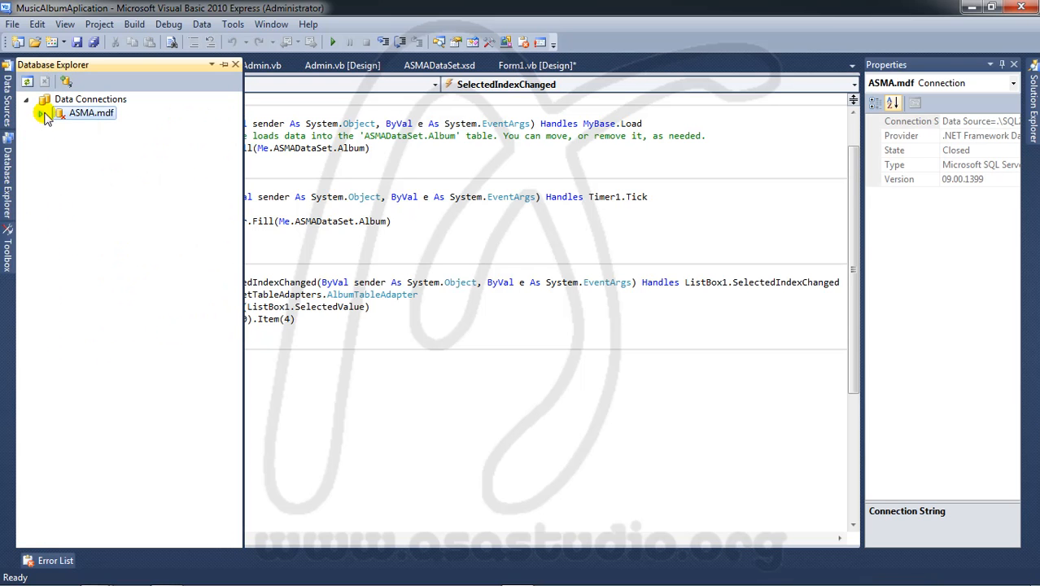
- Expand the ASMA.mdf connection to list the Album table's columns
{"action": "left_click", "coordinate": [43, 112]}
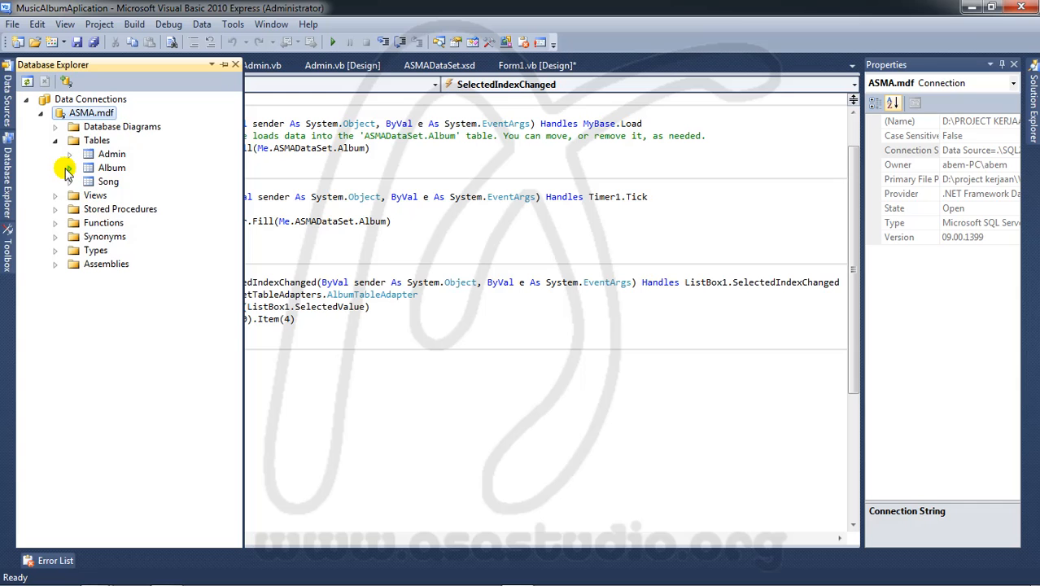
{"action": "left_click", "coordinate": [69, 167]}
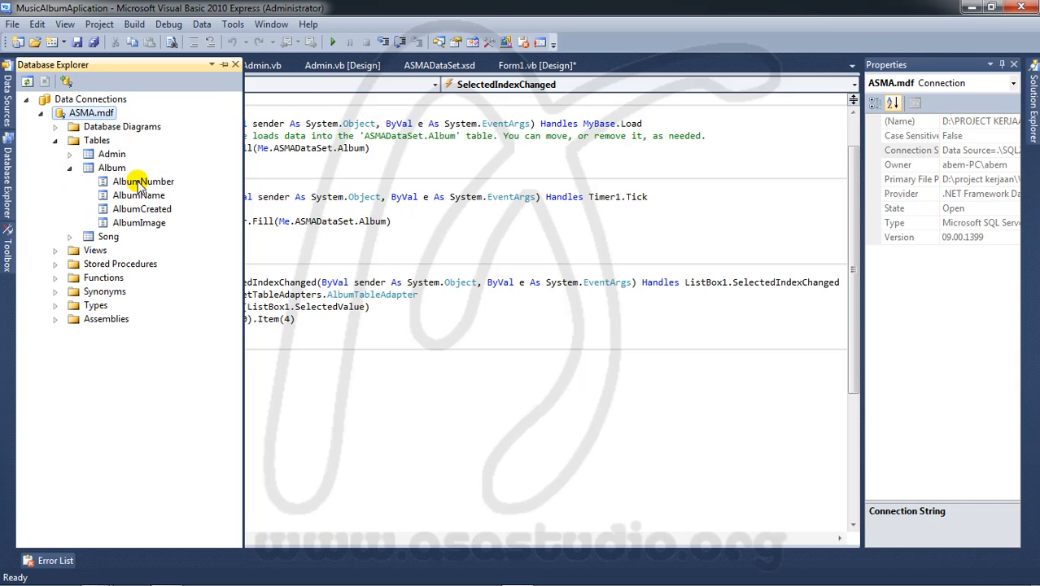
{"action": "mouse_move", "coordinate": [154, 222]}
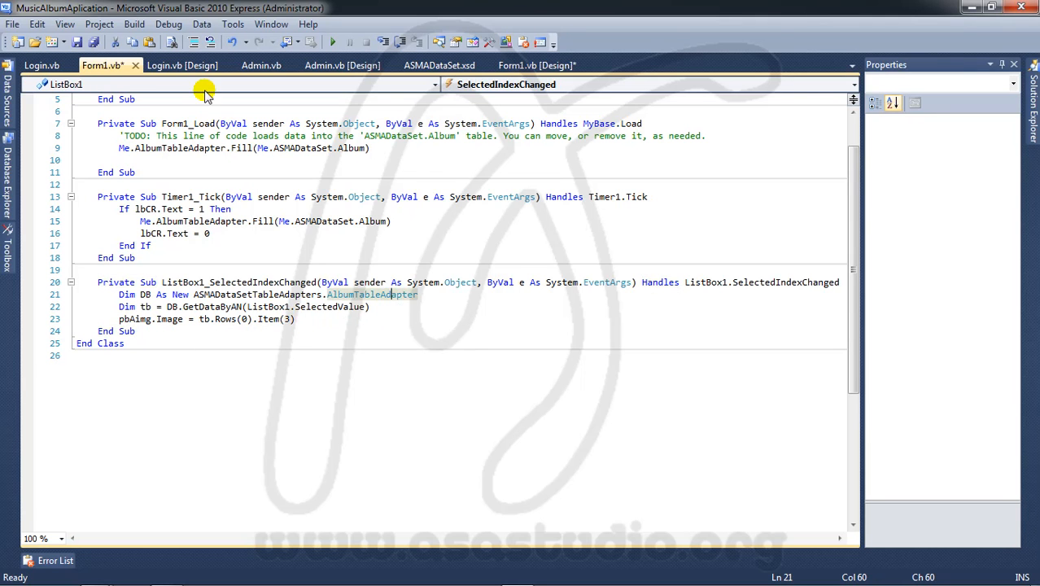
- Run the application and log in to the Admin form as admin
{"action": "left_click", "coordinate": [333, 42]}
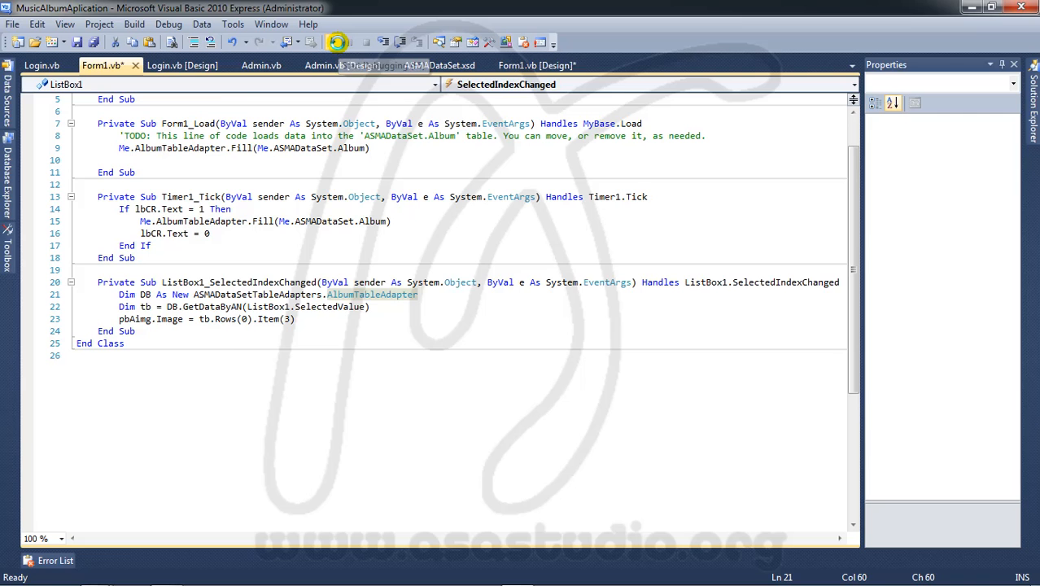
{"action": "left_click", "coordinate": [337, 42]}
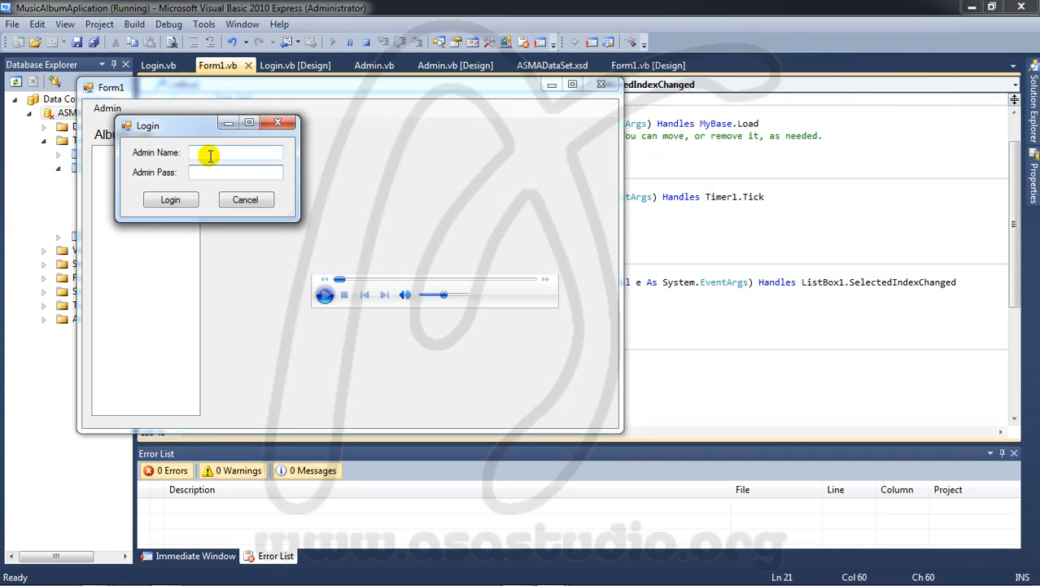
{"action": "type", "text": "admi"}
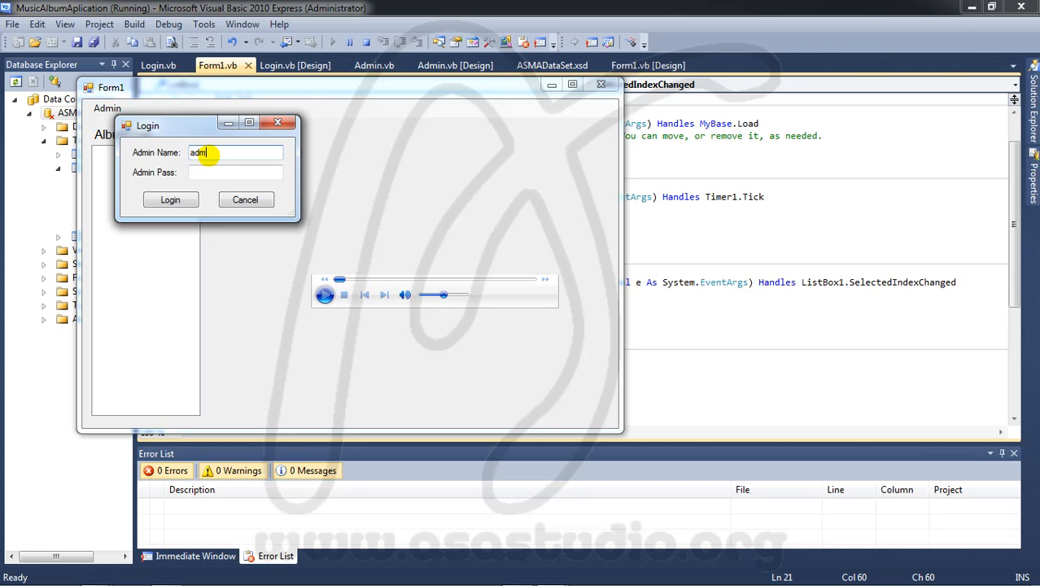
{"action": "left_click", "coordinate": [236, 173]}
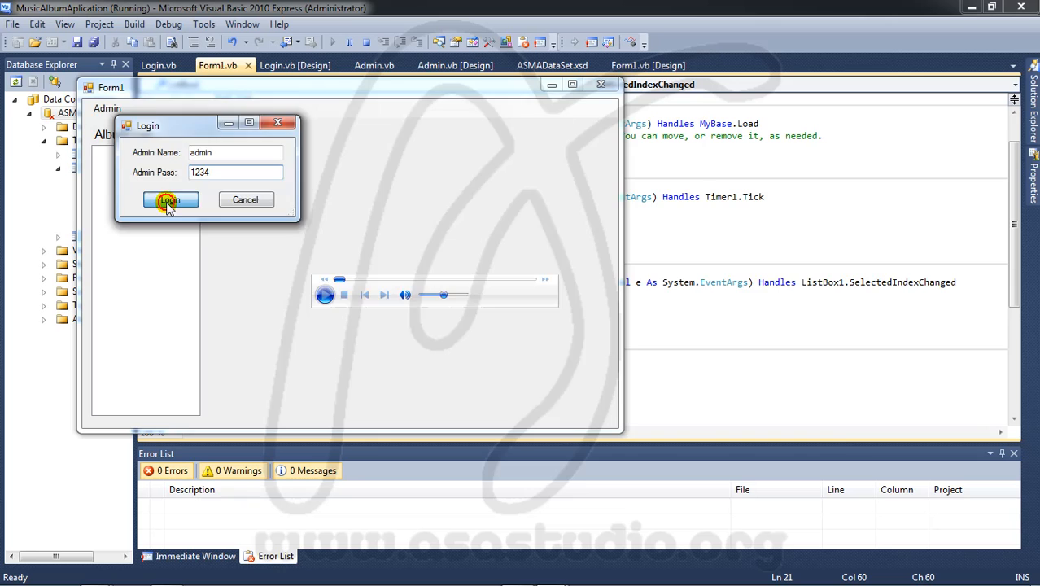
{"action": "left_click", "coordinate": [169, 198]}
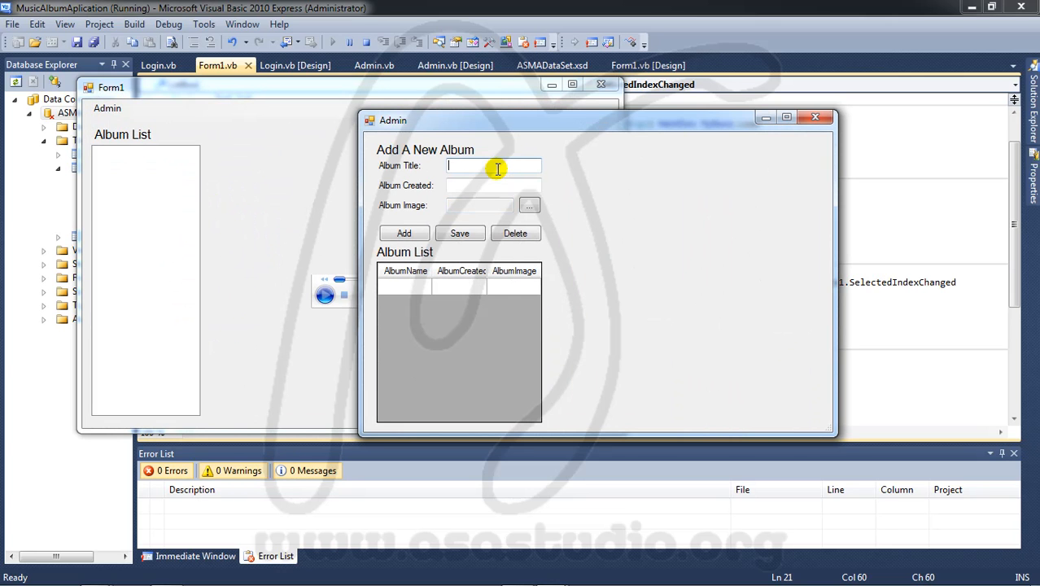
- Add album 'as' with image ktp-sim-abem.jpg and move the Admin window aside to see the list
{"action": "type", "text": "as"}
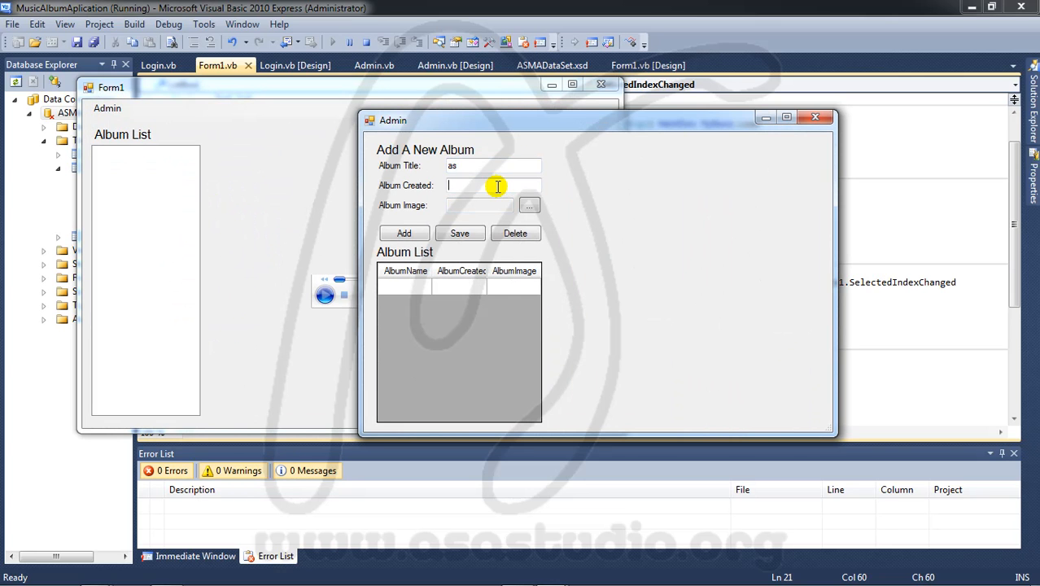
{"action": "left_click", "coordinate": [529, 205]}
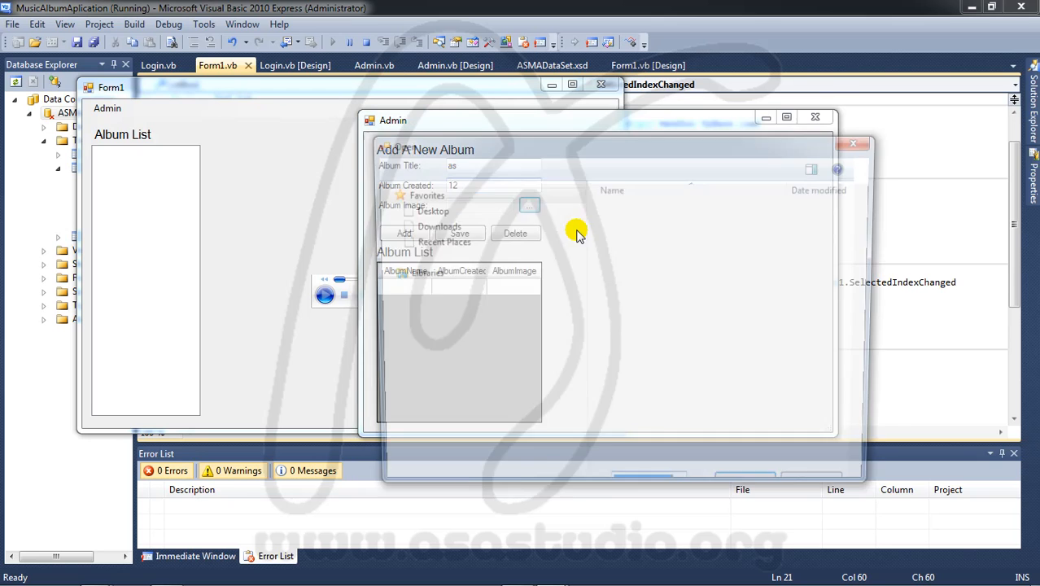
{"action": "left_click", "coordinate": [529, 205]}
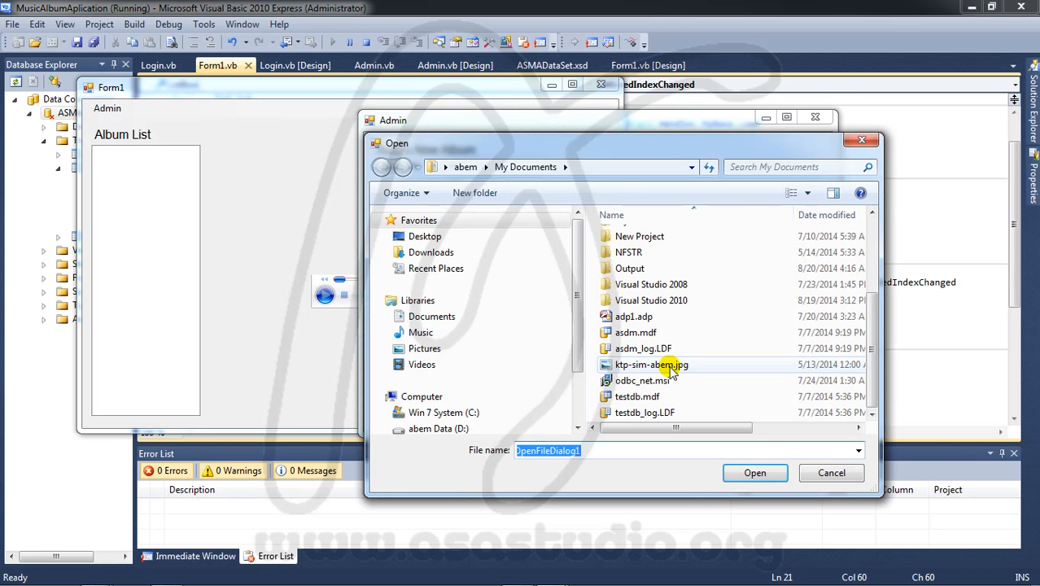
{"action": "left_click", "coordinate": [417, 299]}
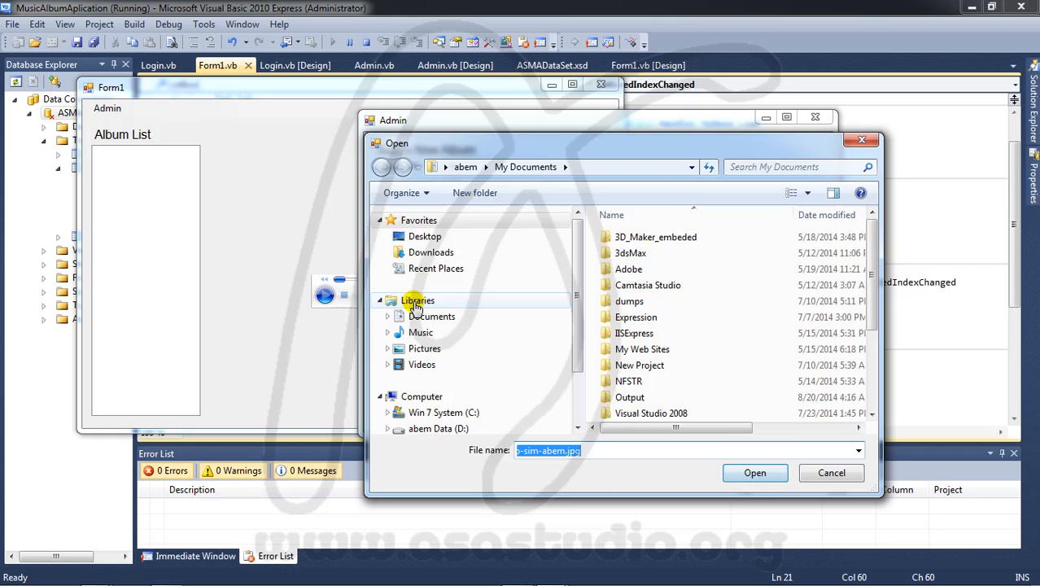
{"action": "left_click", "coordinate": [756, 473]}
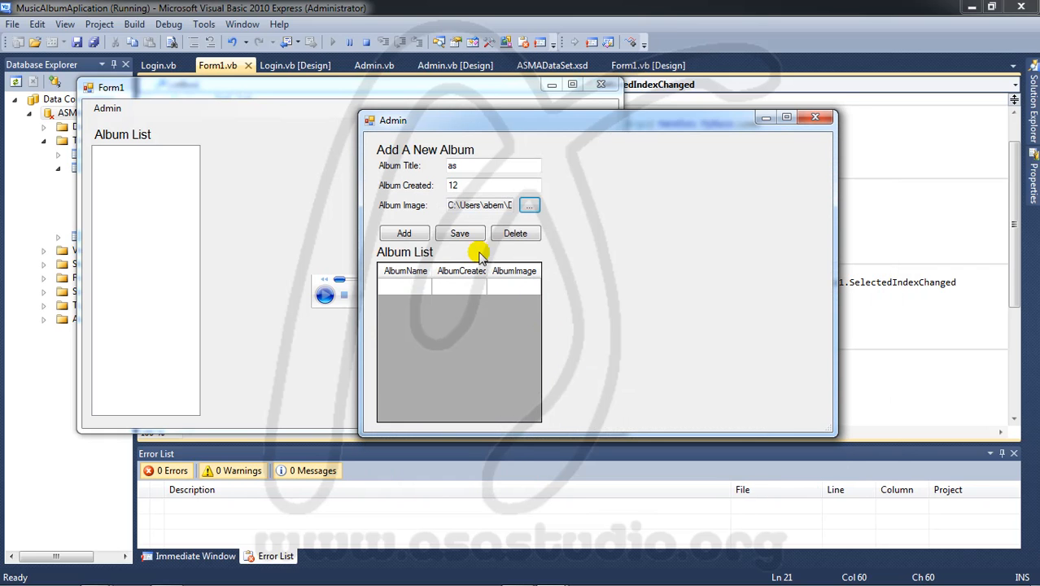
{"action": "left_click", "coordinate": [404, 234]}
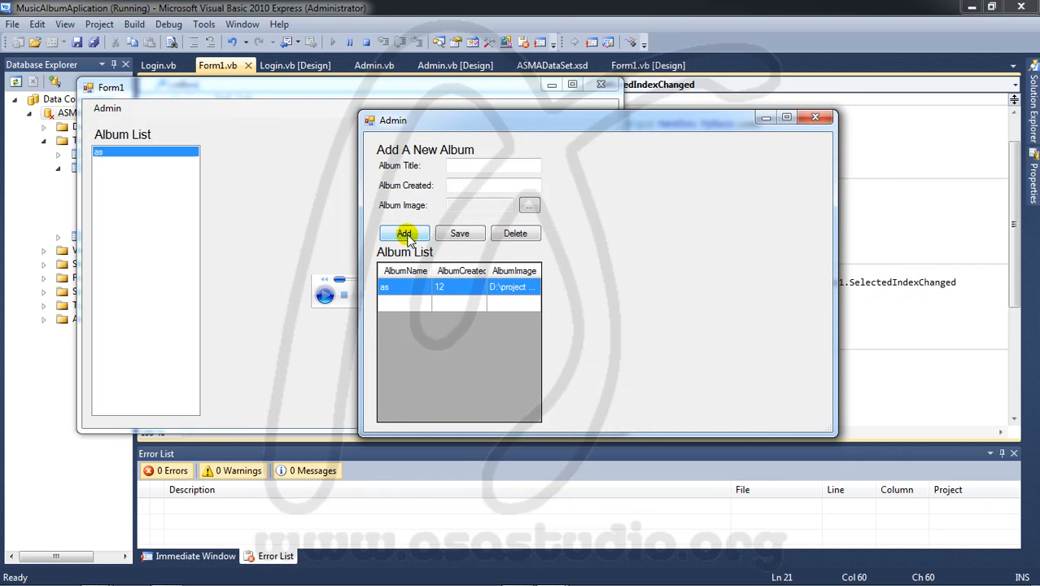
{"action": "left_click_drag", "start_coordinate": [424, 120], "coordinate": [586, 164]}
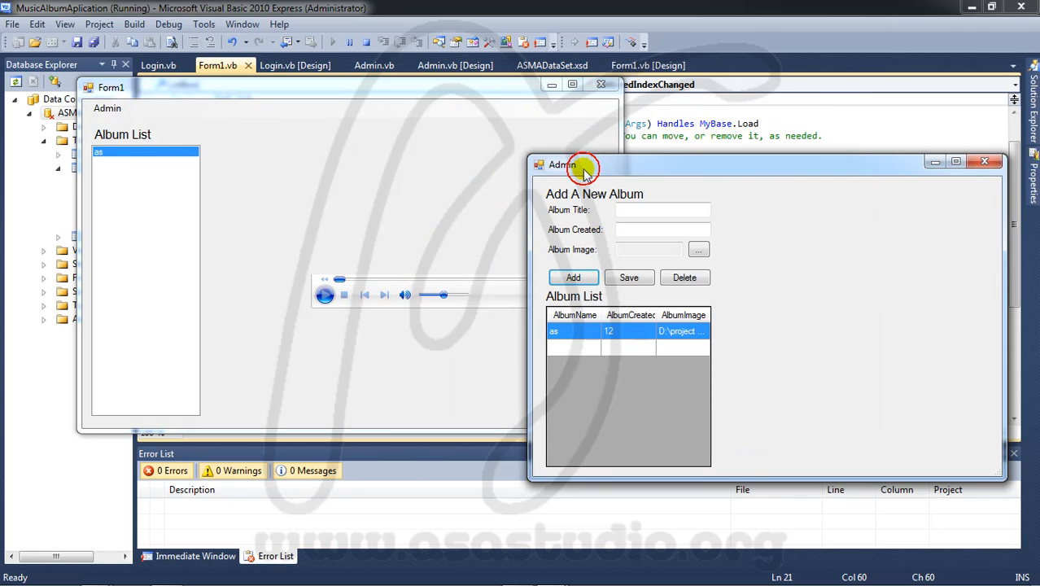
{"action": "mouse_move", "coordinate": [885, 175]}
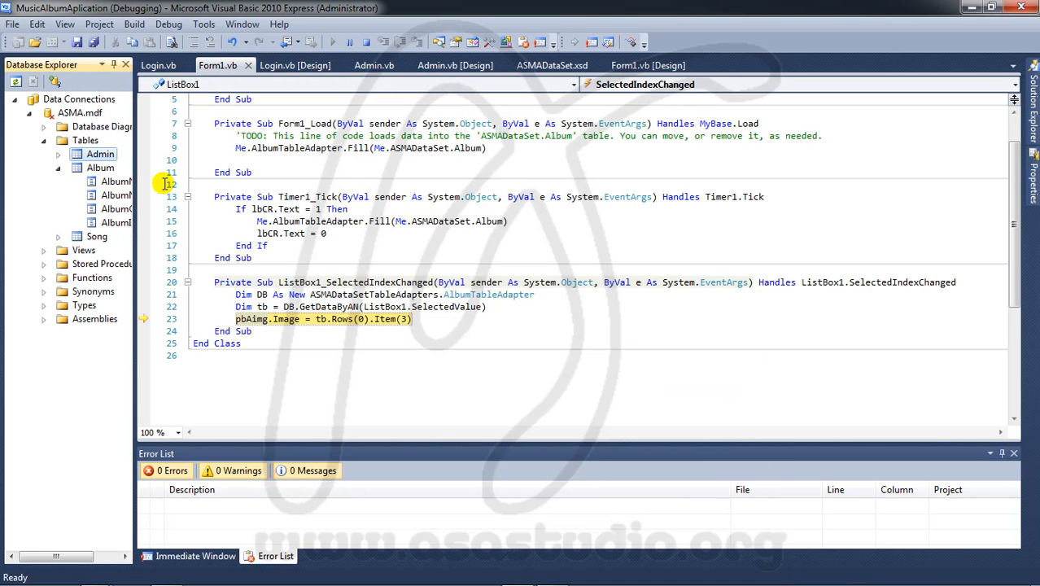
- Stop debugging after the error at the pbAImg.Image assignment
{"action": "left_click", "coordinate": [332, 43]}
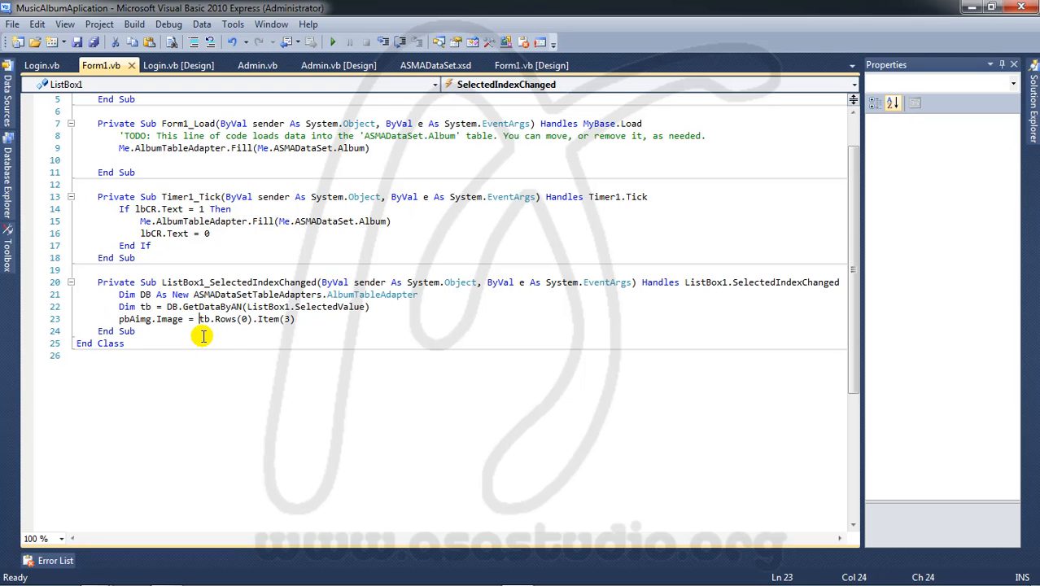
- Comment out the image assignment, add MsgBox(Trim(tb.Rows(0).Item(3))), and start debugging
{"action": "type", "text": "tr"}
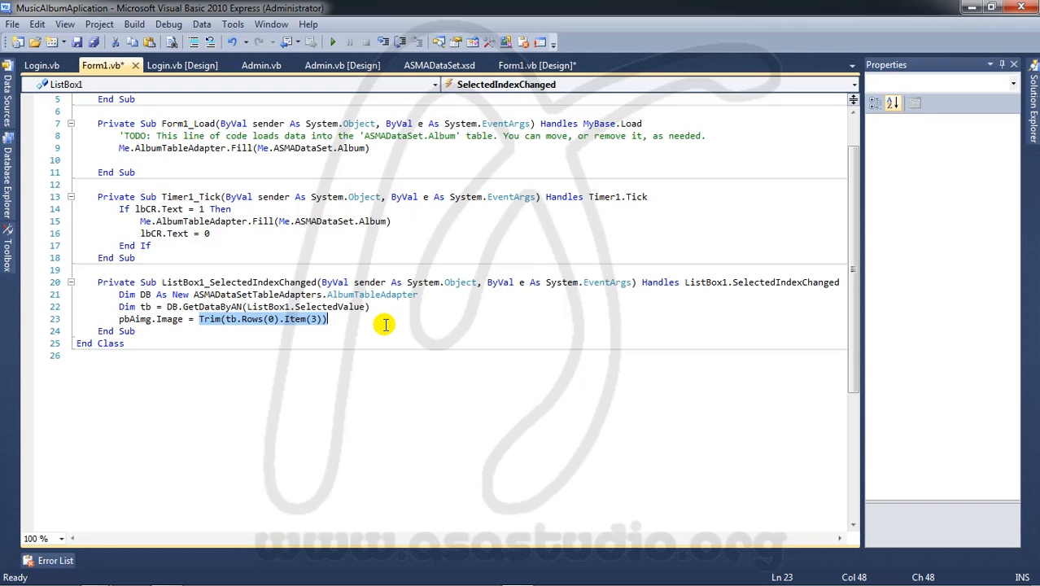
{"action": "left_click", "coordinate": [117, 318]}
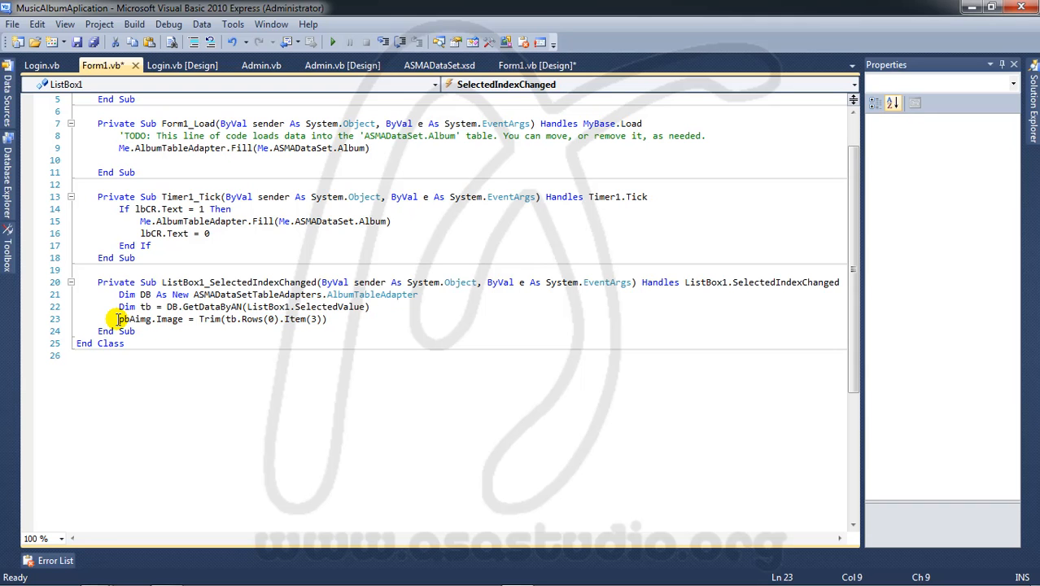
{"action": "key", "text": "enter"}
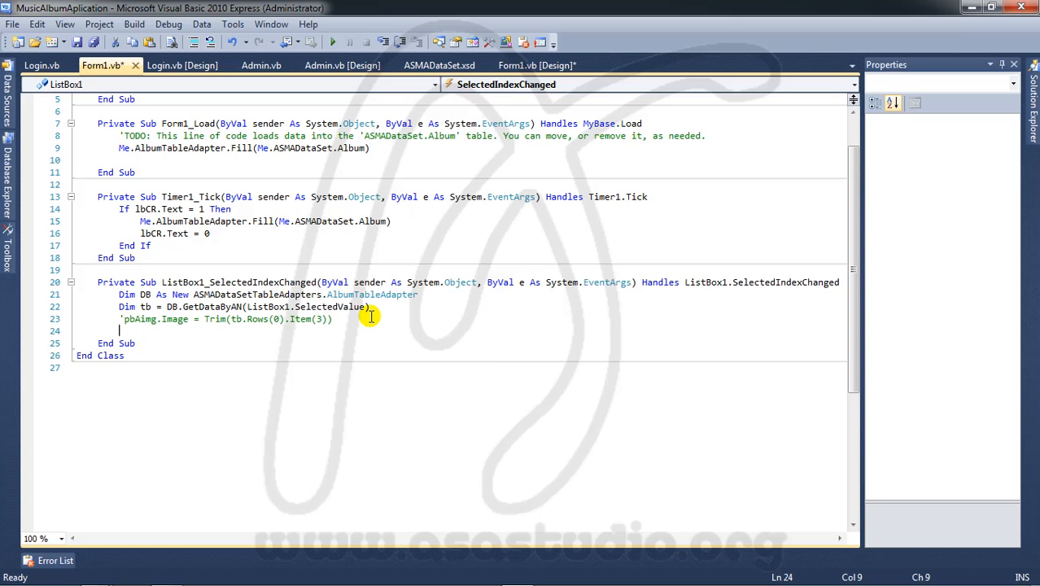
{"action": "type", "text": "ms"}
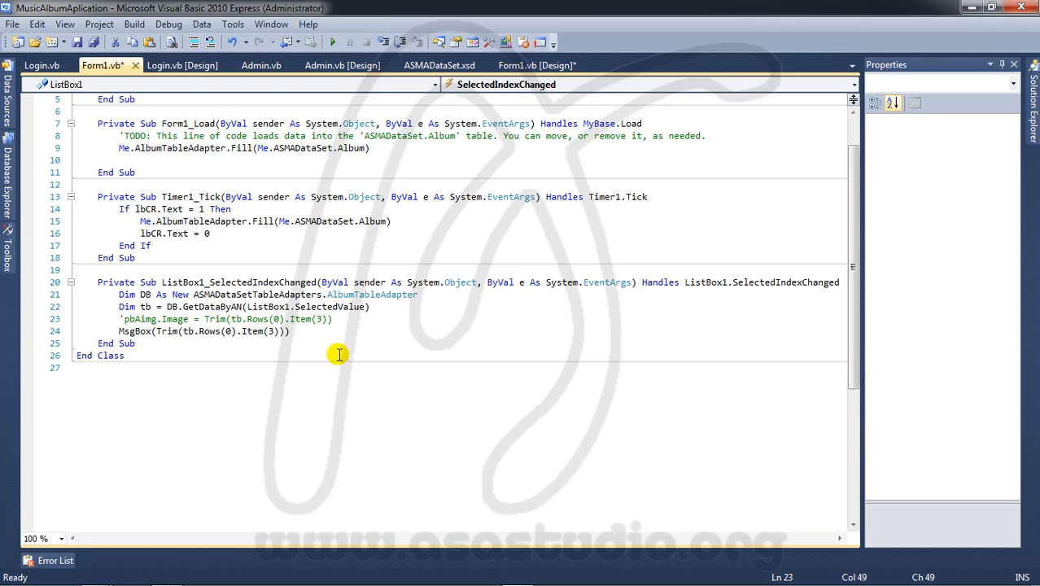
{"action": "left_click", "coordinate": [332, 336]}
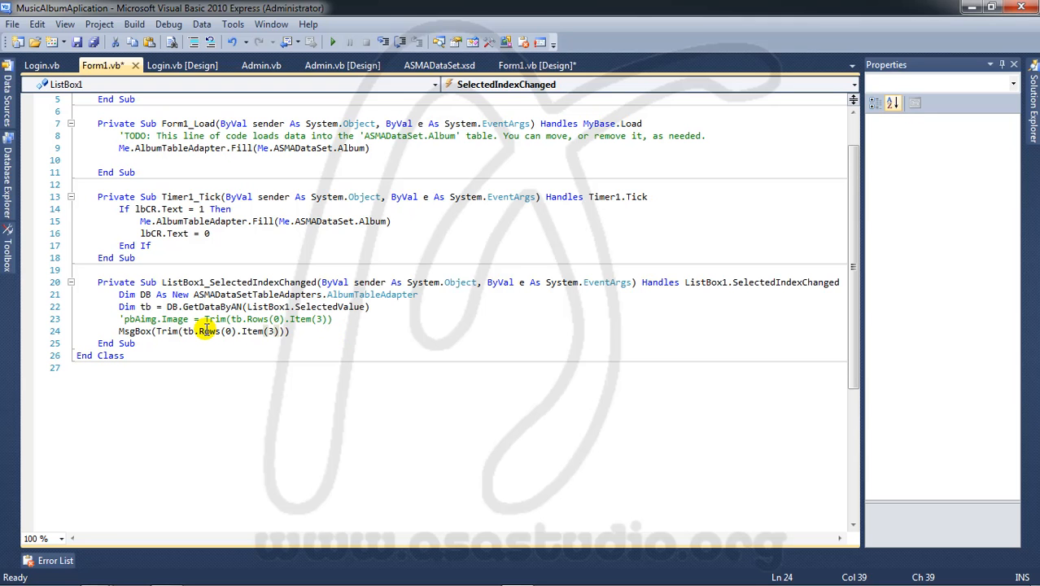
{"action": "left_click", "coordinate": [420, 293]}
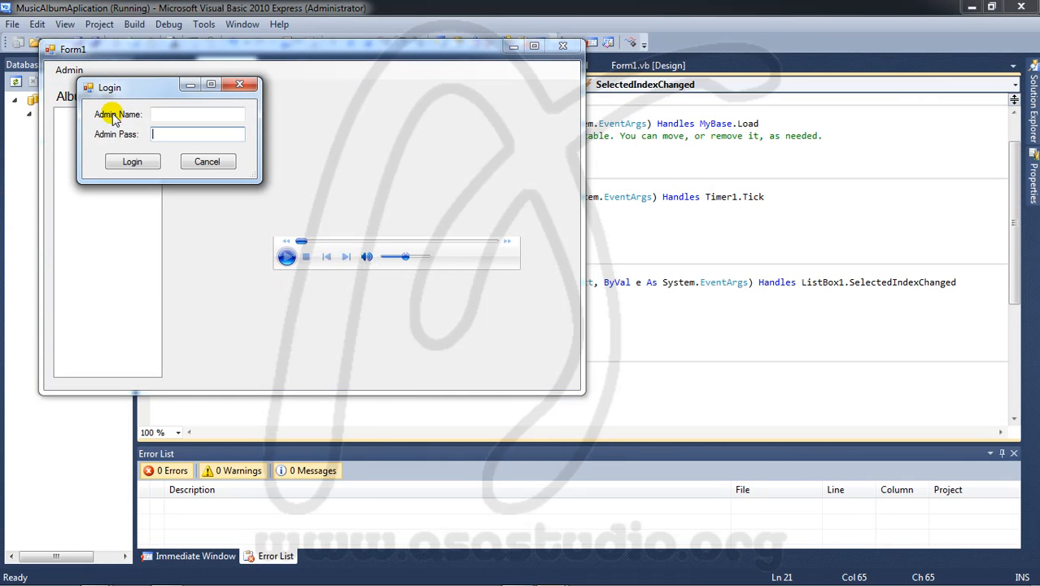
{"action": "type", "text": "aa"}
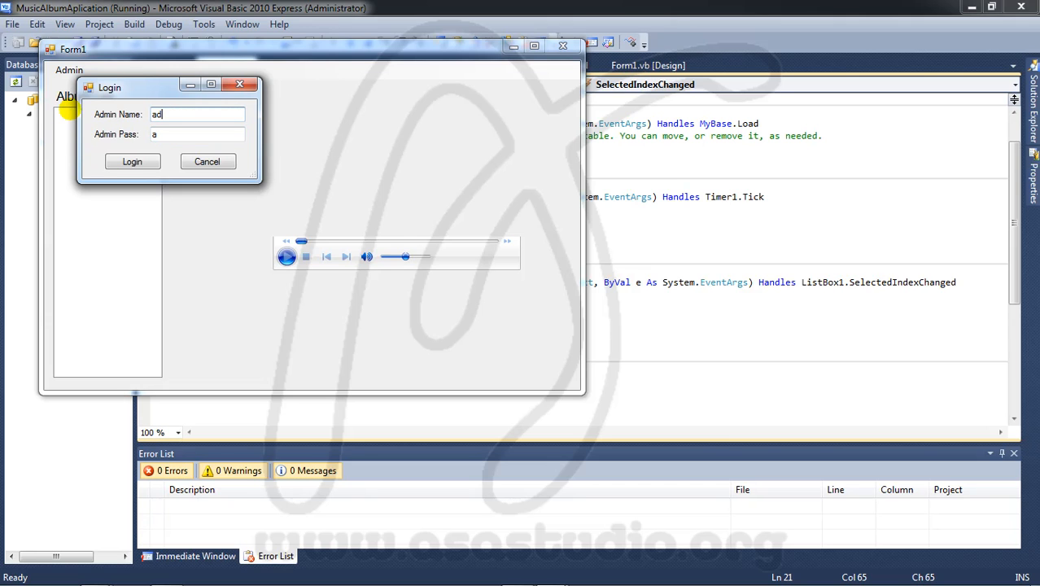
{"action": "type", "text": "min"}
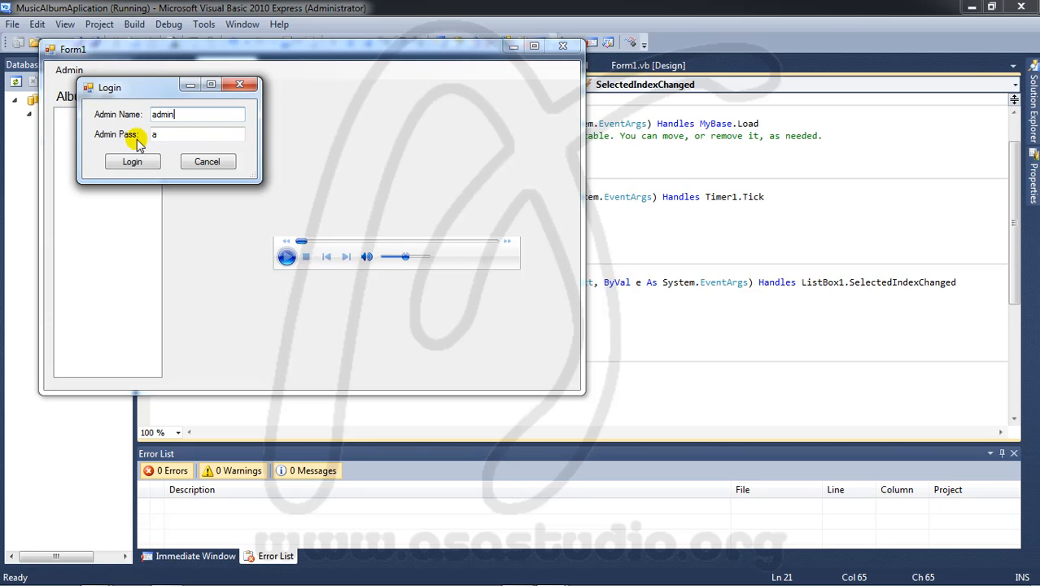
{"action": "type", "text": "123"}
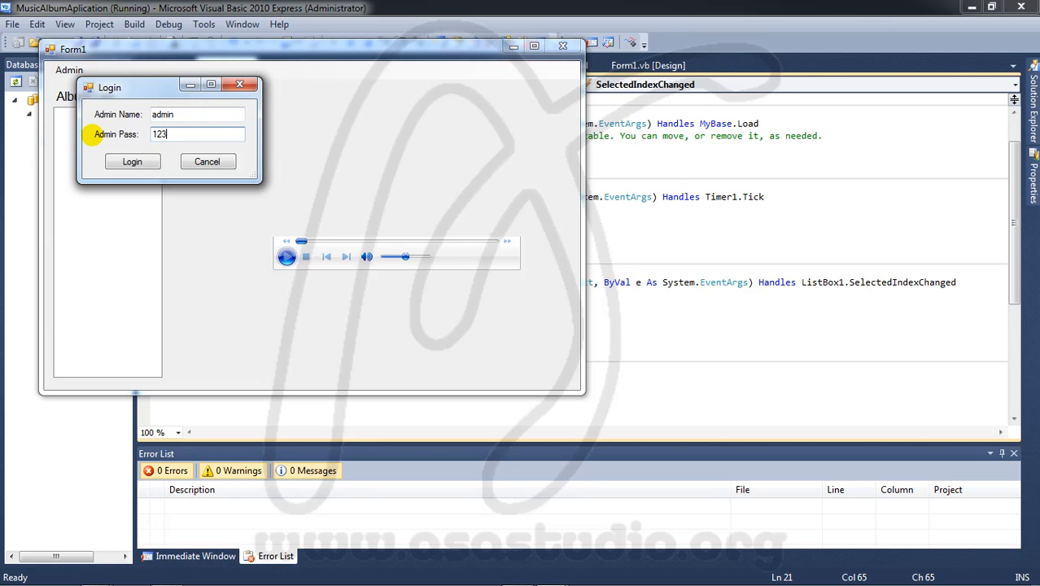
{"action": "left_click", "coordinate": [132, 161]}
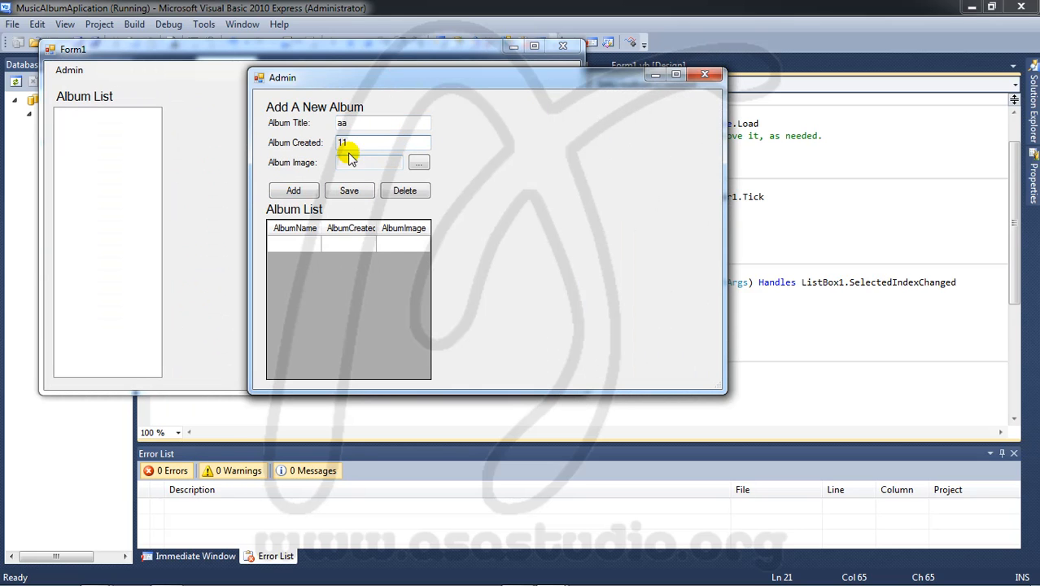
- Add album 'aa', created 11, with the ktp-sim-abem.jpg image
{"action": "left_click", "coordinate": [418, 163]}
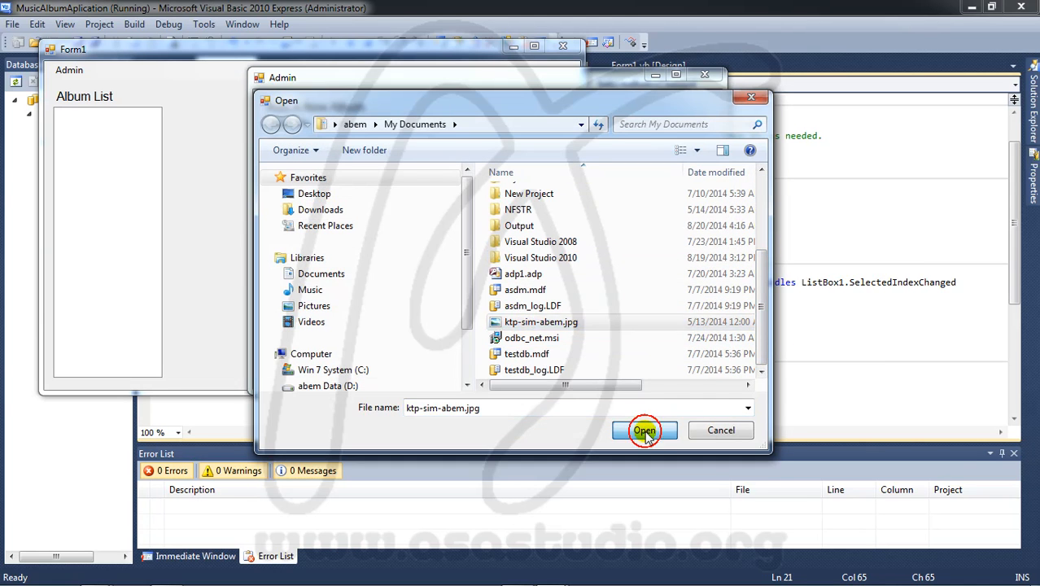
{"action": "left_click", "coordinate": [645, 430]}
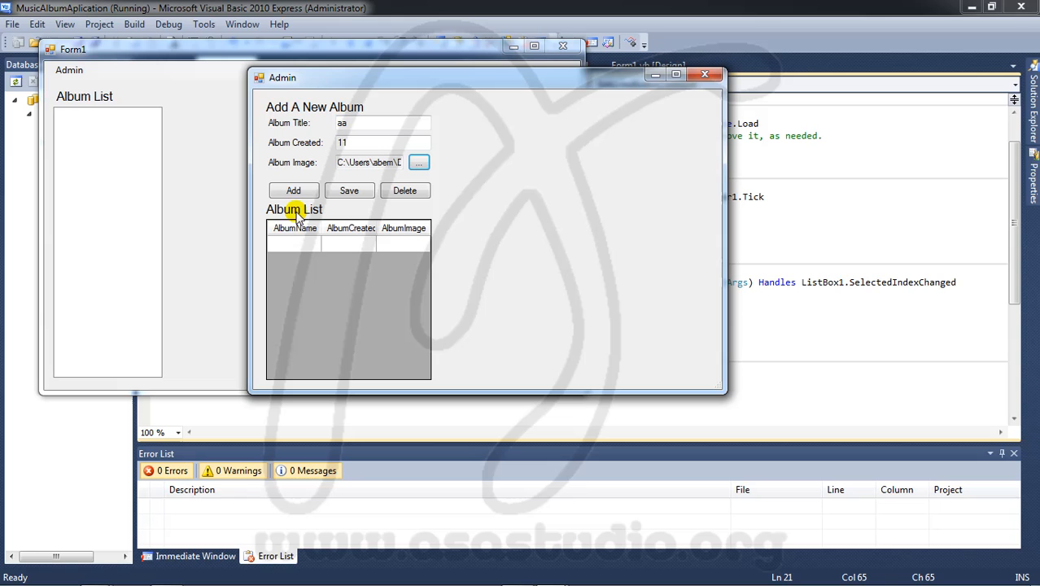
{"action": "left_click", "coordinate": [293, 189]}
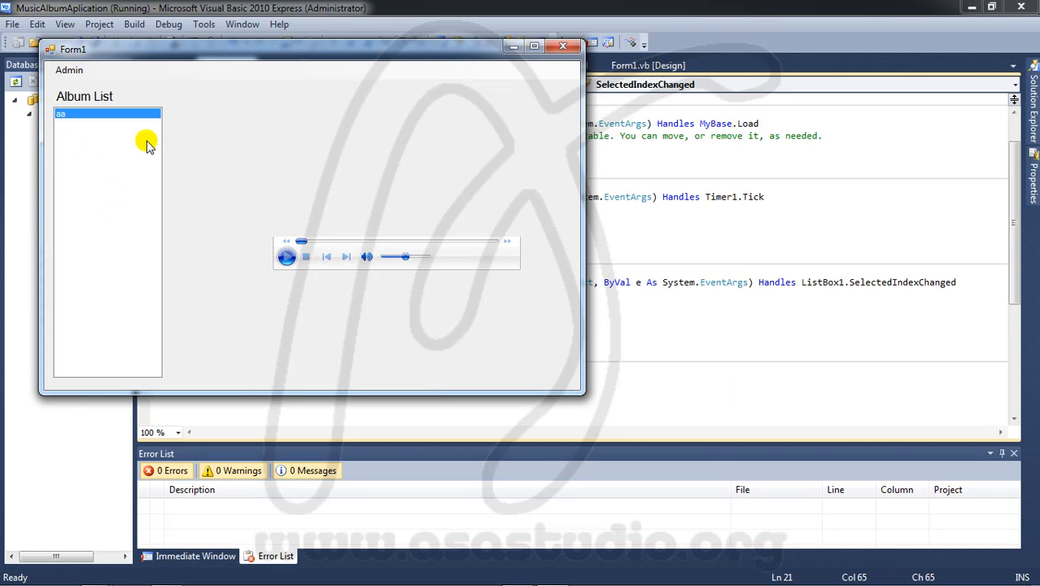
- Select album aa to show its default.jpg image path and dismiss the message
{"action": "left_click", "coordinate": [107, 114]}
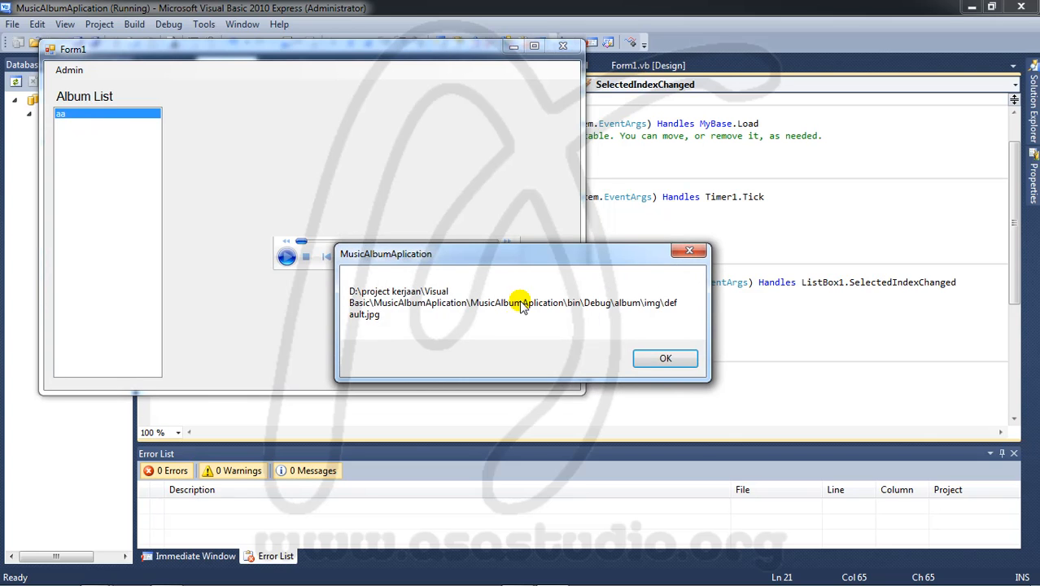
{"action": "mouse_move", "coordinate": [554, 294]}
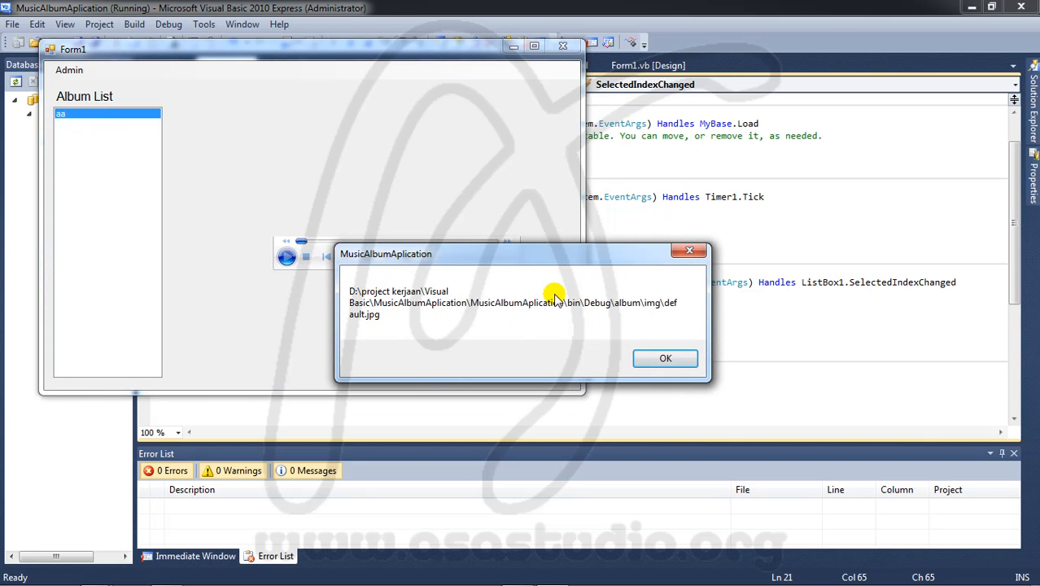
{"action": "mouse_move", "coordinate": [430, 319]}
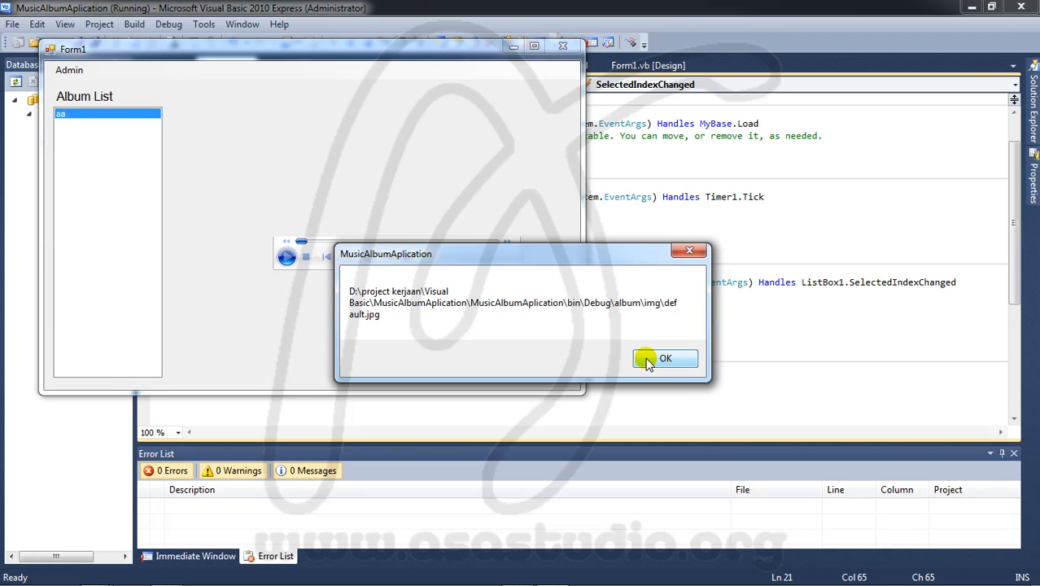
{"action": "left_click", "coordinate": [664, 360]}
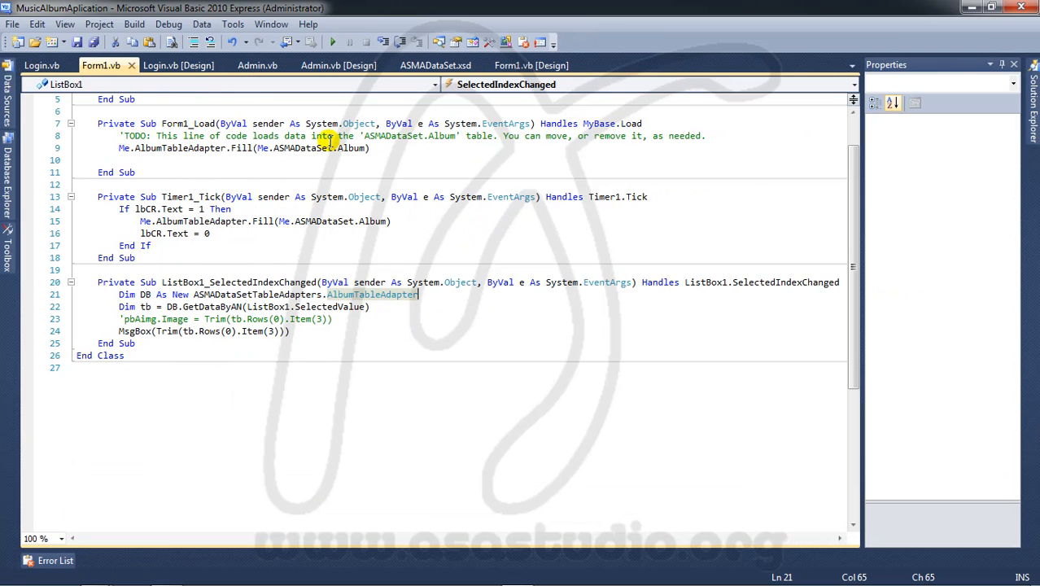
{"action": "mouse_move", "coordinate": [302, 332]}
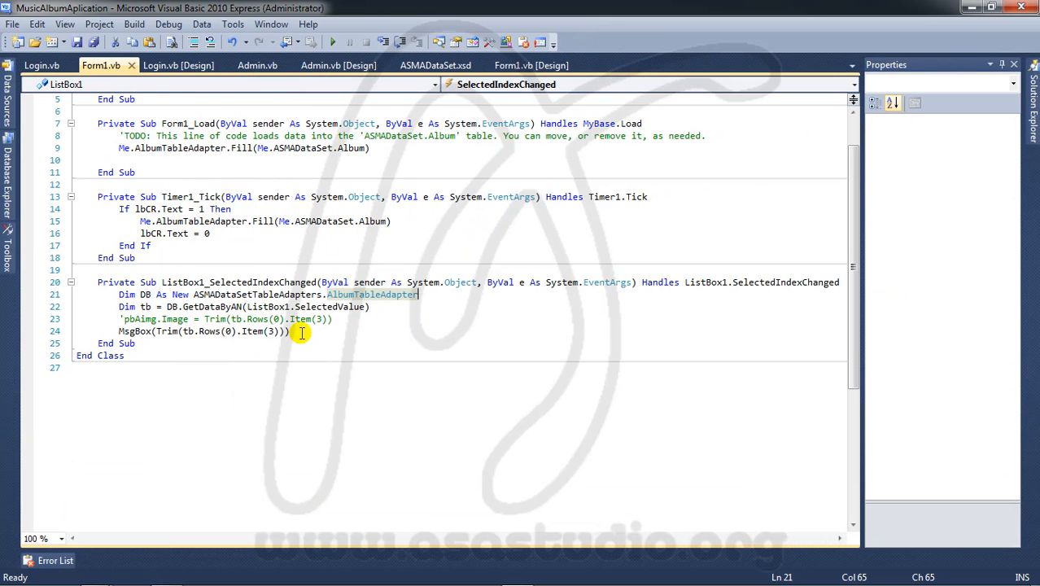
{"action": "mouse_move", "coordinate": [337, 42]}
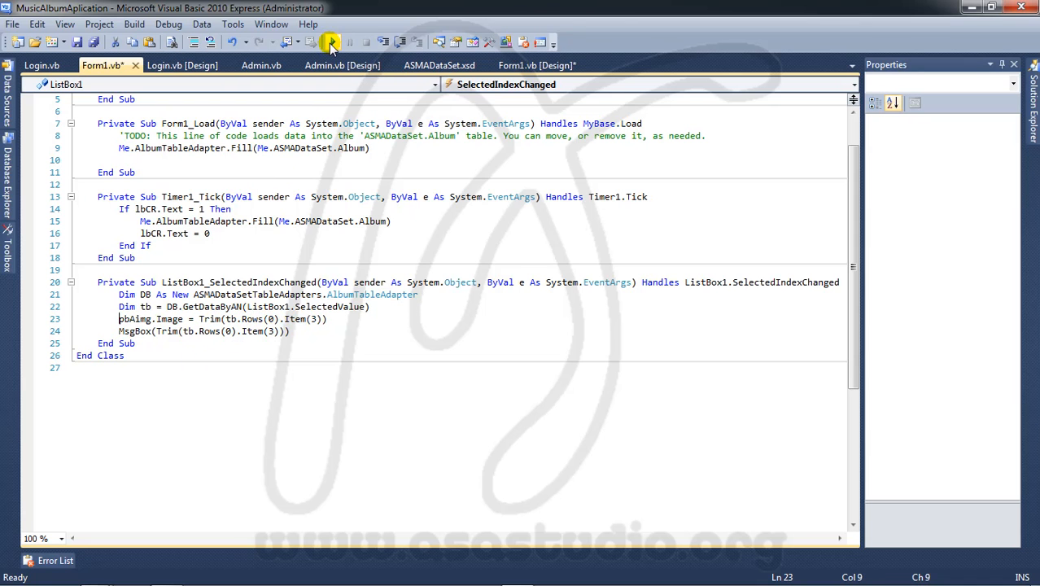
- Start debugging to rebuild and run the app with the image line restored
{"action": "left_click", "coordinate": [332, 43]}
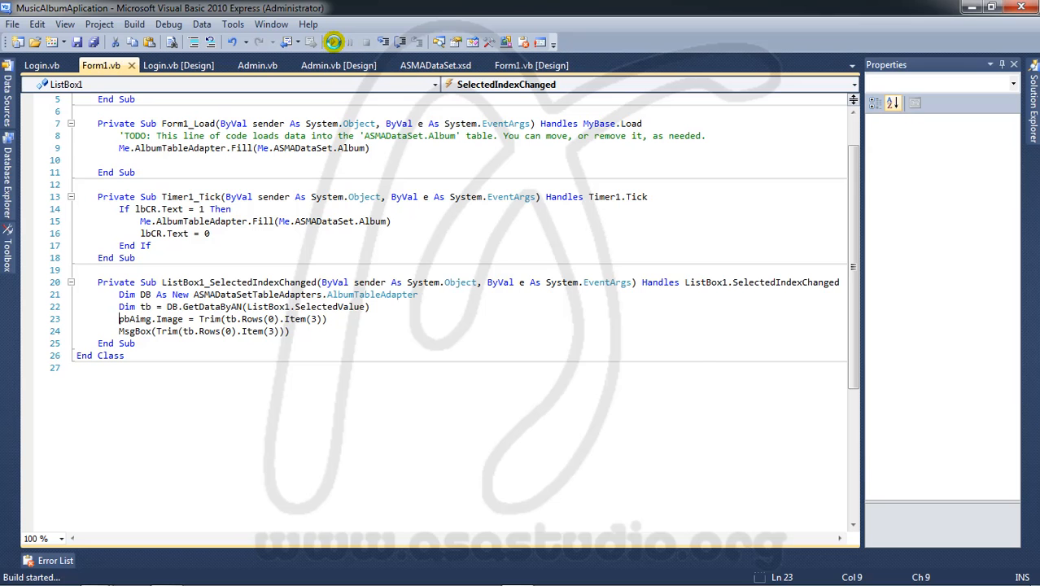